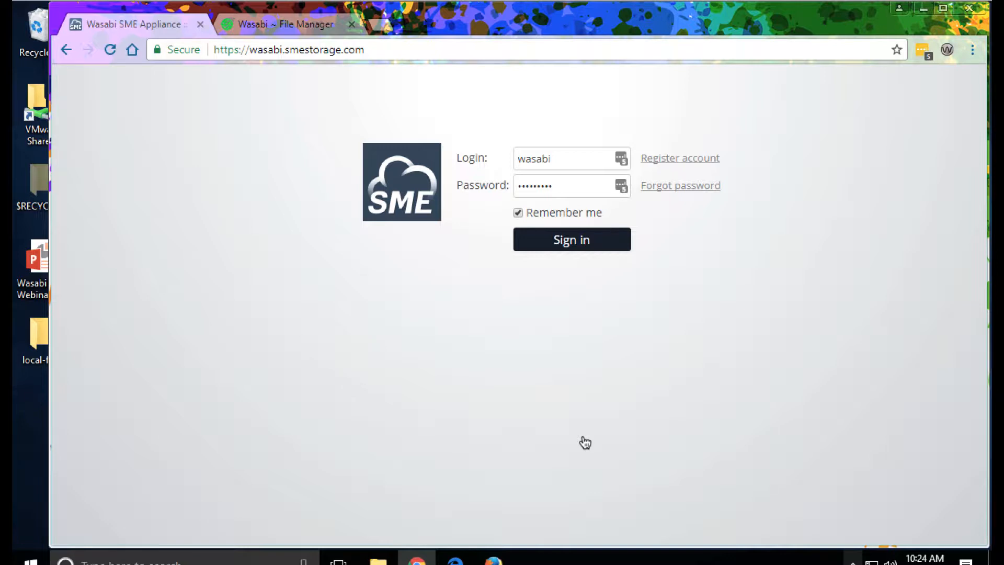
pyautogui.moveTo(380, 365)
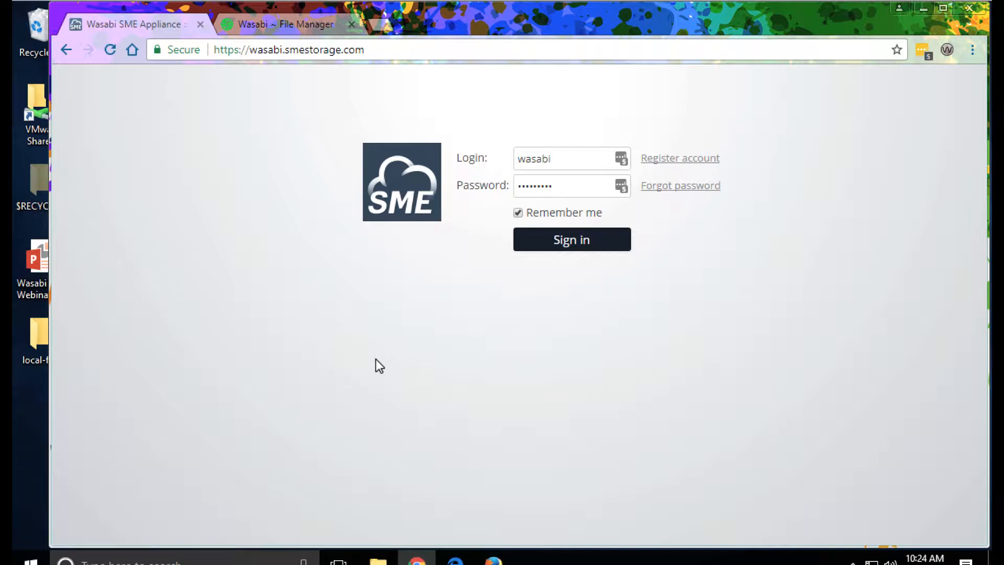
pyautogui.moveTo(367, 370)
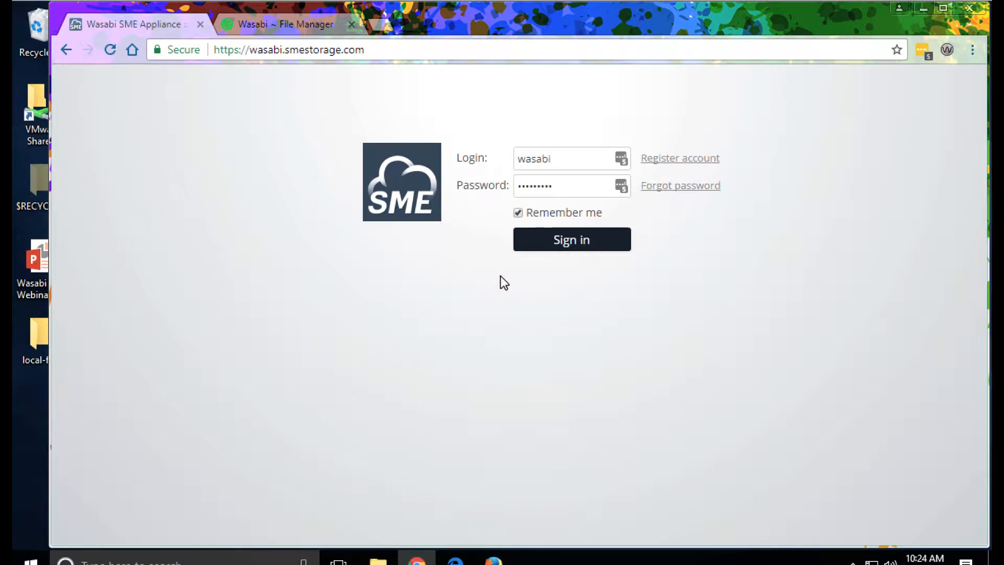
pyautogui.moveTo(570, 243)
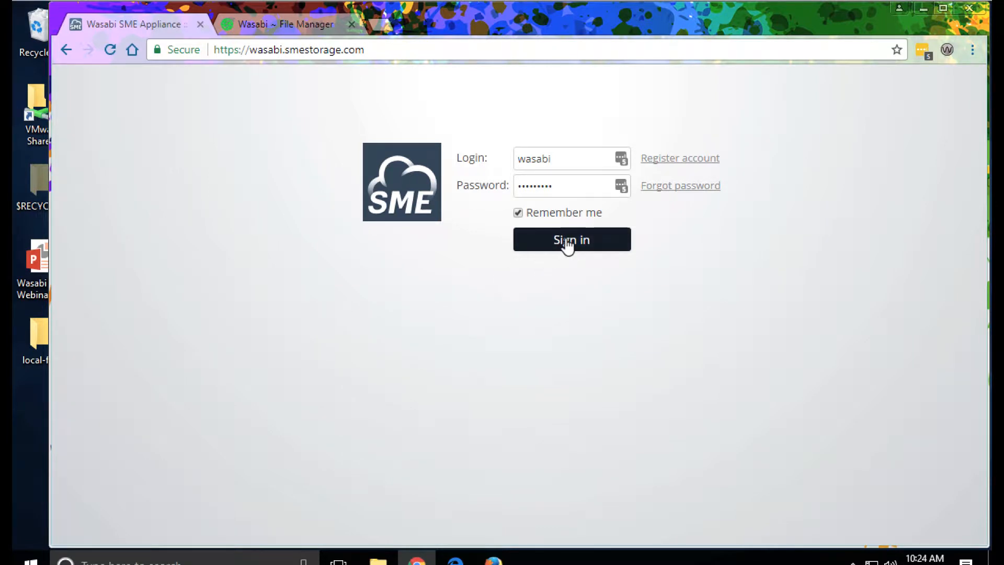
# Step: Submit the saved login credentials on the SME File Fabric Wasabi sign-in page
pyautogui.click(570, 239)
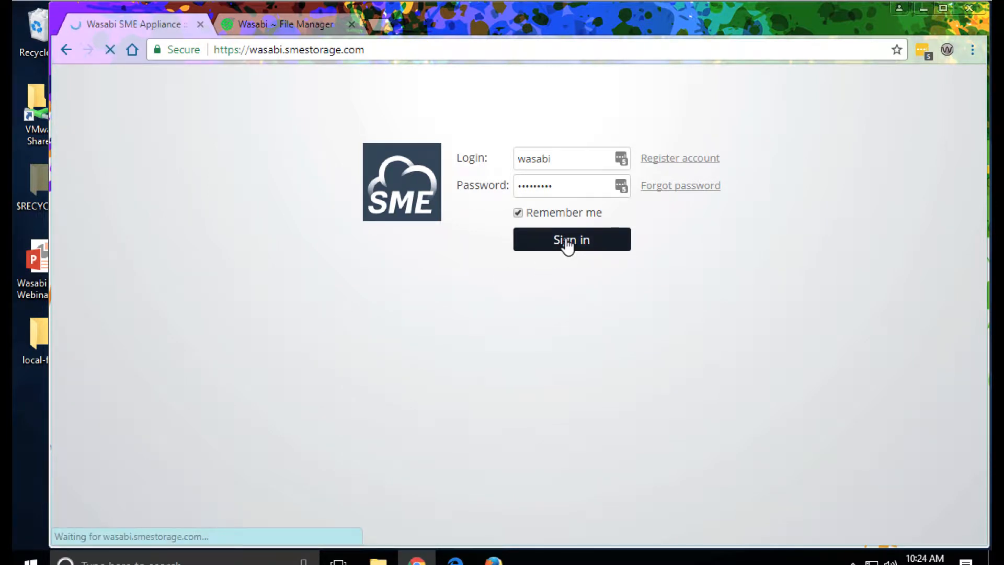
# Step: Go to My Dashboard and review the Wasabi provider and members' private clouds
pyautogui.click(570, 240)
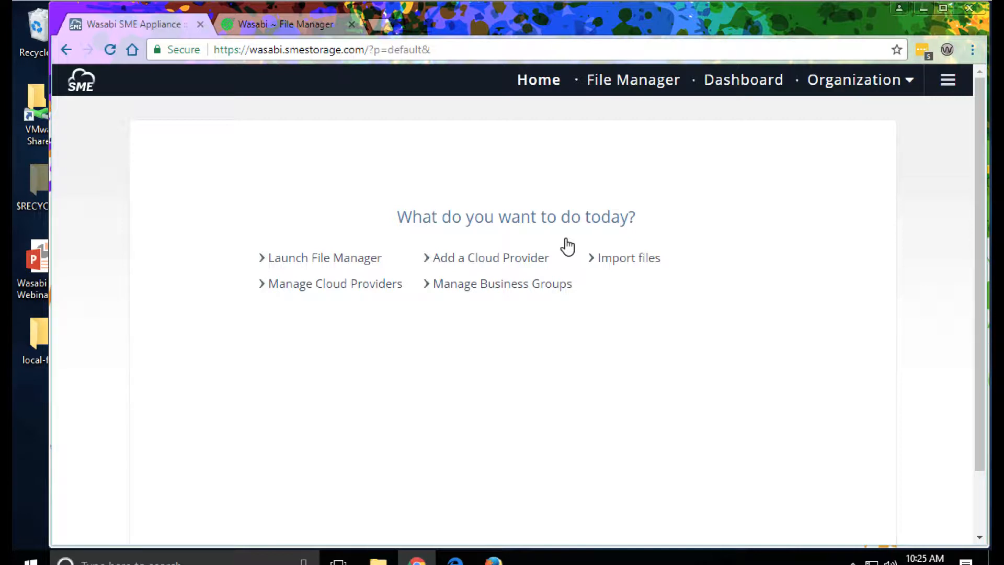
pyautogui.moveTo(335, 283)
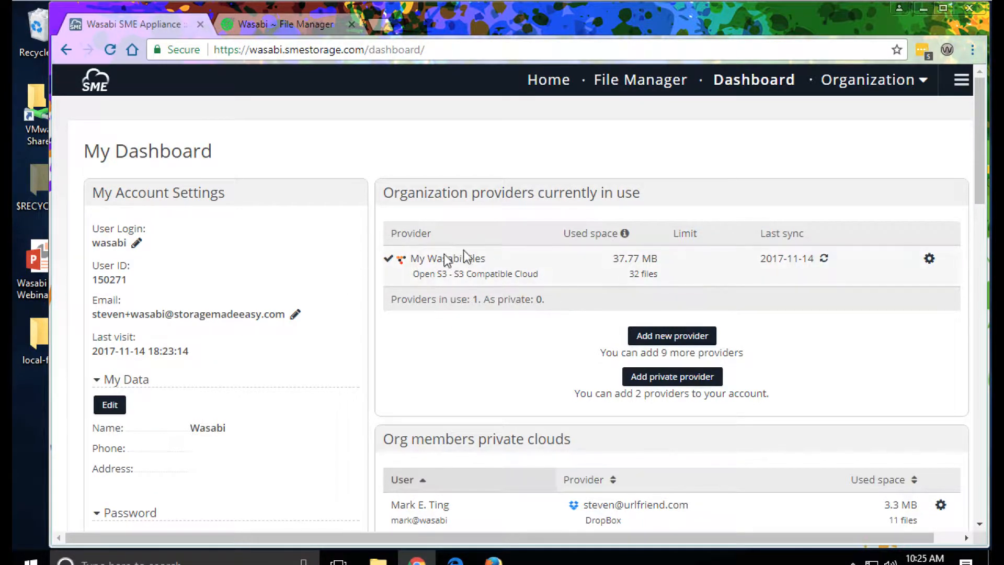
pyautogui.moveTo(448, 258)
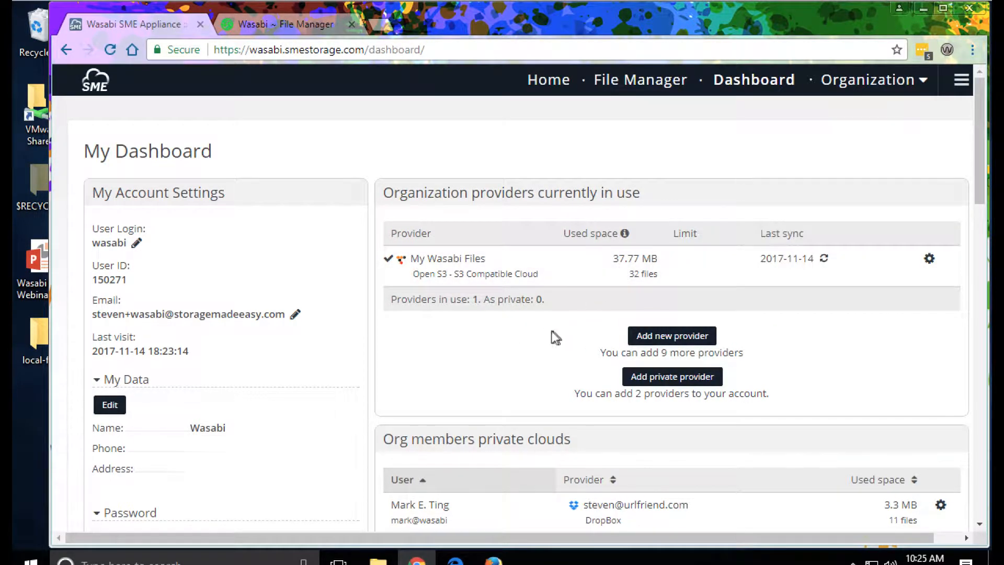
pyautogui.scroll(-3)
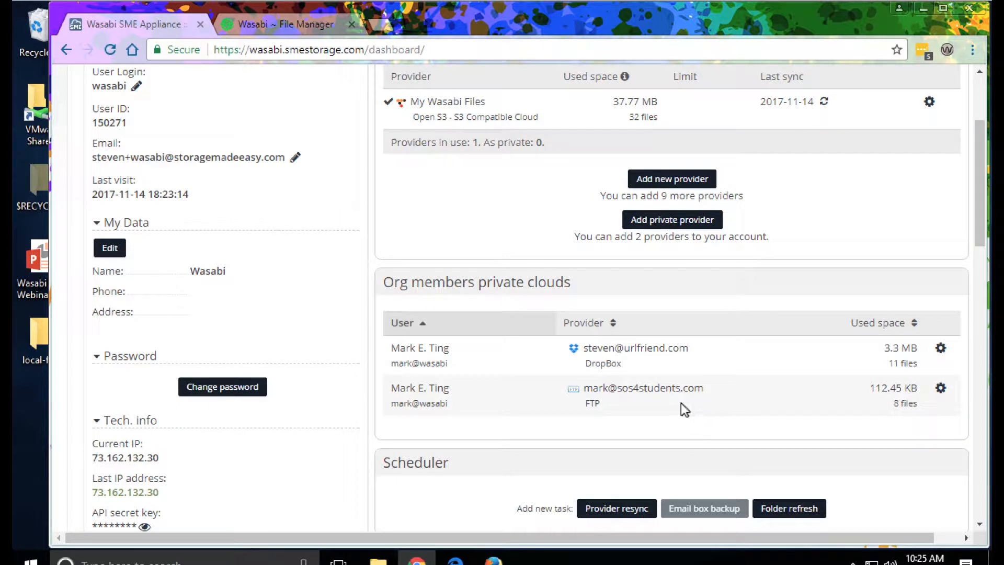
pyautogui.moveTo(684, 410)
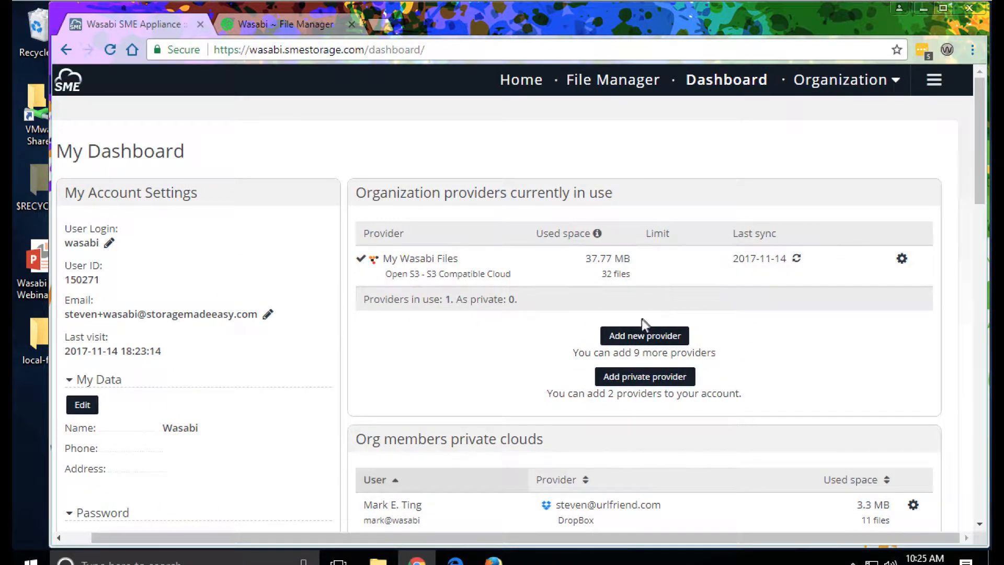
# Step: Pick Google Drive from the provider list and submit it as a new provider
pyautogui.click(644, 336)
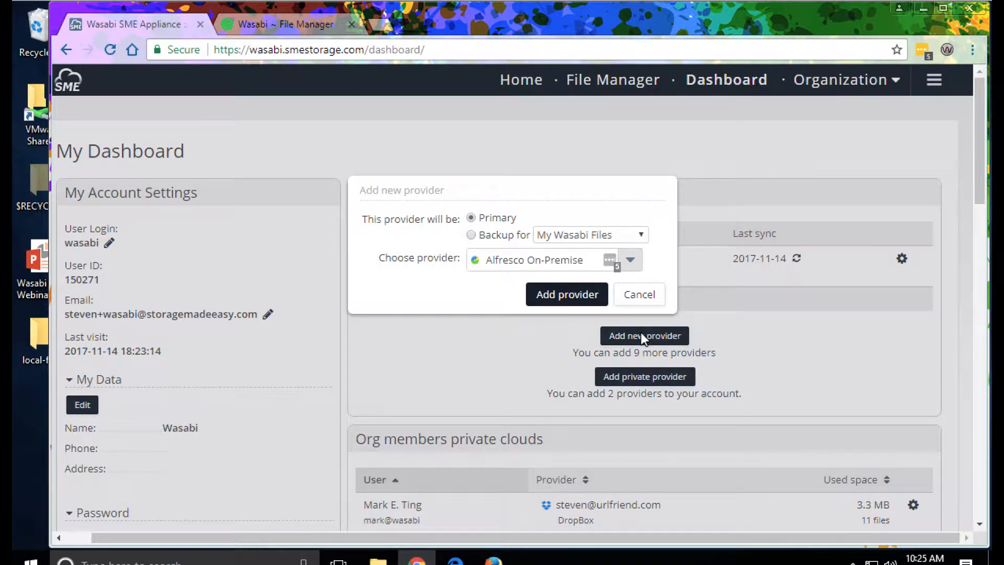
pyautogui.moveTo(663, 264)
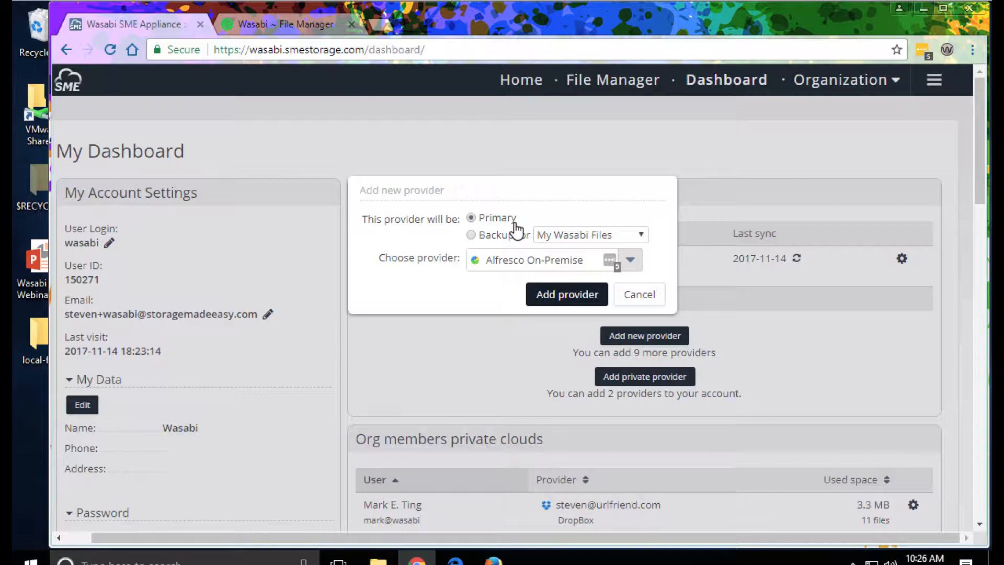
pyautogui.click(630, 259)
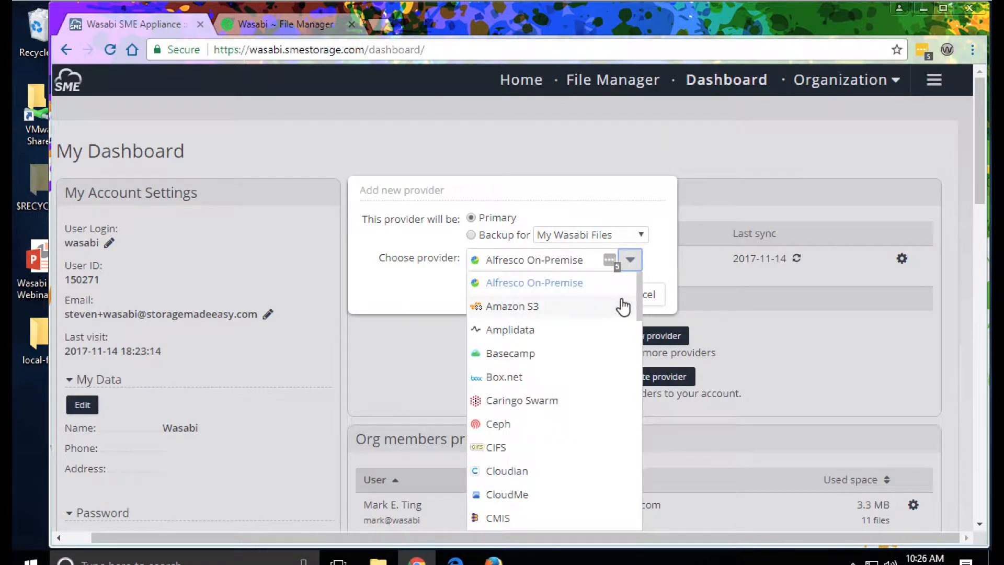
pyautogui.scroll(-3)
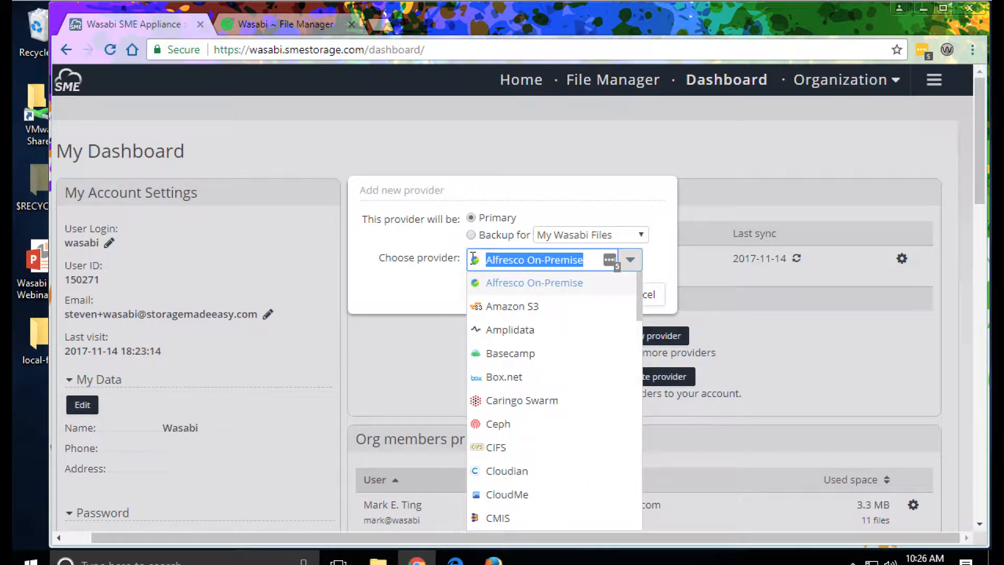
pyautogui.write('Drive')
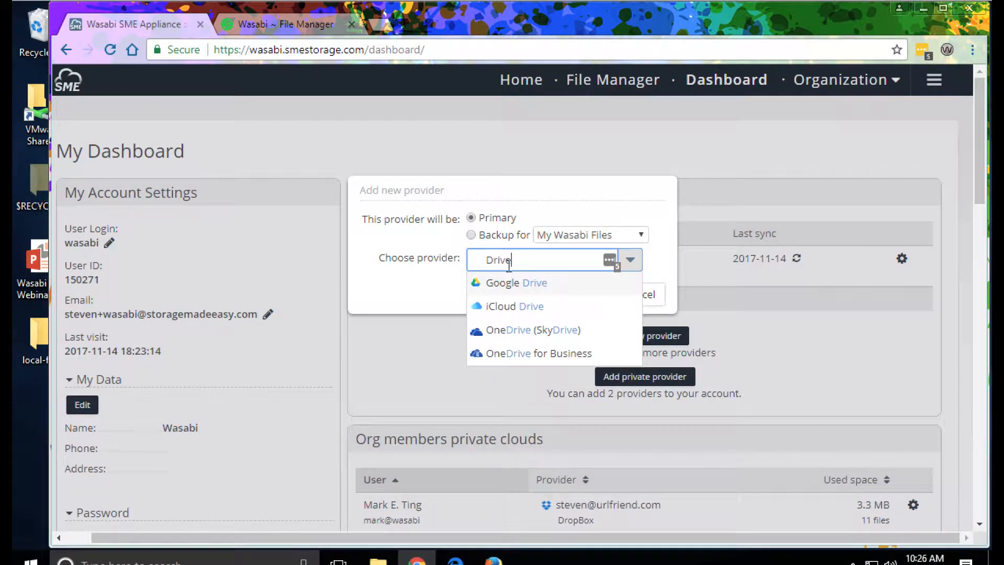
pyautogui.click(514, 282)
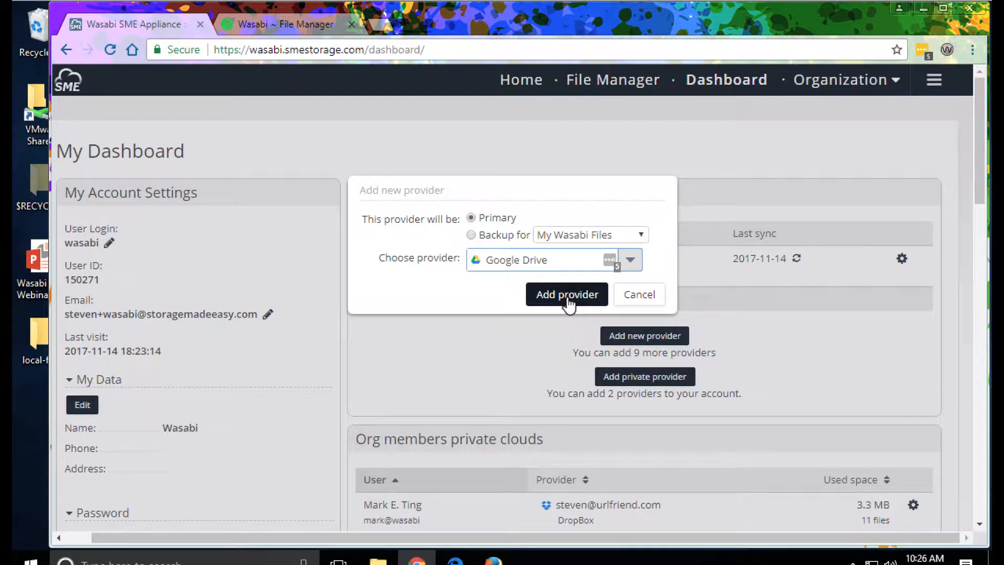
pyautogui.click(565, 295)
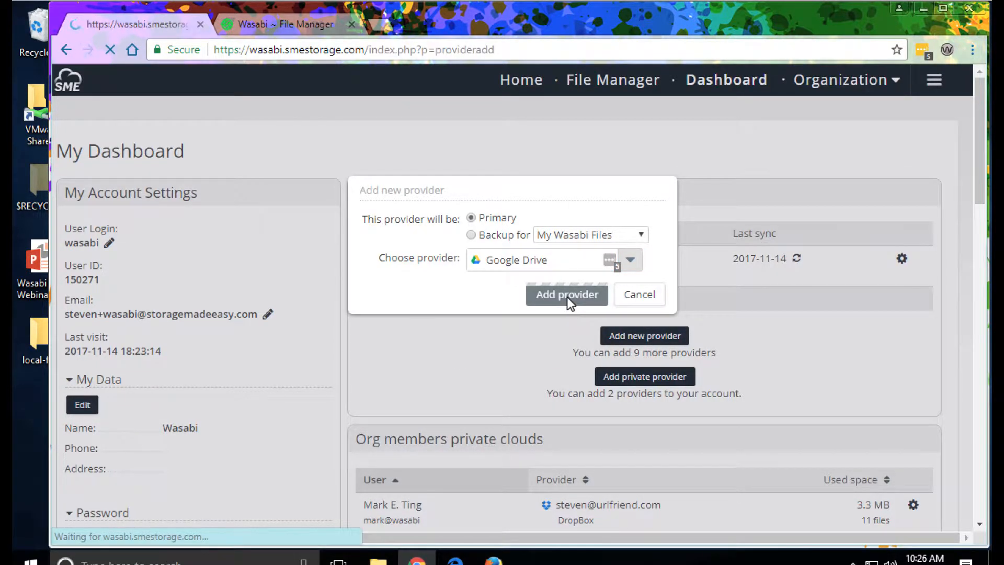
# Step: Name the cloud 'Sales' and authorise Google Drive access for the chosen Google account
pyautogui.click(566, 294)
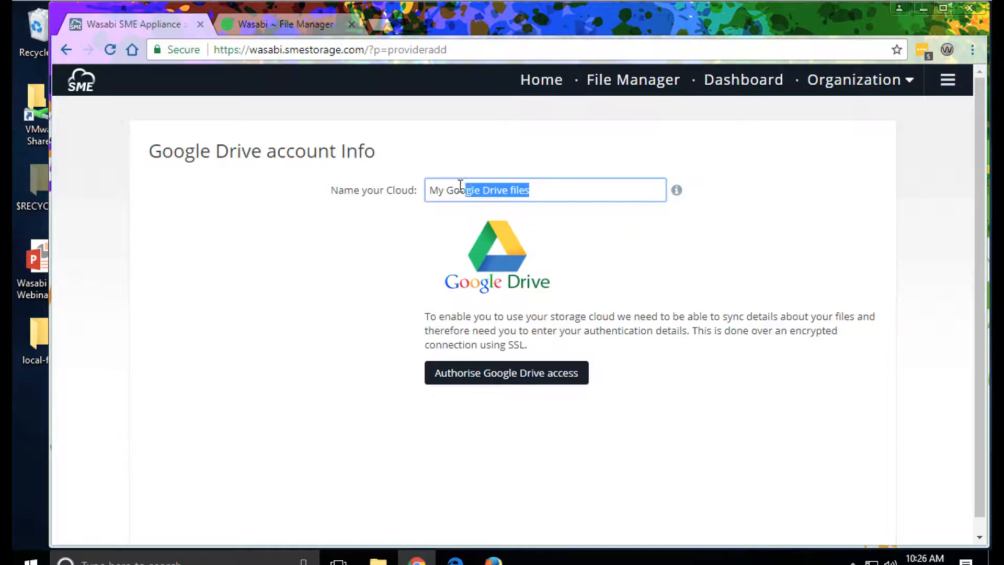
pyautogui.write('Sales')
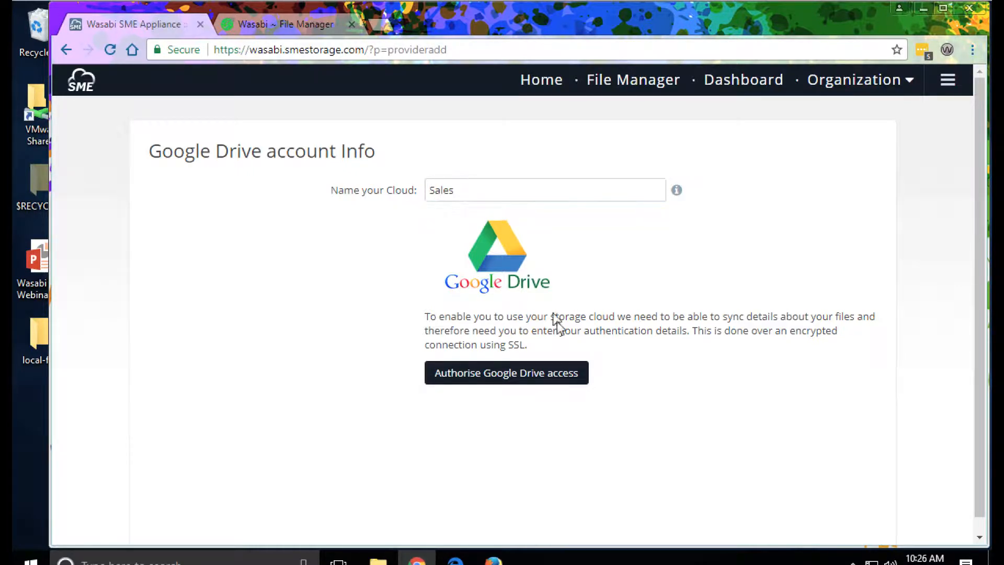
pyautogui.click(505, 373)
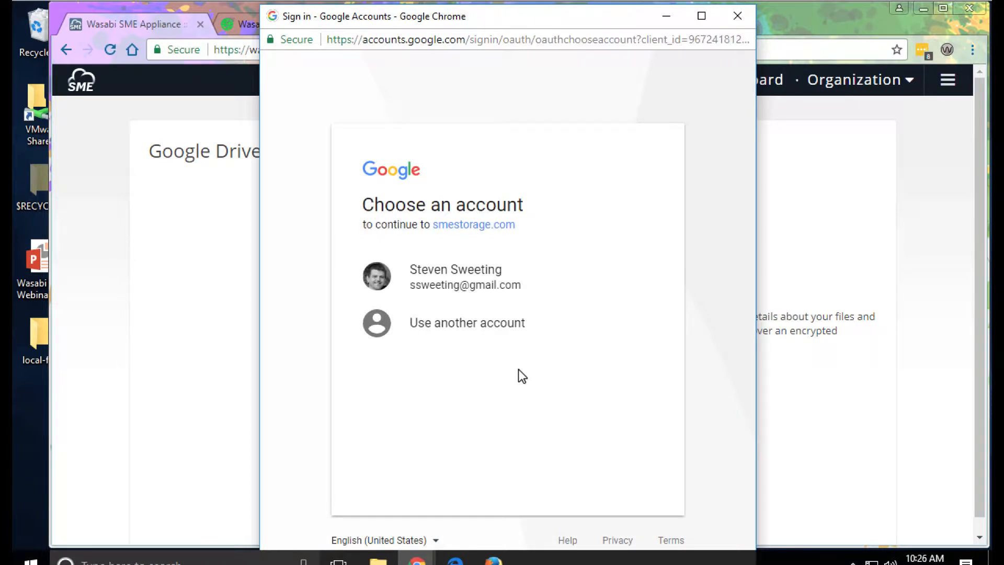
pyautogui.click(456, 277)
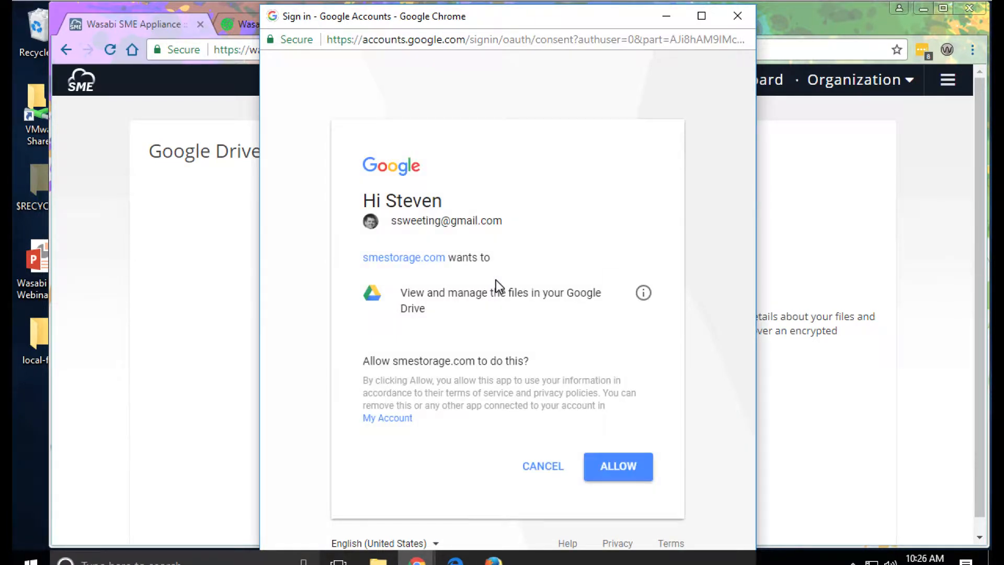
pyautogui.click(617, 465)
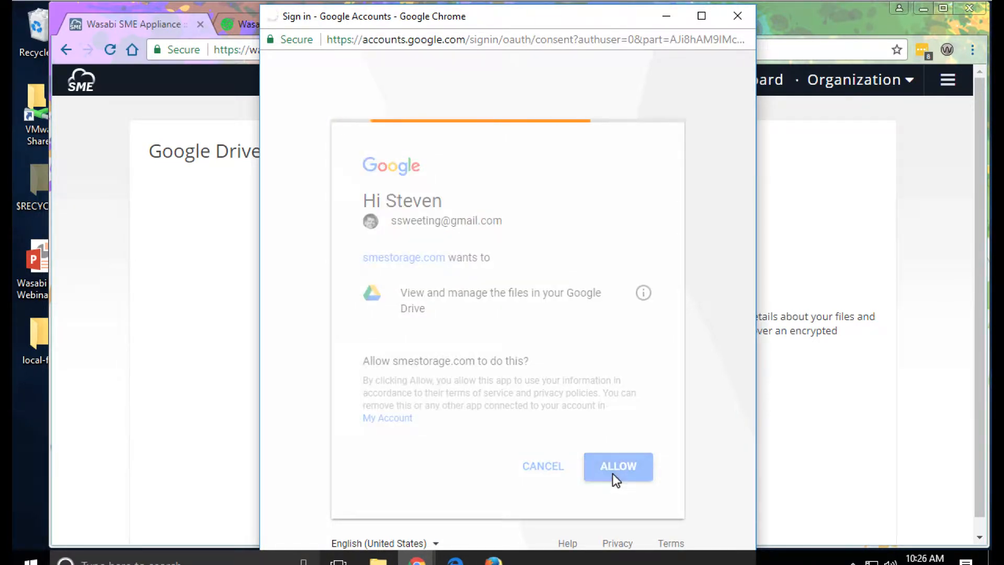
pyautogui.click(617, 465)
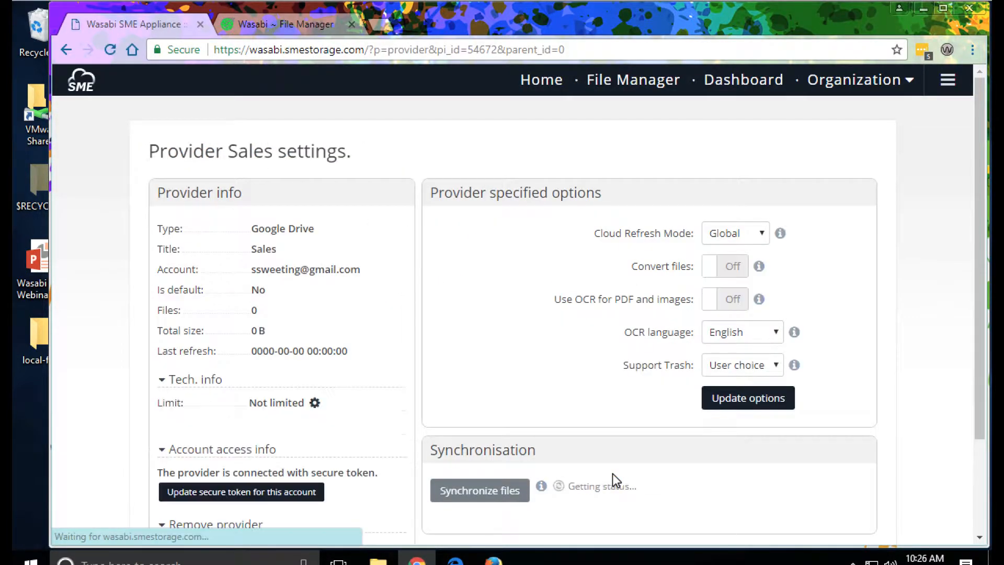
# Step: Watch the Sales synchronisation report complete with 12 new files, then go to File Manager
pyautogui.click(479, 490)
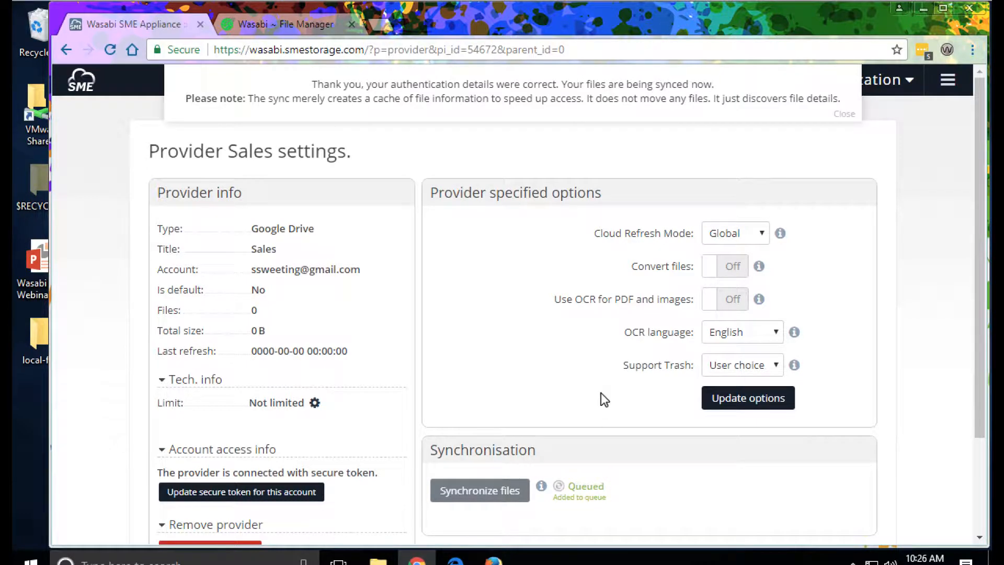
pyautogui.scroll(-3)
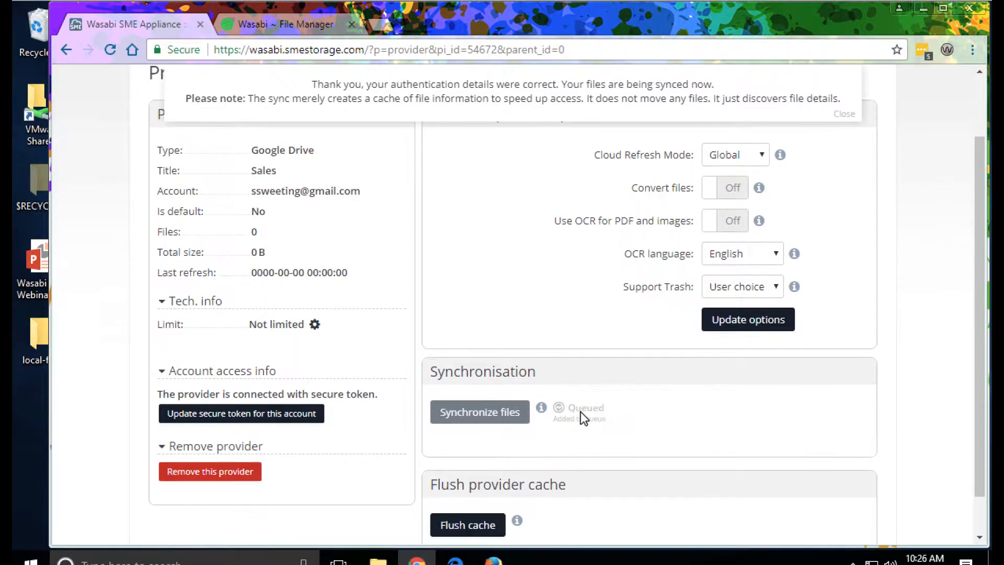
pyautogui.scroll(-3)
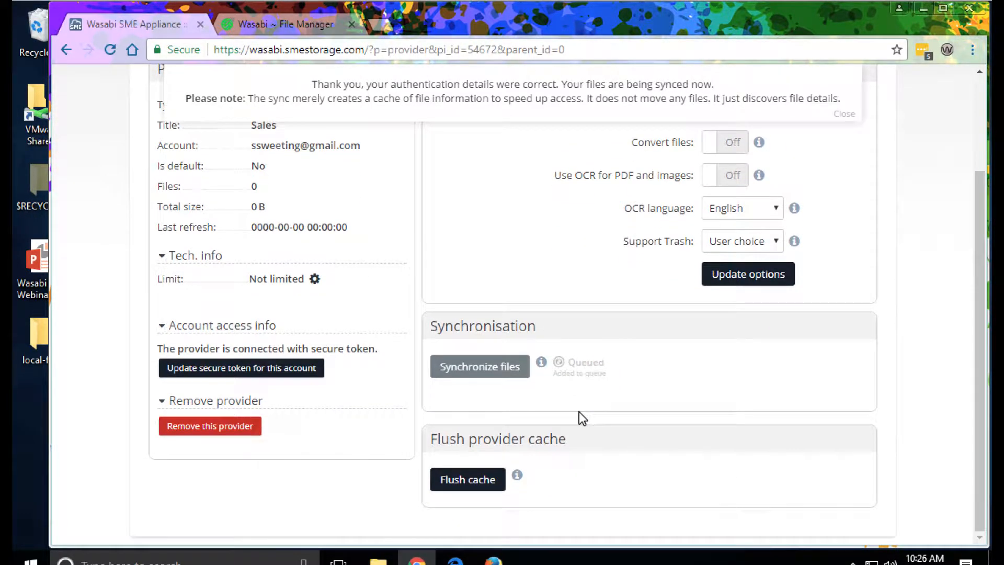
pyautogui.click(479, 366)
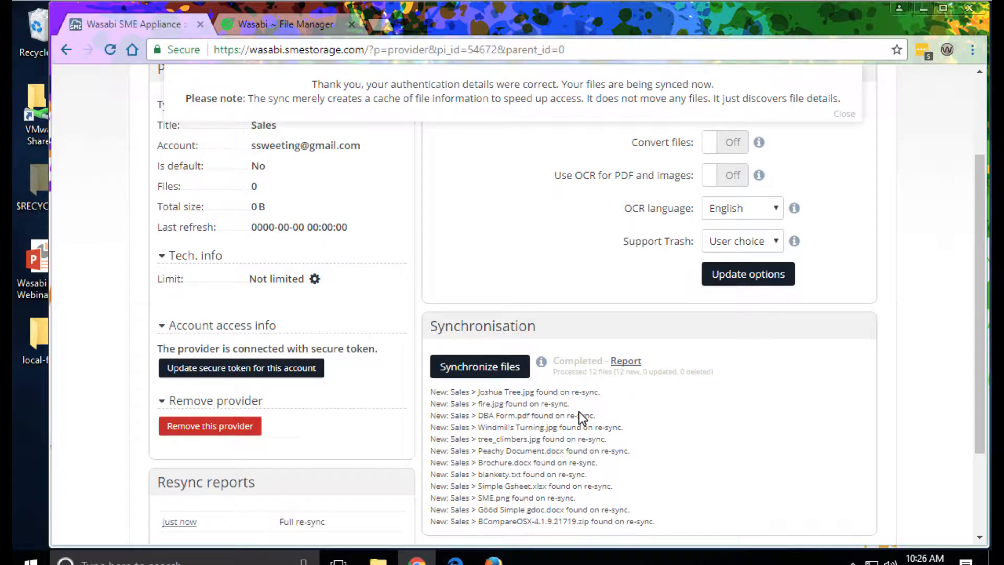
pyautogui.scroll(-3)
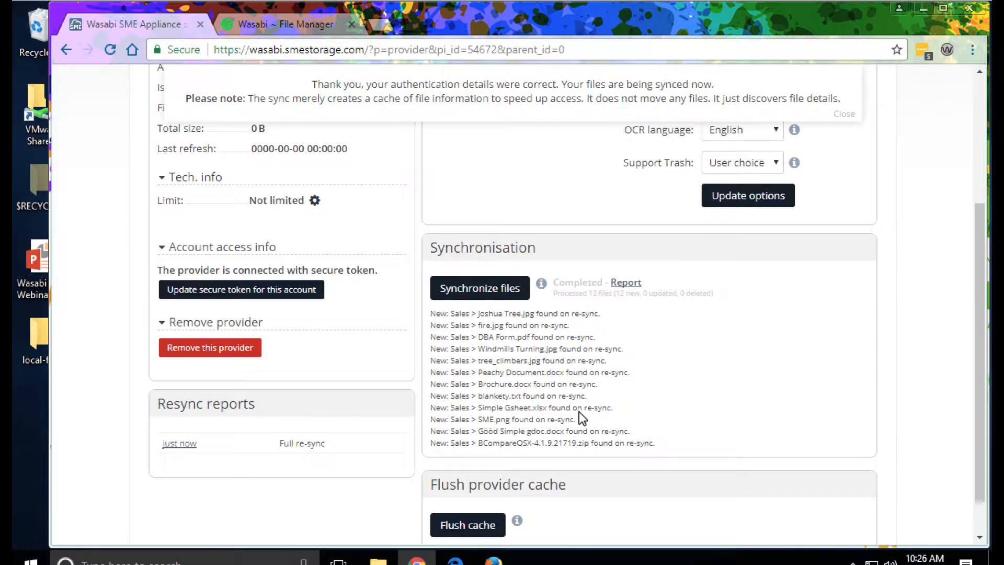
pyautogui.click(844, 113)
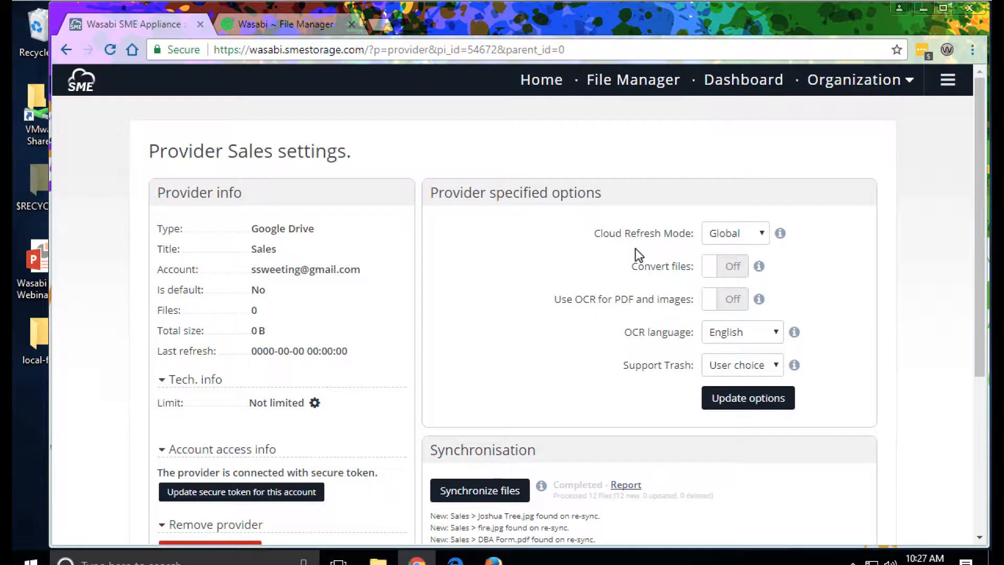
pyautogui.click(632, 79)
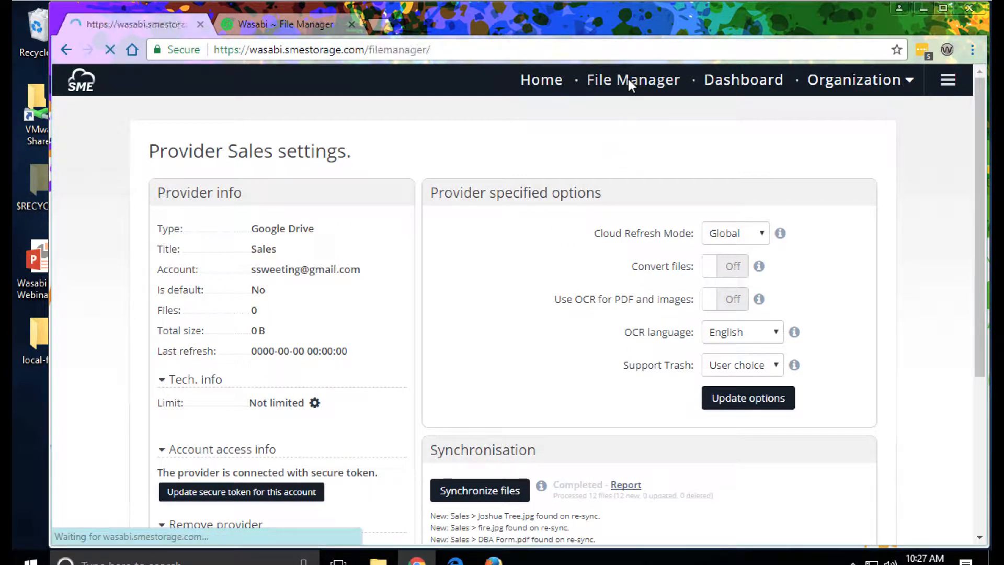
# Step: Open My Cloud Files to list Sales, My Quick Uploads and My Wasabi Files
pyautogui.click(632, 79)
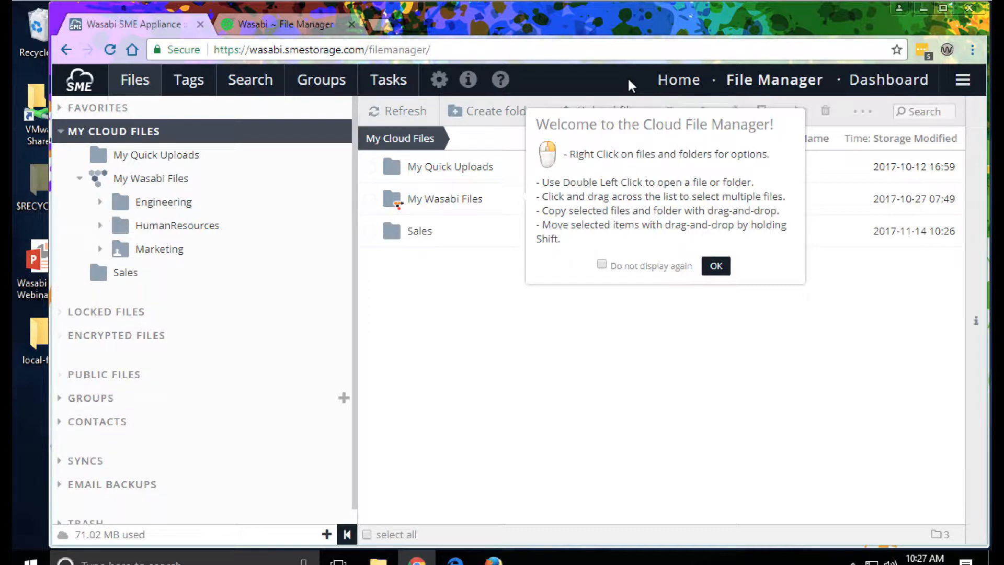
pyautogui.moveTo(574, 177)
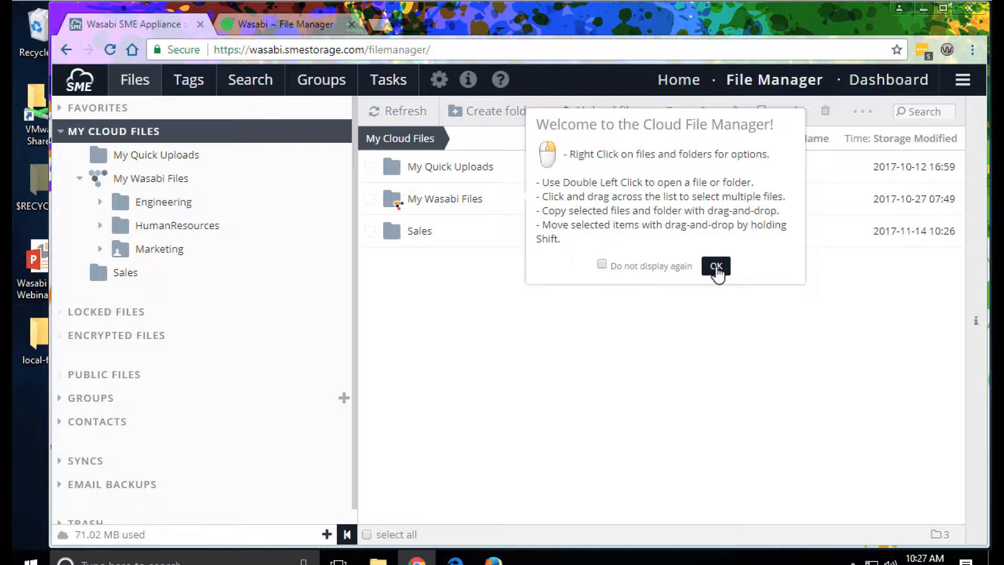
pyautogui.click(716, 266)
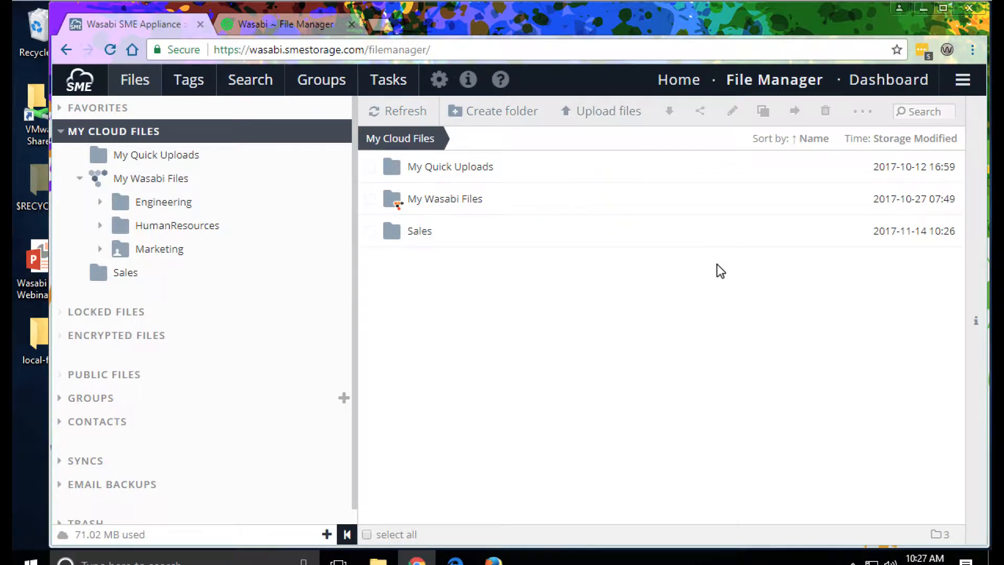
pyautogui.moveTo(464, 203)
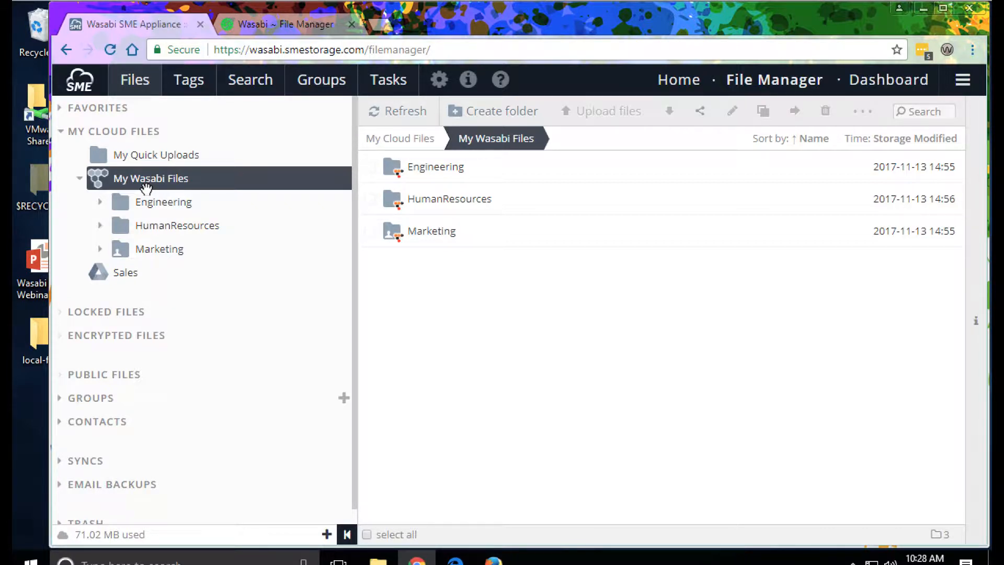
pyautogui.moveTo(477, 312)
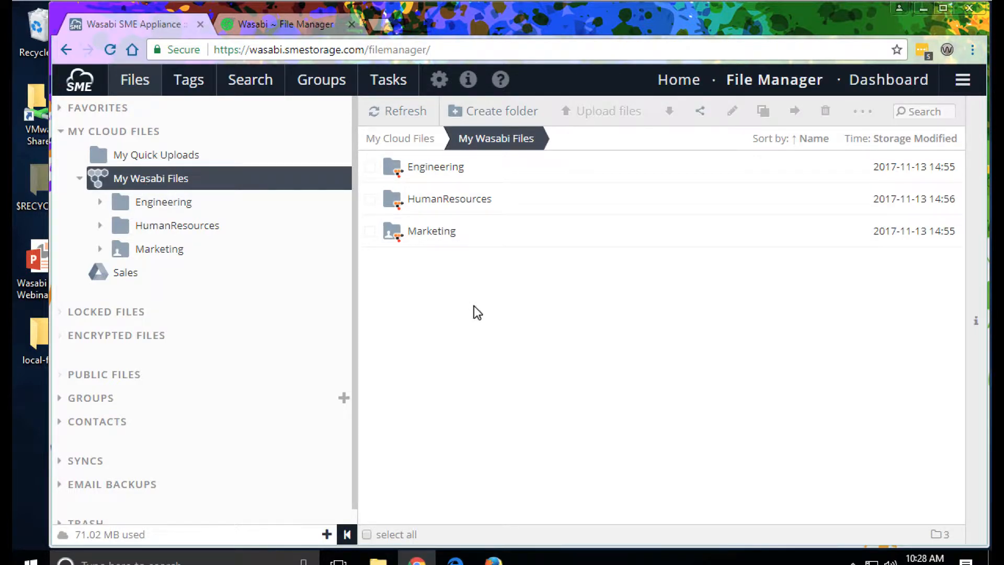
# Step: Create the Employees folder, upload four files, and view its bucket in the Wasabi console
pyautogui.click(500, 111)
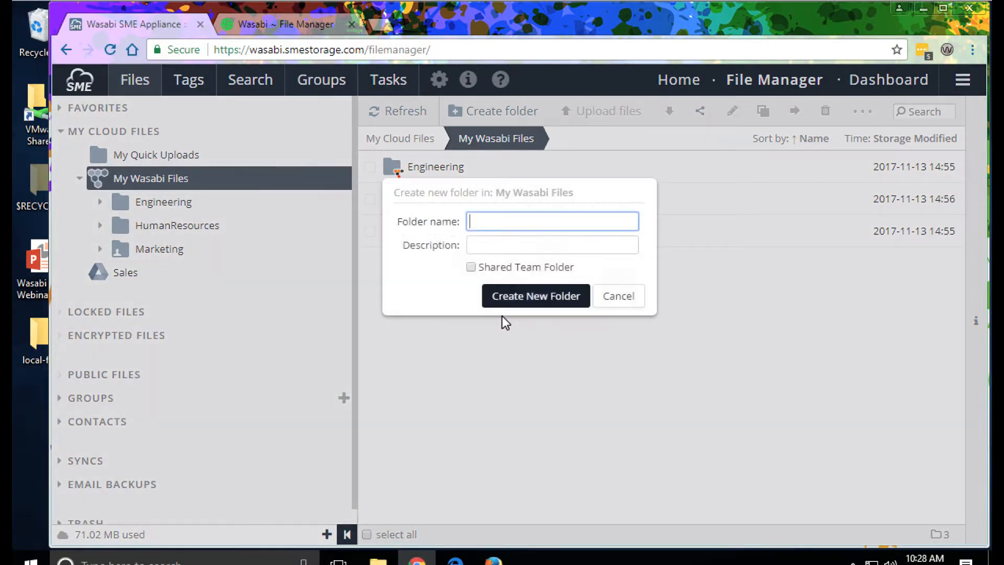
pyautogui.write('Employees')
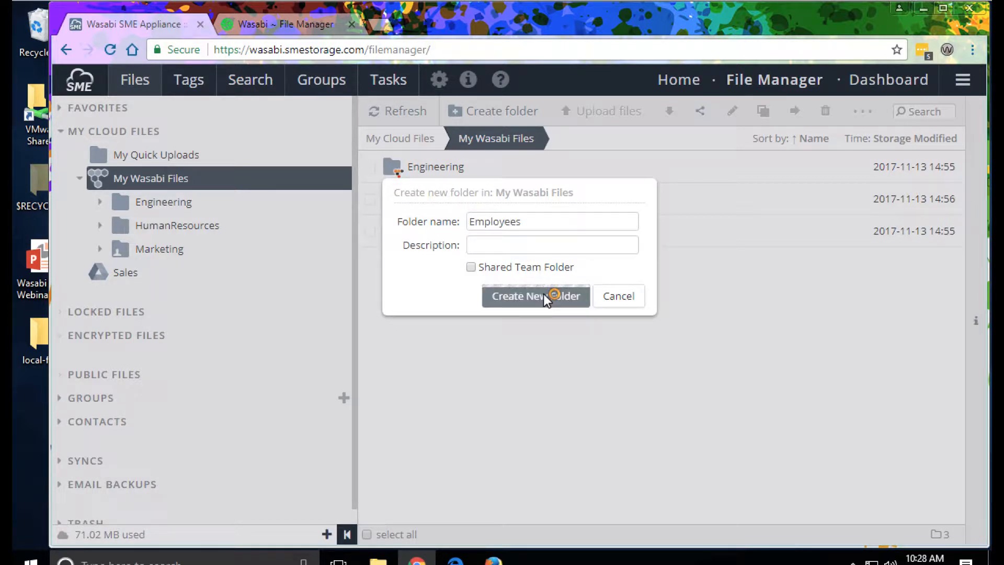
pyautogui.click(536, 296)
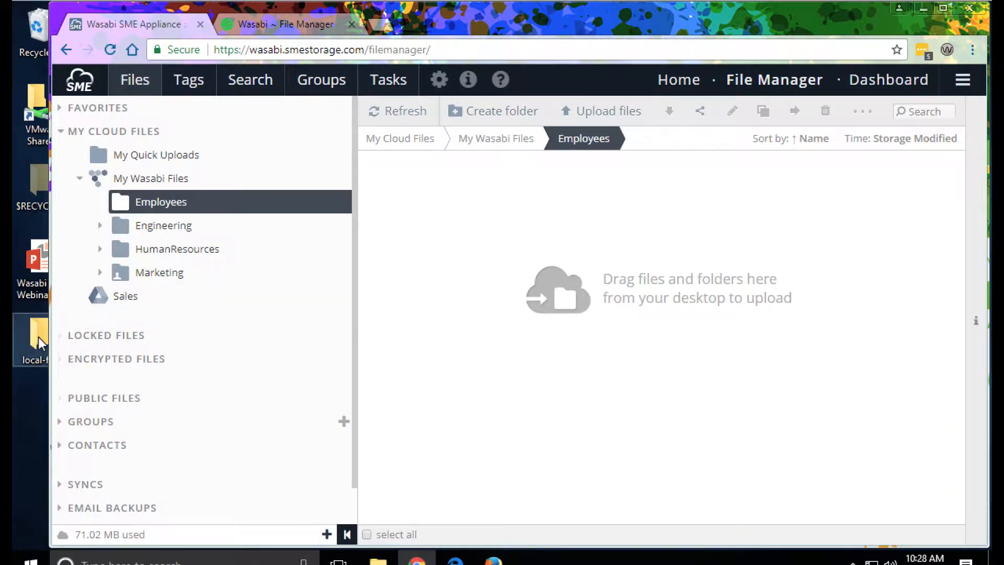
pyautogui.doubleClick(33, 336)
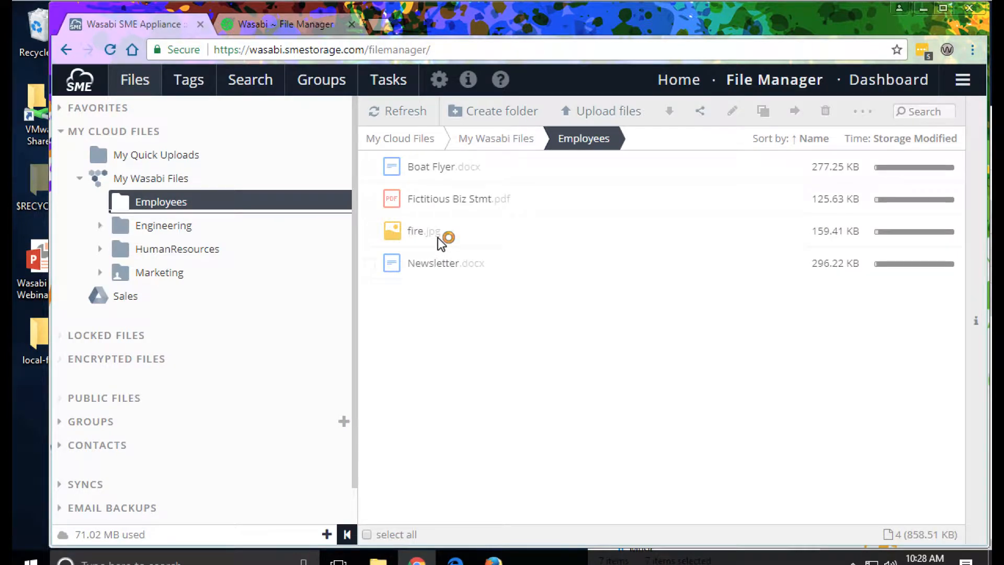
pyautogui.moveTo(474, 334)
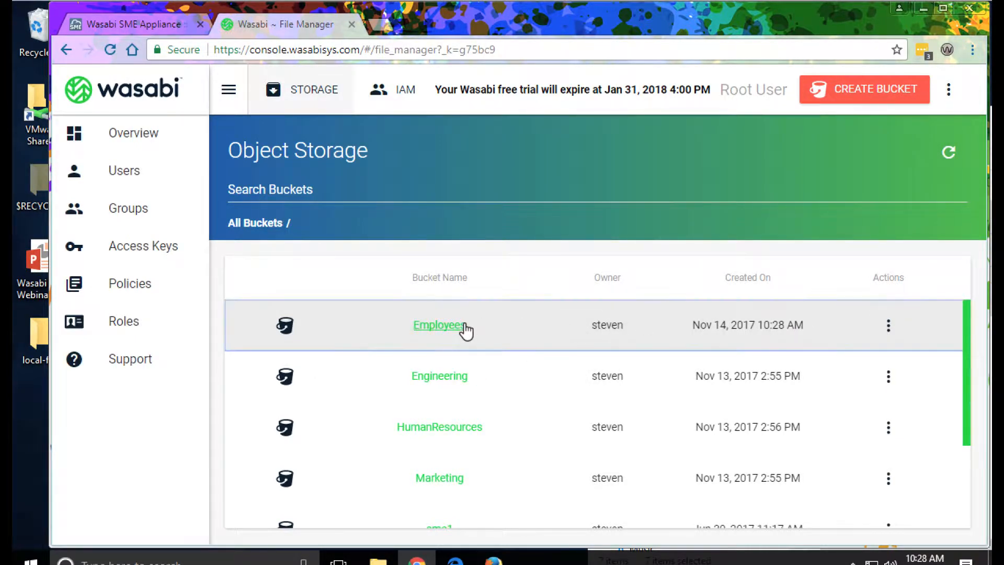
pyautogui.click(439, 325)
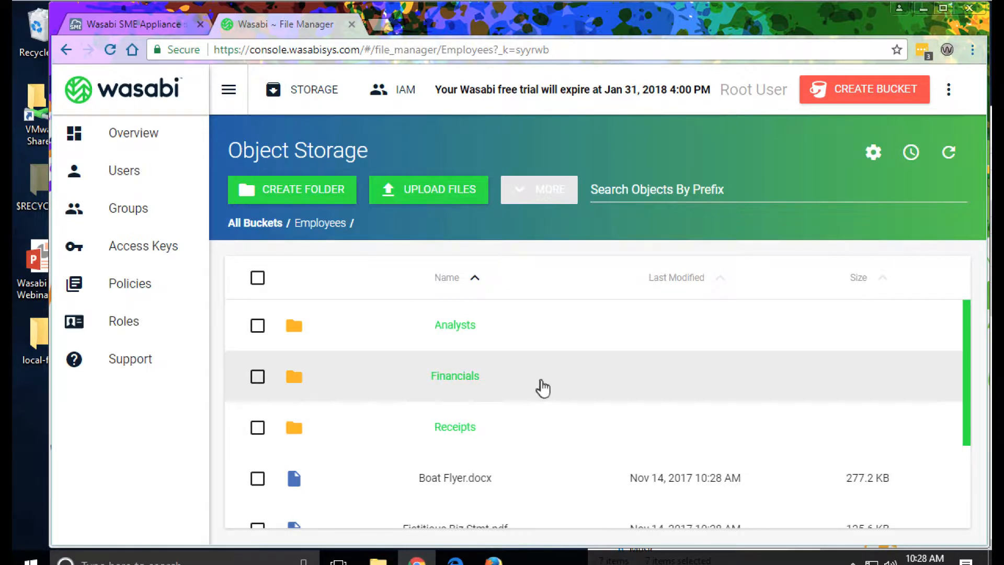
pyautogui.moveTo(972, 352)
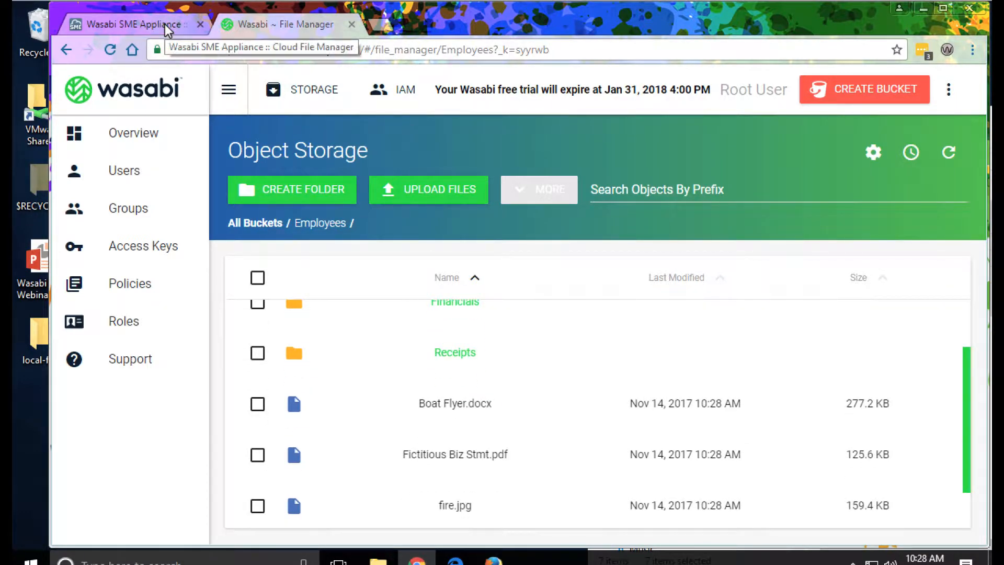
# Step: Preview fire.jpg and Fictitious Biz Stmt.pdf, then show Boat Flyer.docx's info details
pyautogui.click(281, 25)
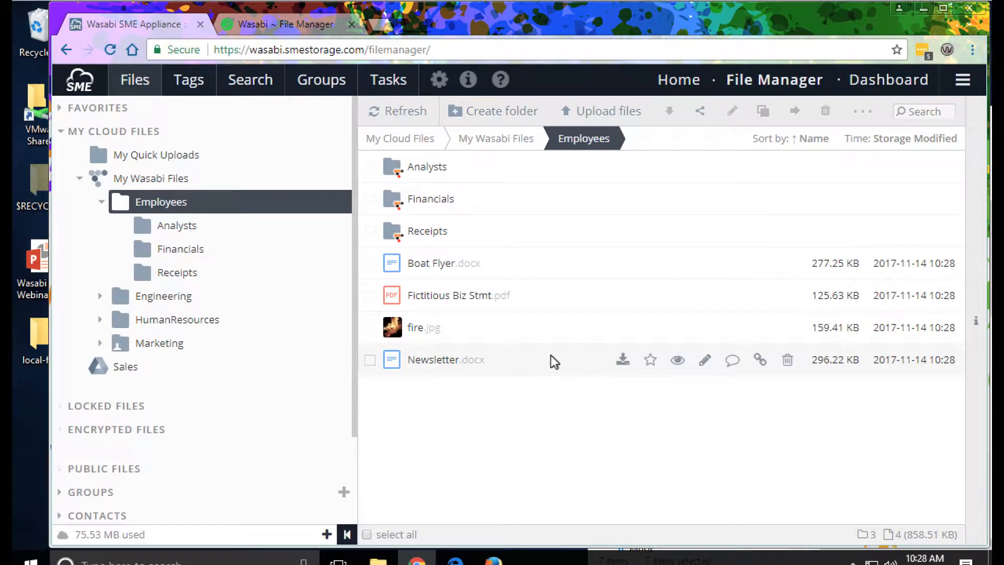
pyautogui.click(370, 327)
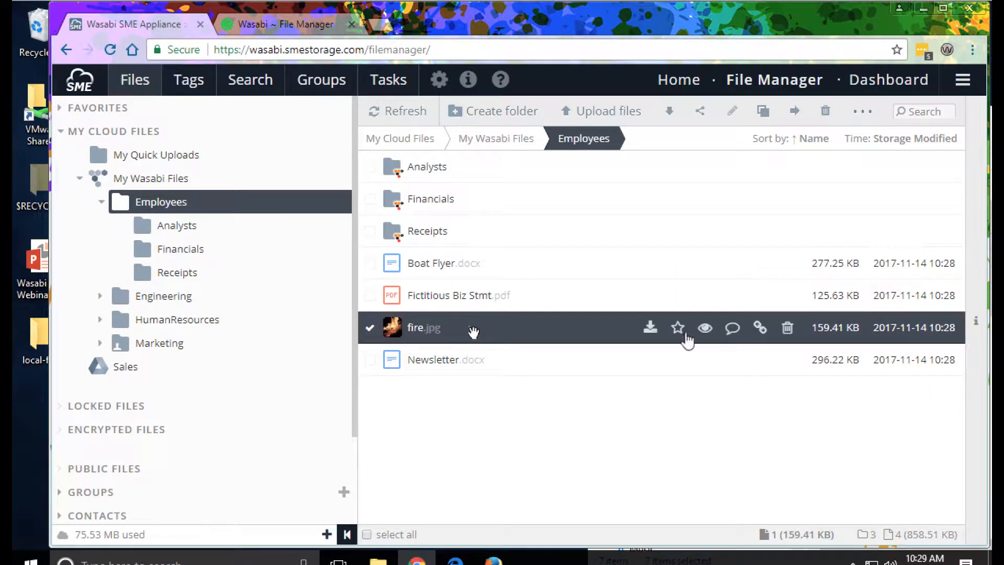
pyautogui.click(704, 328)
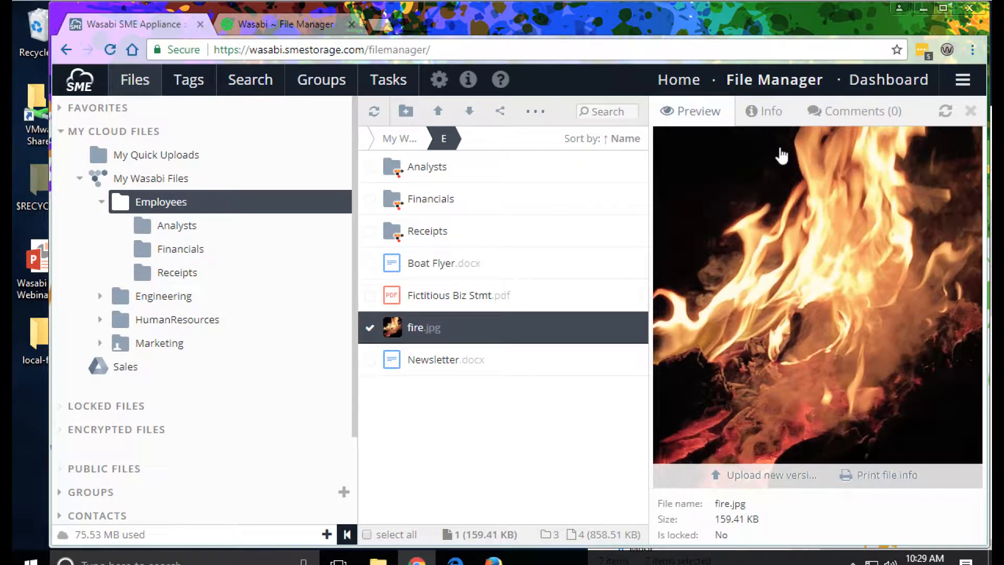
pyautogui.click(458, 295)
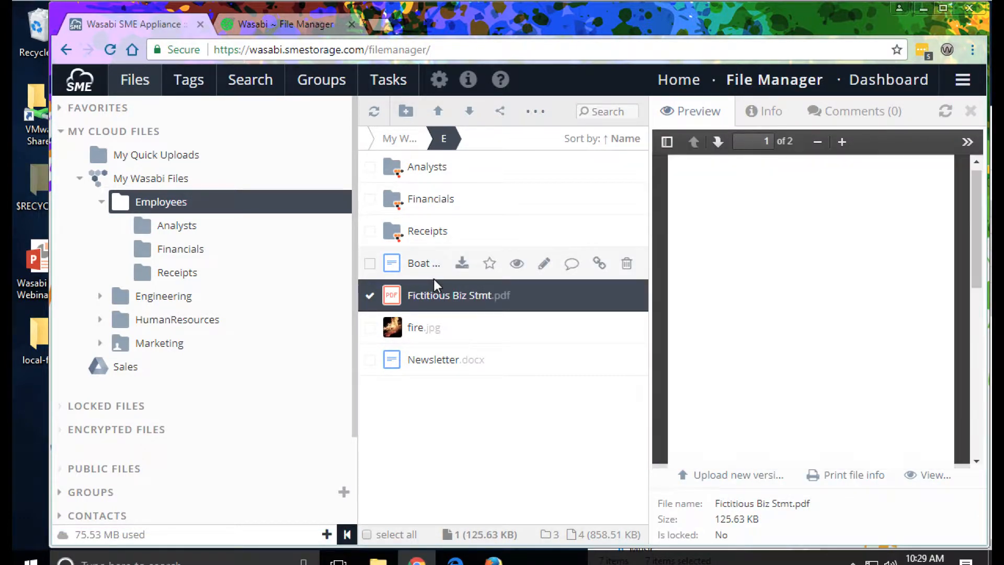
pyautogui.click(419, 263)
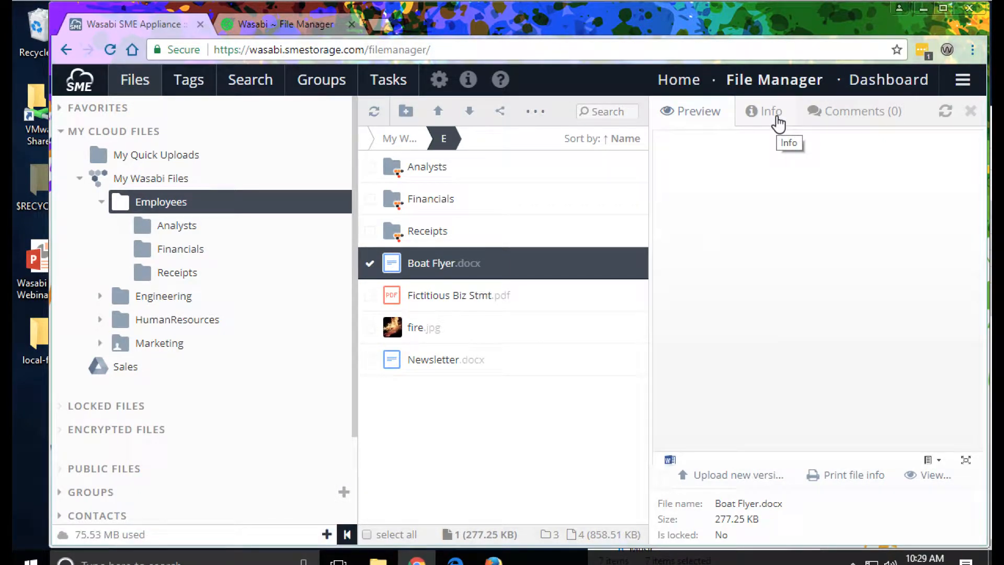
pyautogui.click(764, 111)
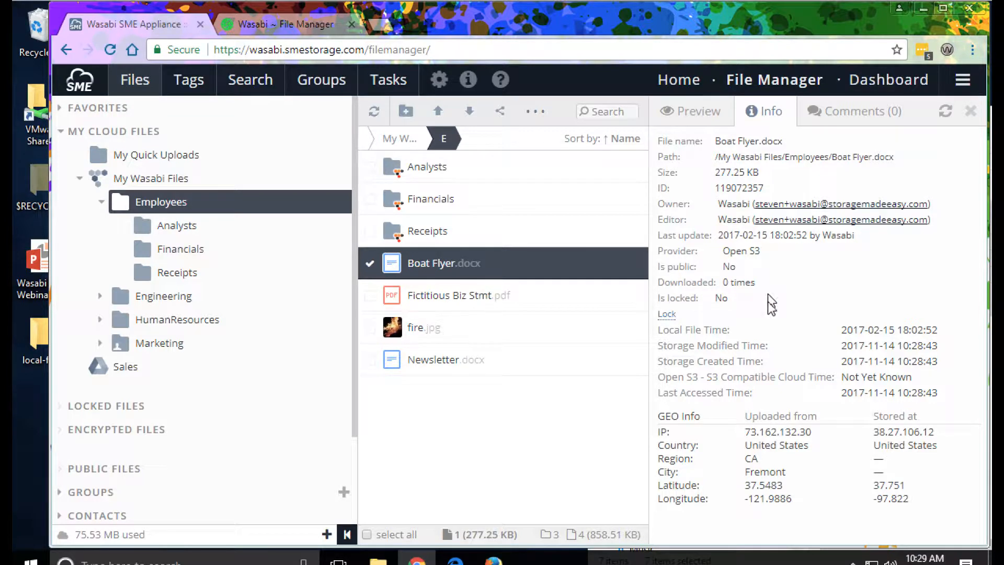
pyautogui.moveTo(767, 420)
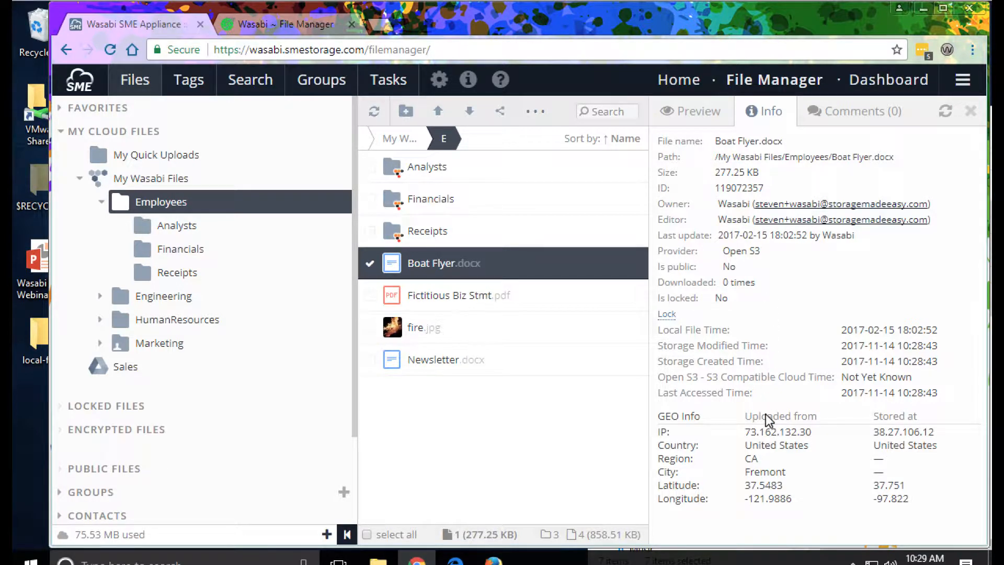
pyautogui.moveTo(541, 333)
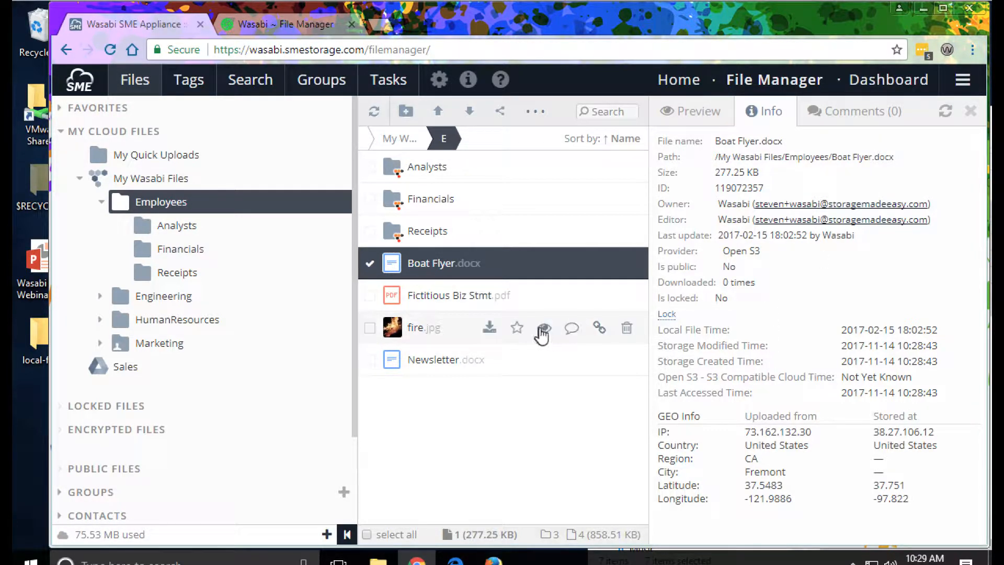
pyautogui.click(446, 359)
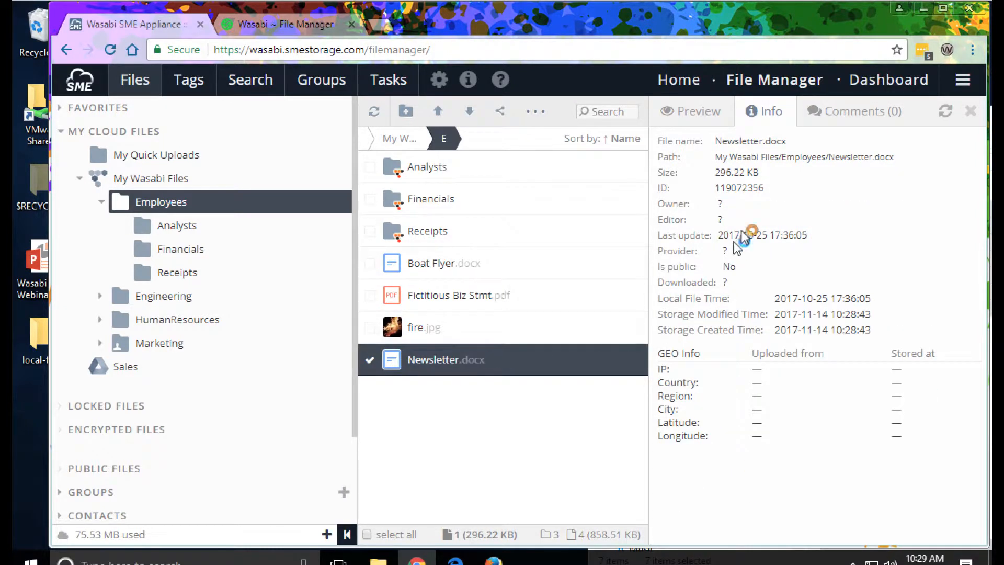
pyautogui.click(856, 111)
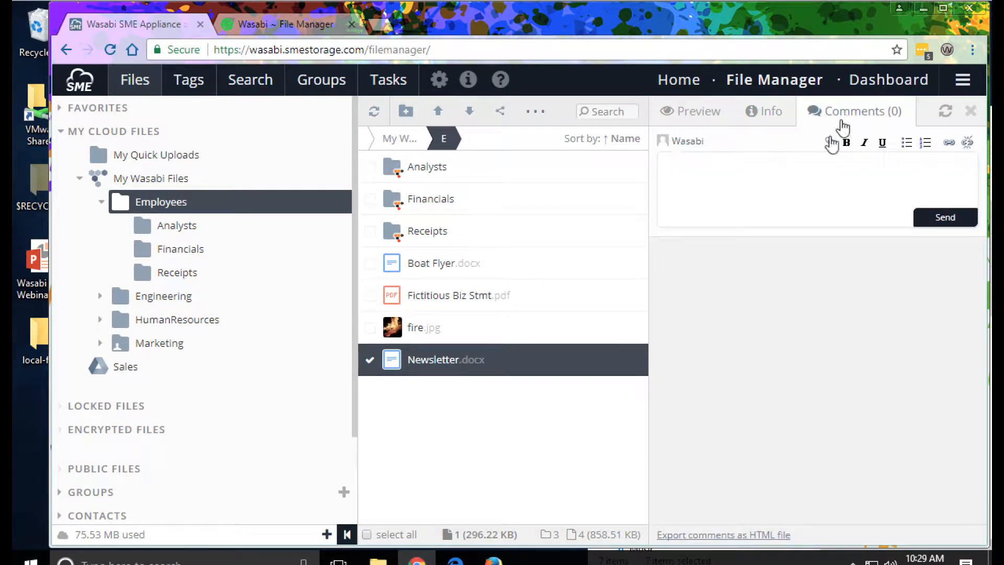
pyautogui.write('check out the')
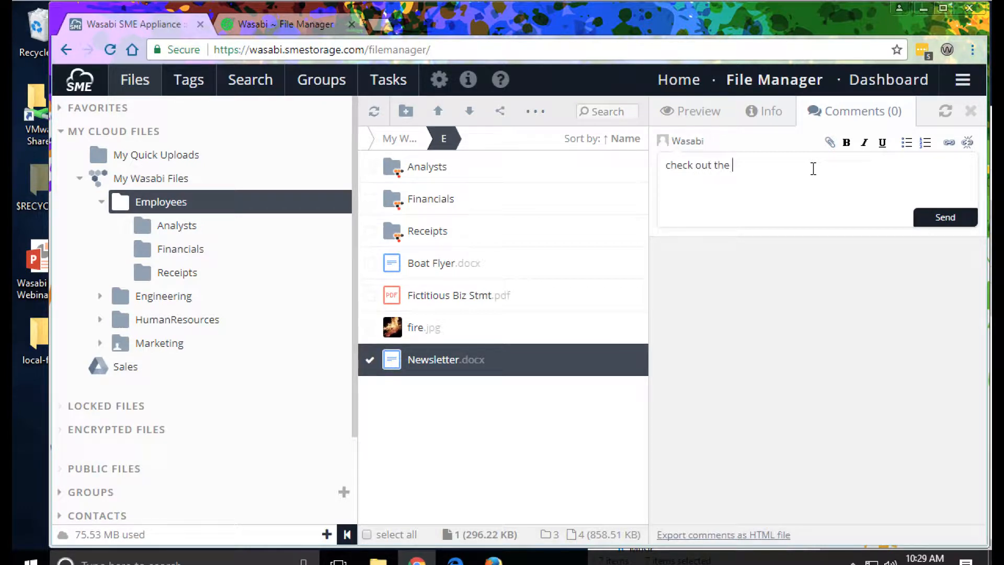
pyautogui.write('new newslett')
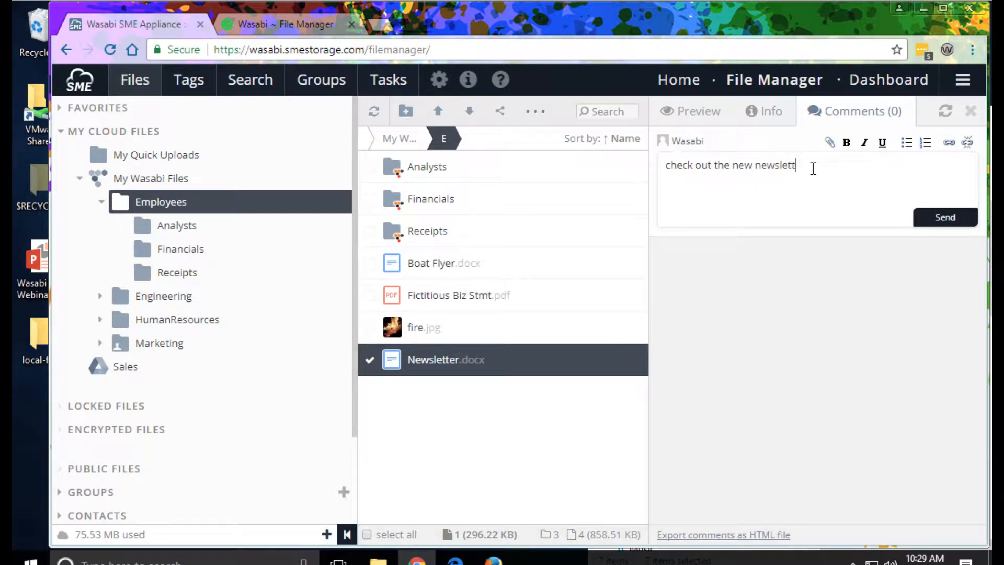
pyautogui.write('@jim')
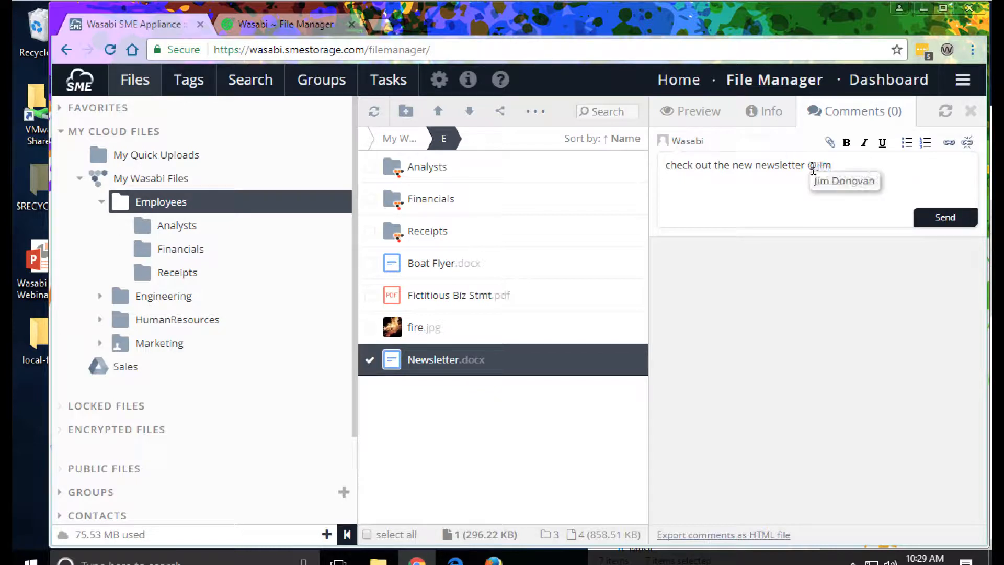
pyautogui.click(844, 181)
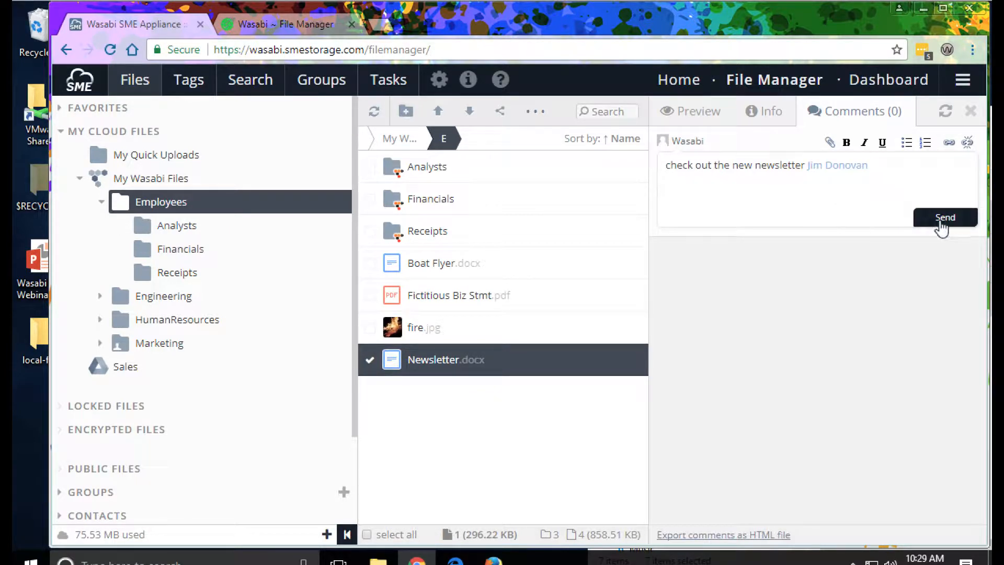
pyautogui.click(944, 217)
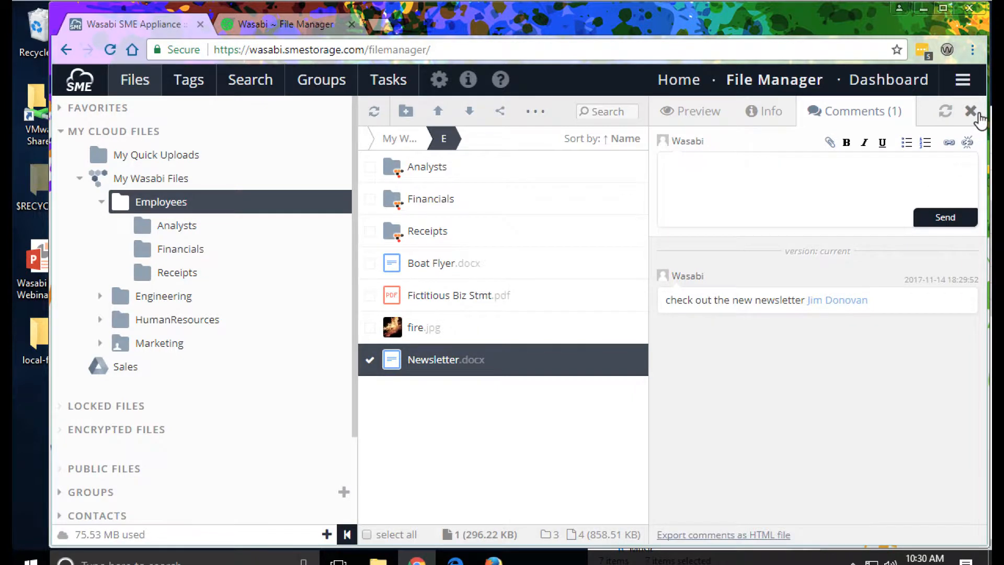
# Step: Move fire.jpg to the Trash, dismiss the notice, and select Boat Flyer.docx
pyautogui.click(971, 111)
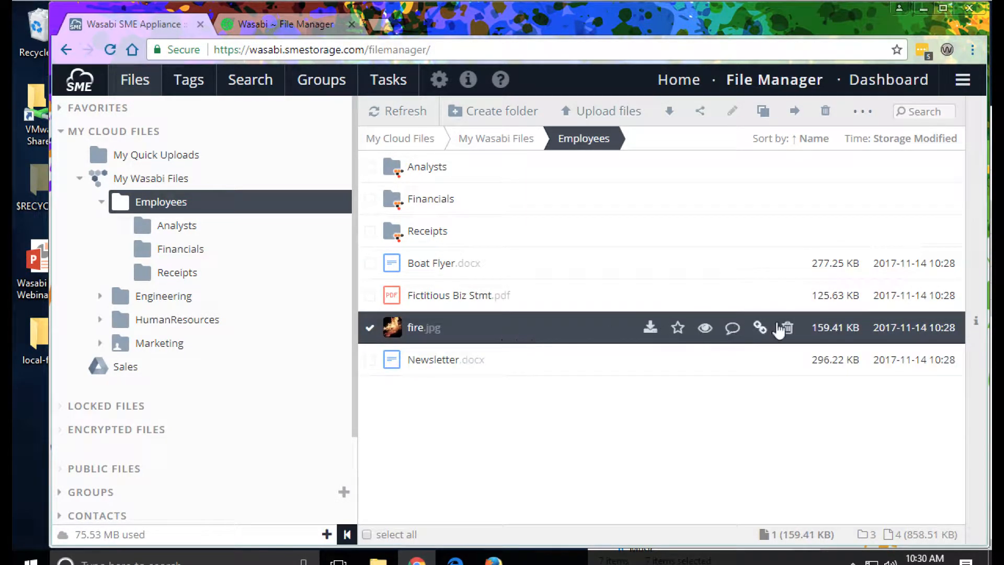
pyautogui.click(785, 328)
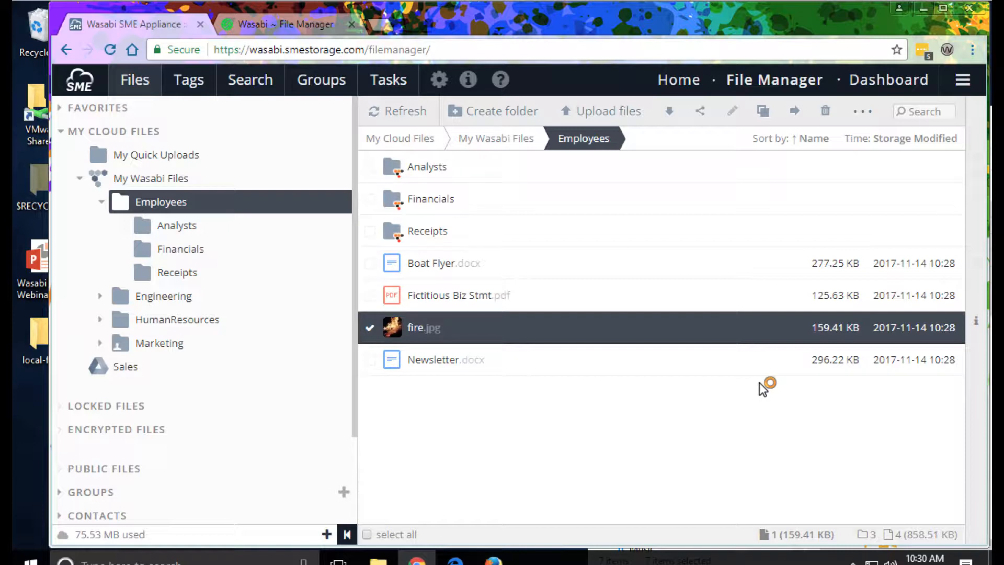
pyautogui.click(825, 111)
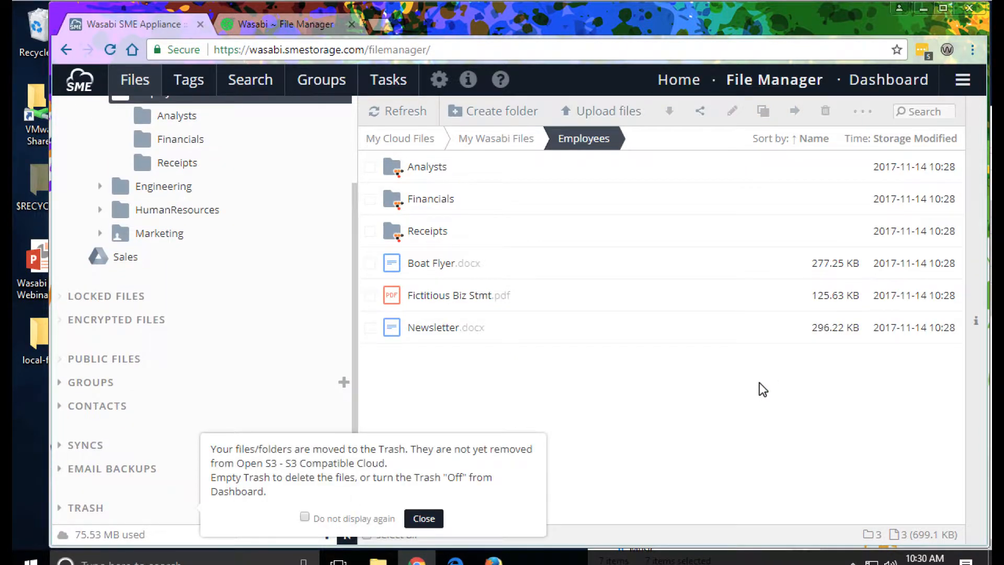
pyautogui.moveTo(423, 519)
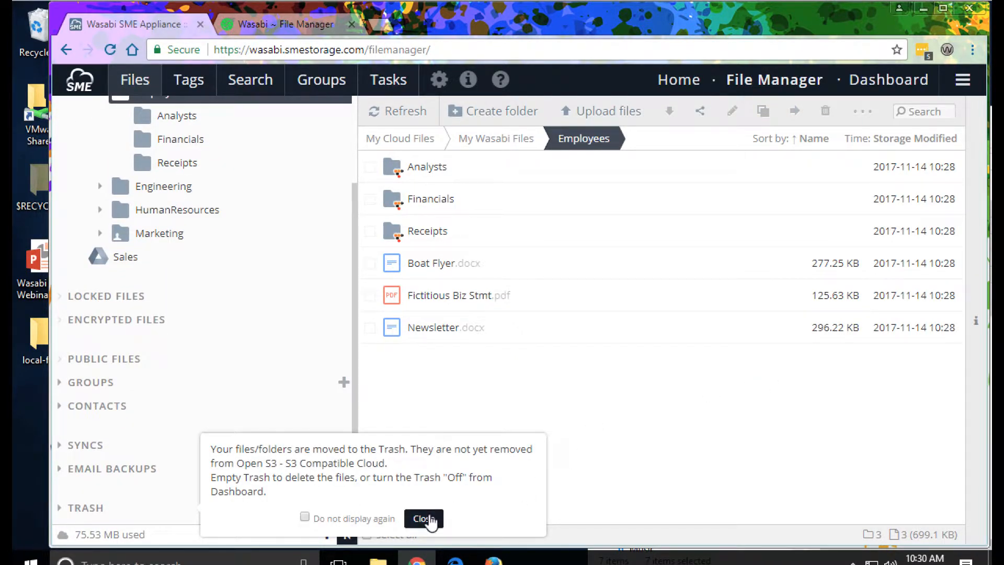
pyautogui.click(423, 519)
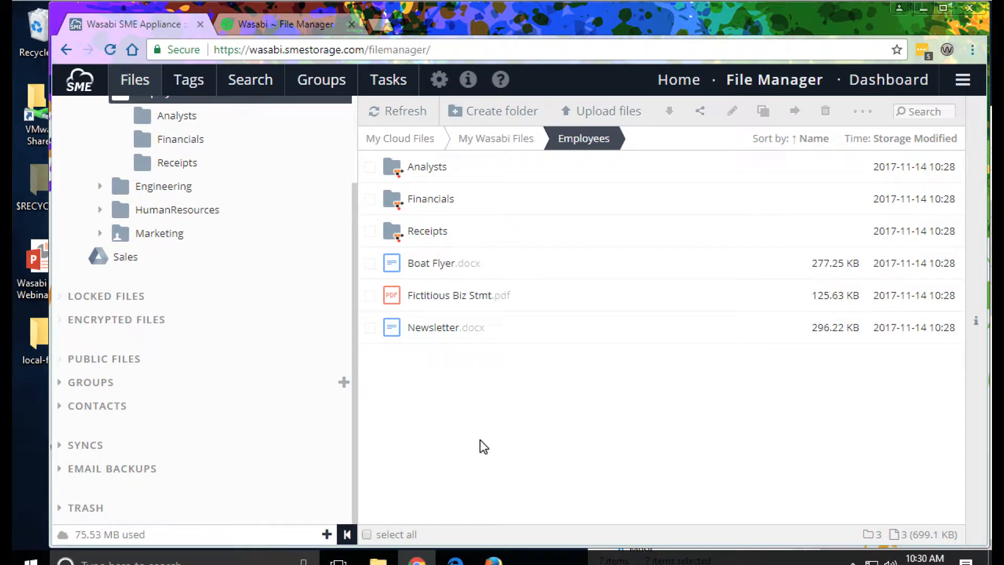
pyautogui.moveTo(615, 432)
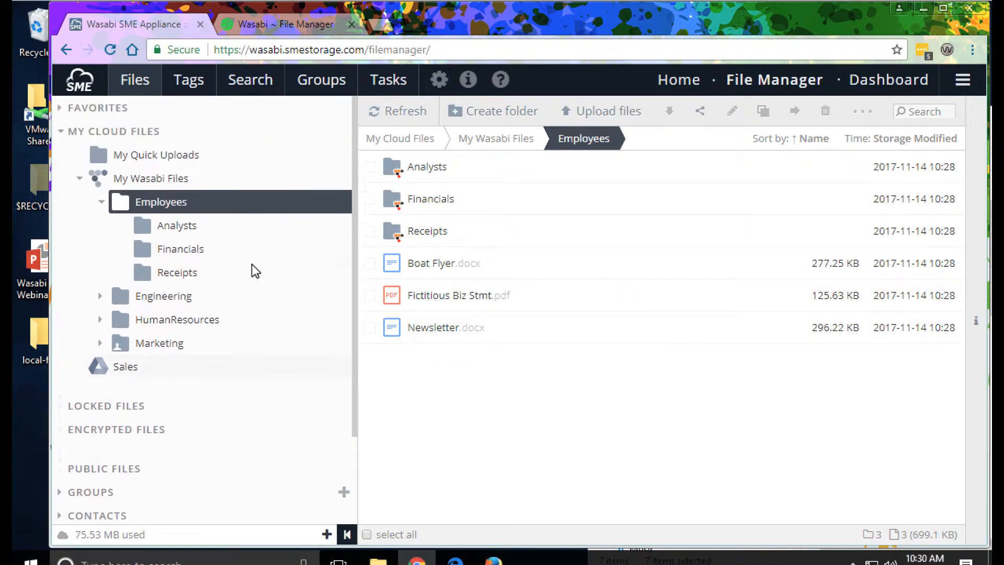
pyautogui.click(442, 262)
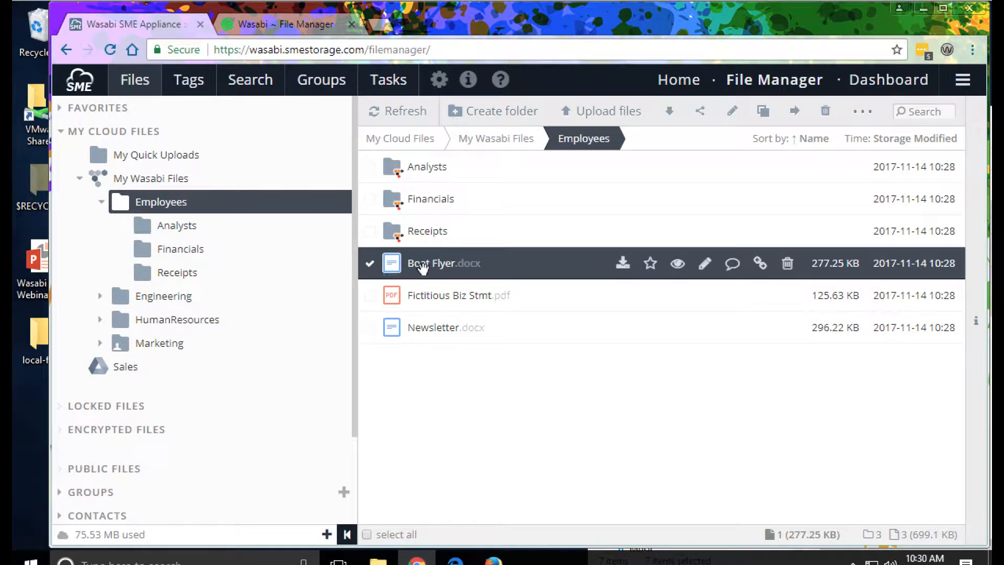
# Step: Retitle the newsletter 'Just Peachey' and save and close Word
pyautogui.moveTo(443, 262); pyautogui.dragTo(176, 272)
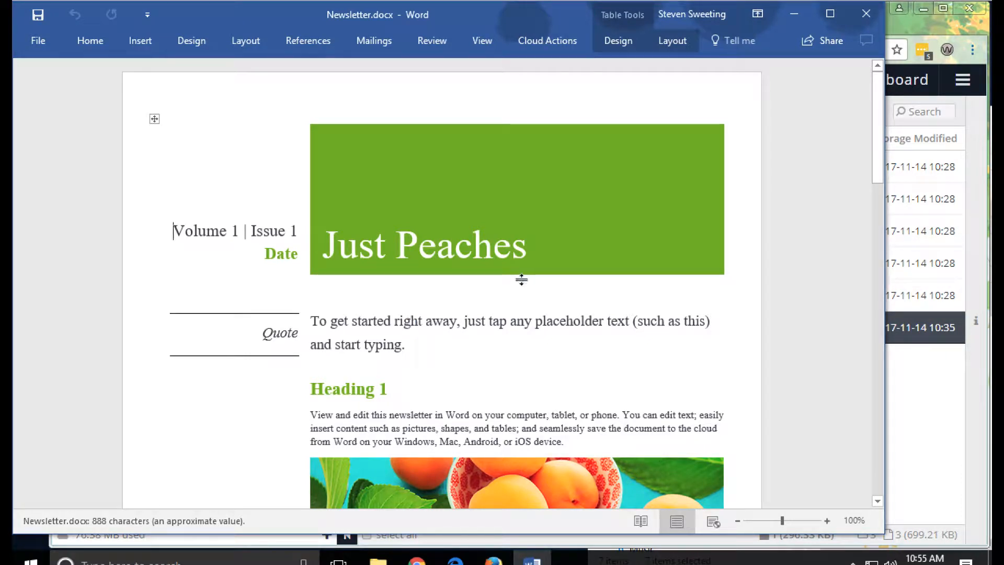
pyautogui.write('y')
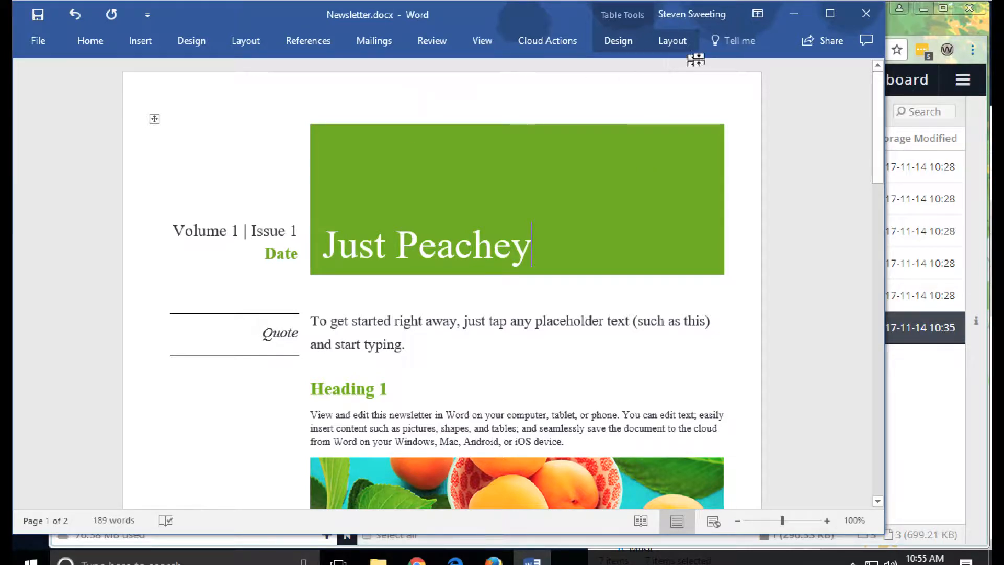
pyautogui.click(865, 14)
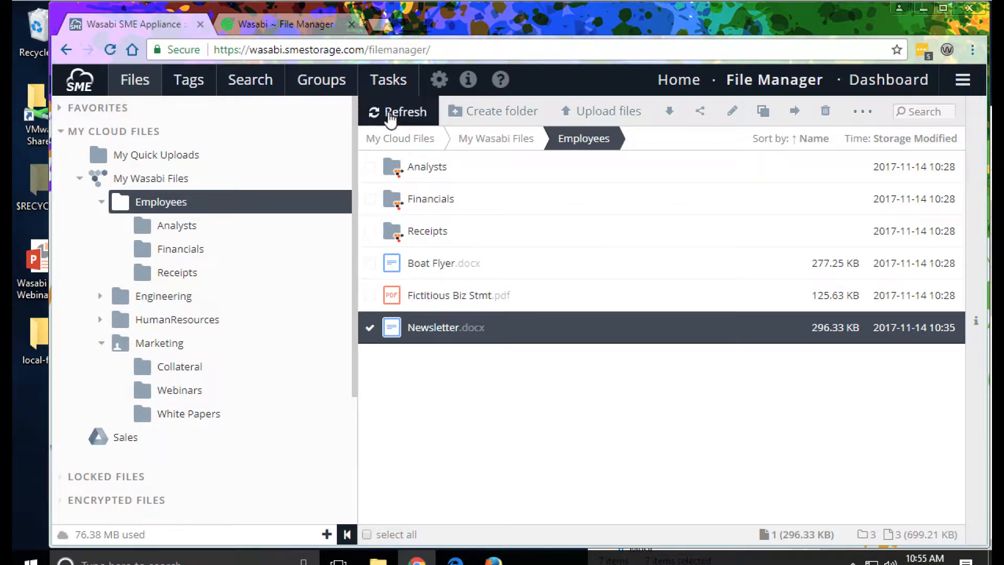
# Step: Refresh the Employees listing in File Manager so the updated Newsletter.docx appears
pyautogui.click(398, 111)
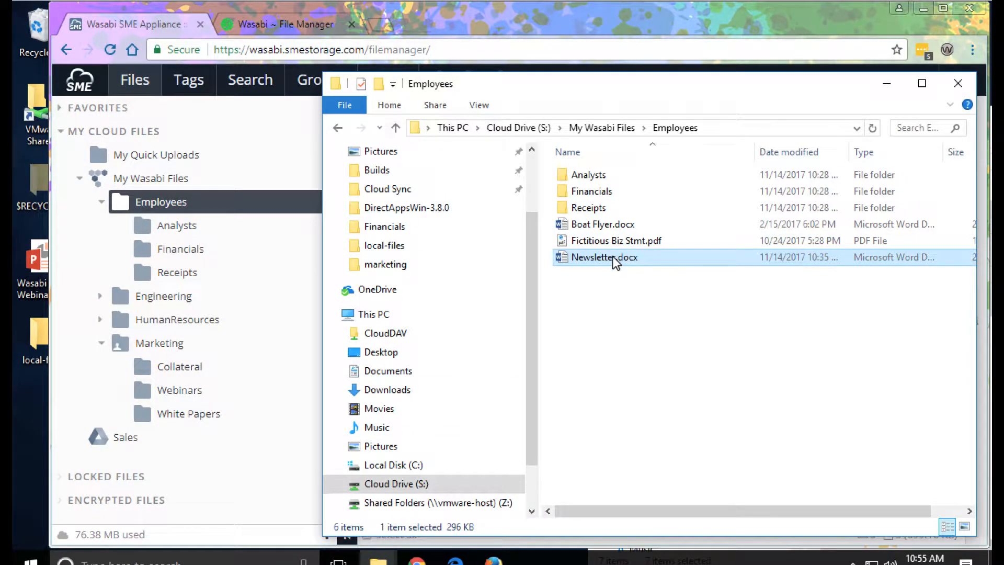
# Step: Open Newsletter.docx from Cloud Drive (S:) > My Wasabi Files > Employees in Word
pyautogui.doubleClick(604, 257)
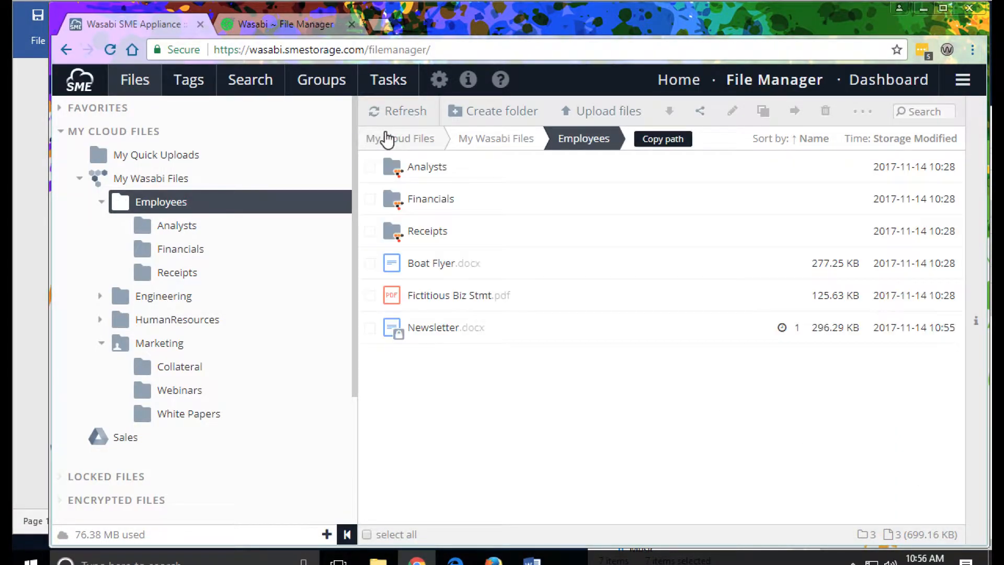
pyautogui.moveTo(409, 334)
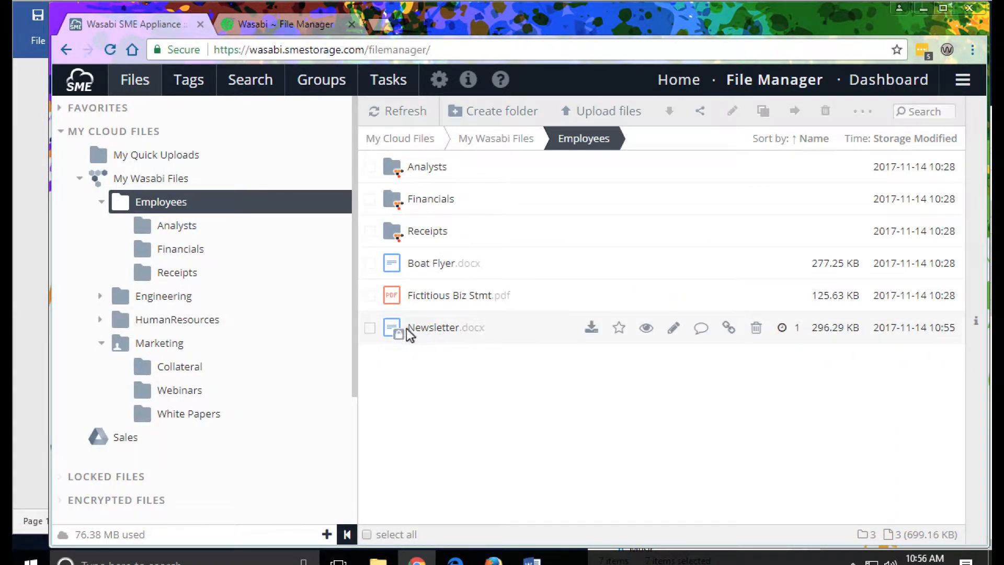
pyautogui.moveTo(398, 333)
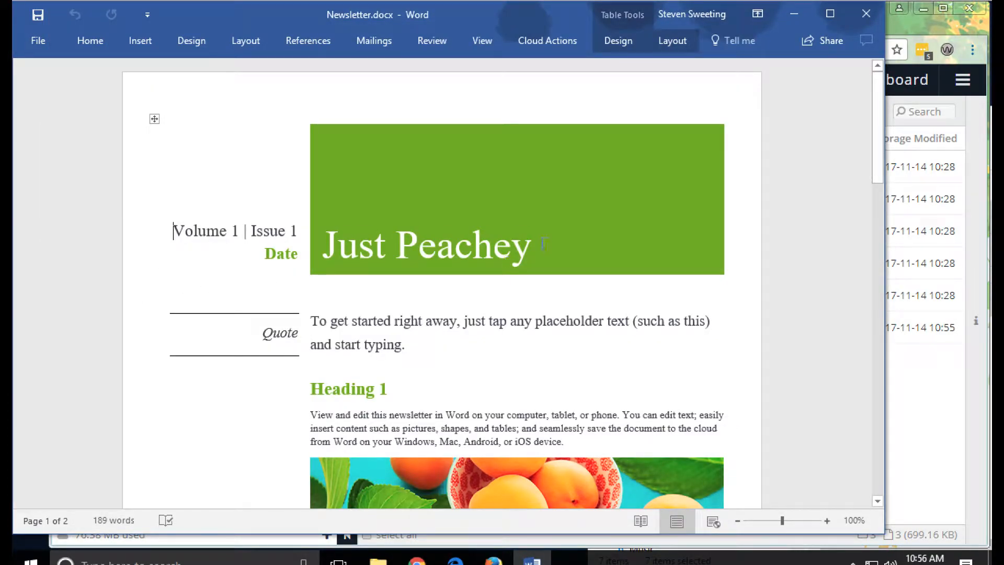
# Step: Make the title 'Just Peachey!!' and post the cloud comment 'This is a test!'
pyautogui.write('!!')
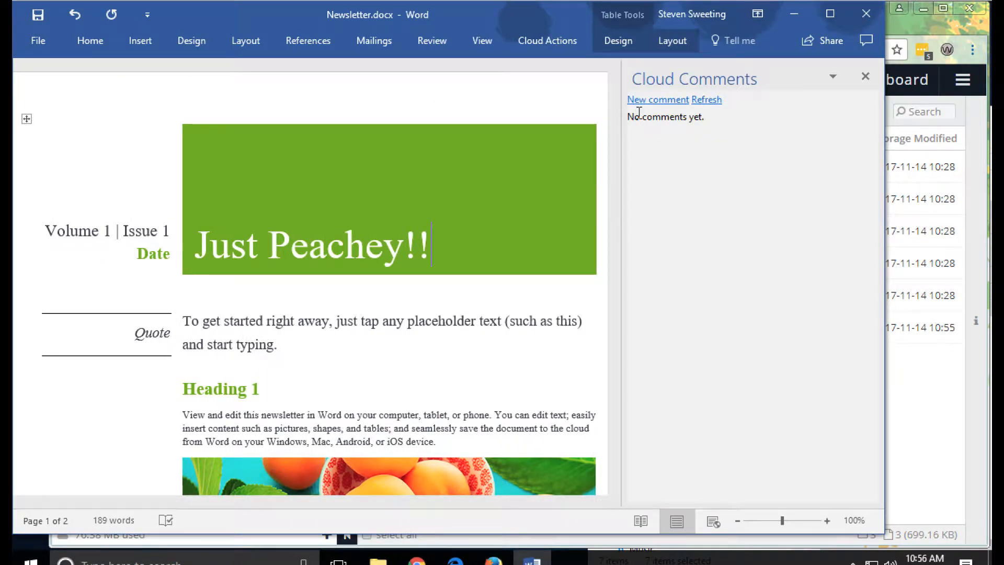
pyautogui.click(657, 99)
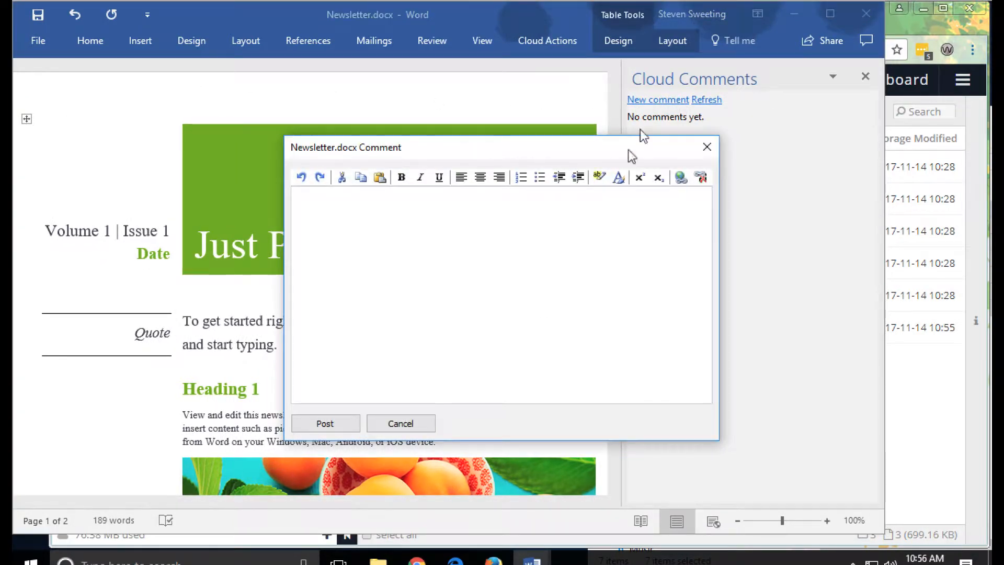
pyautogui.write('This is a')
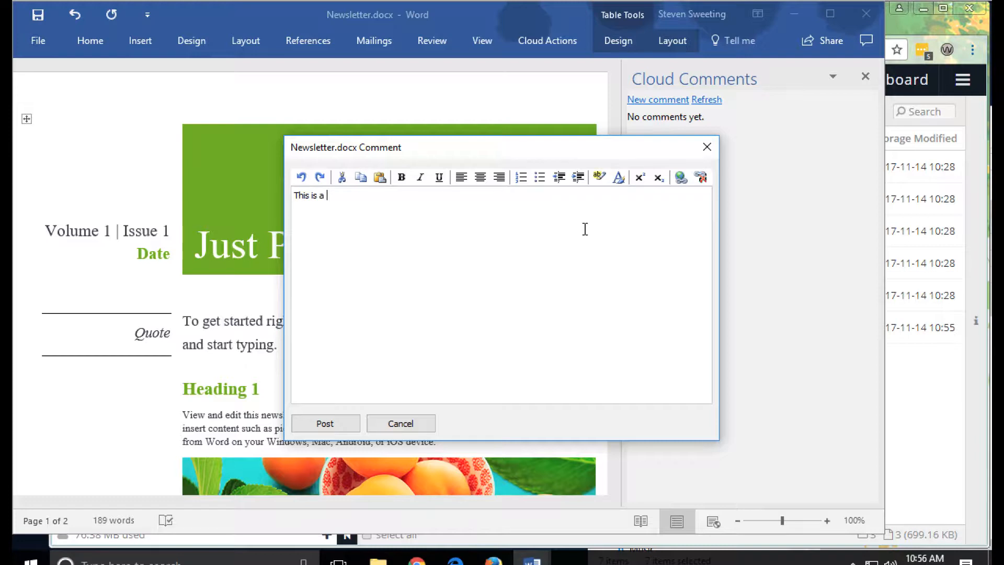
pyautogui.write('test!')
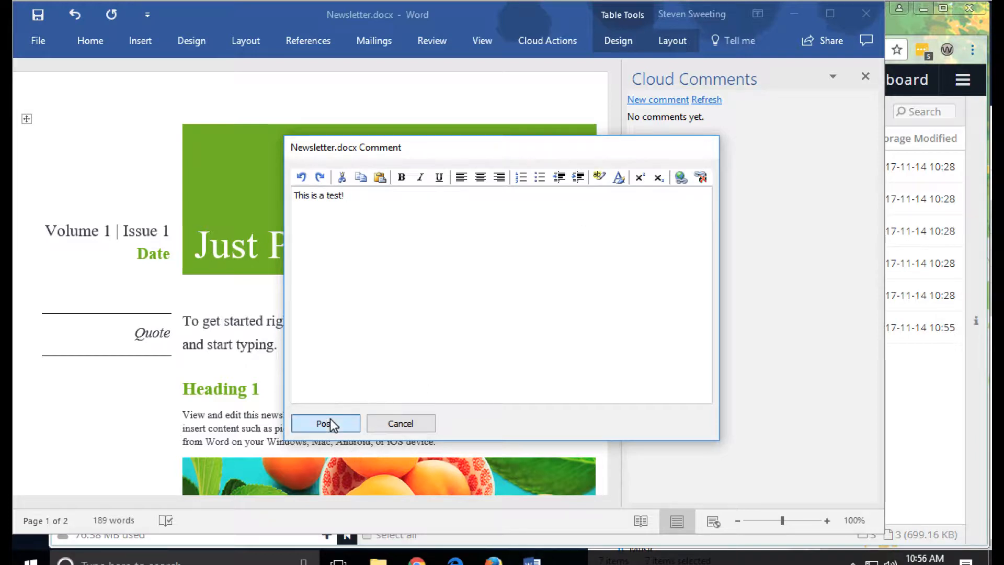
pyautogui.click(325, 423)
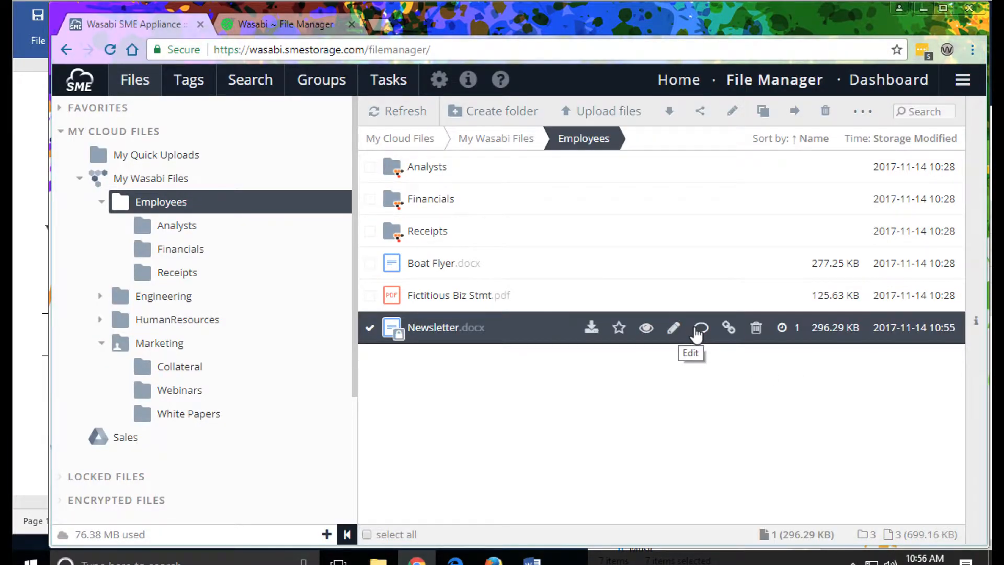
pyautogui.click(699, 328)
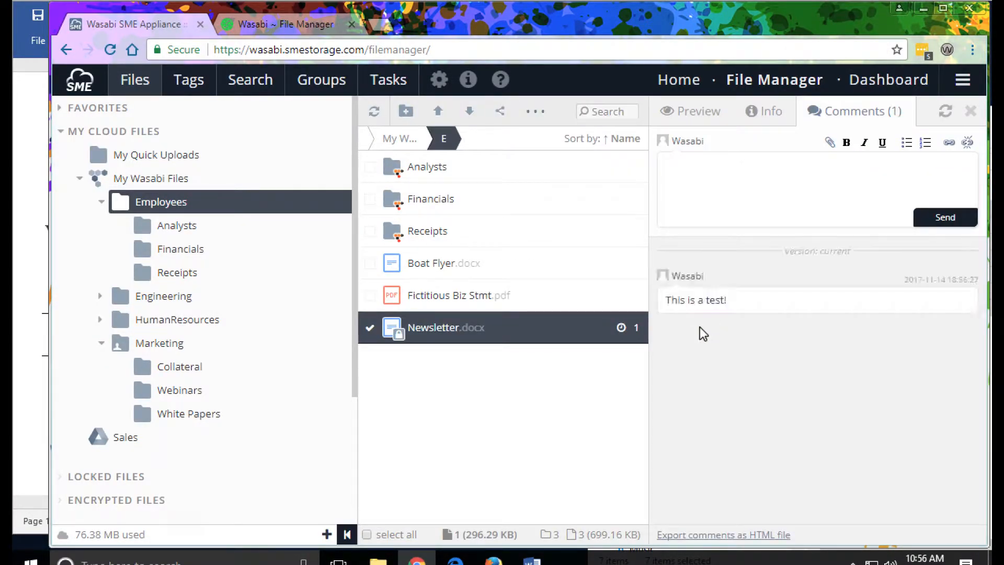
pyautogui.write('Way to')
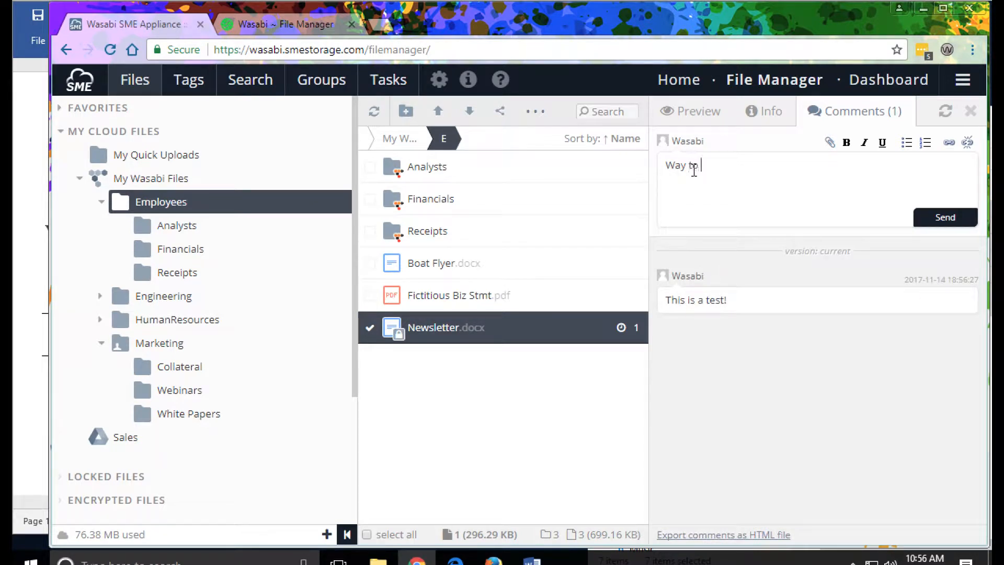
pyautogui.write('go @')
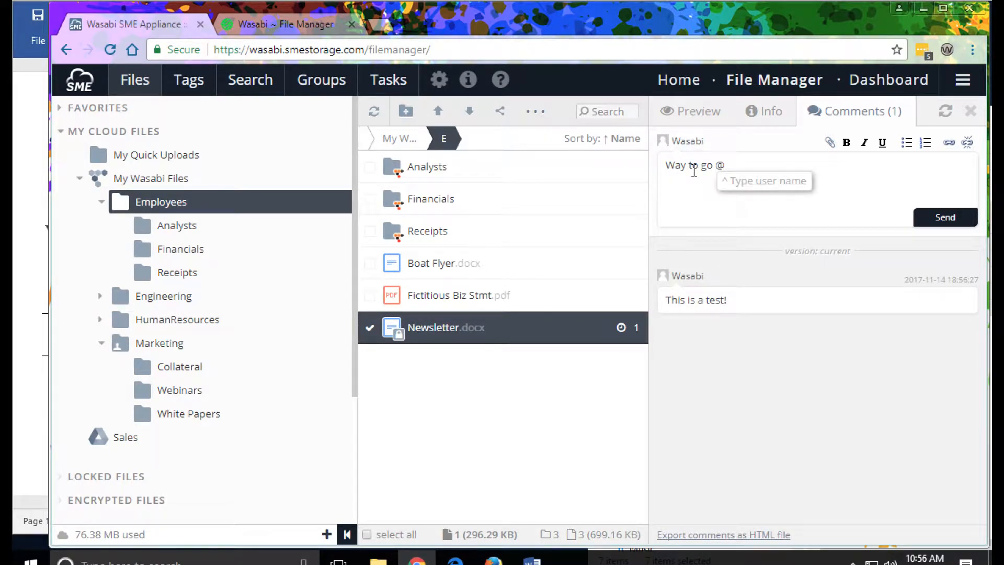
pyautogui.write('jim')
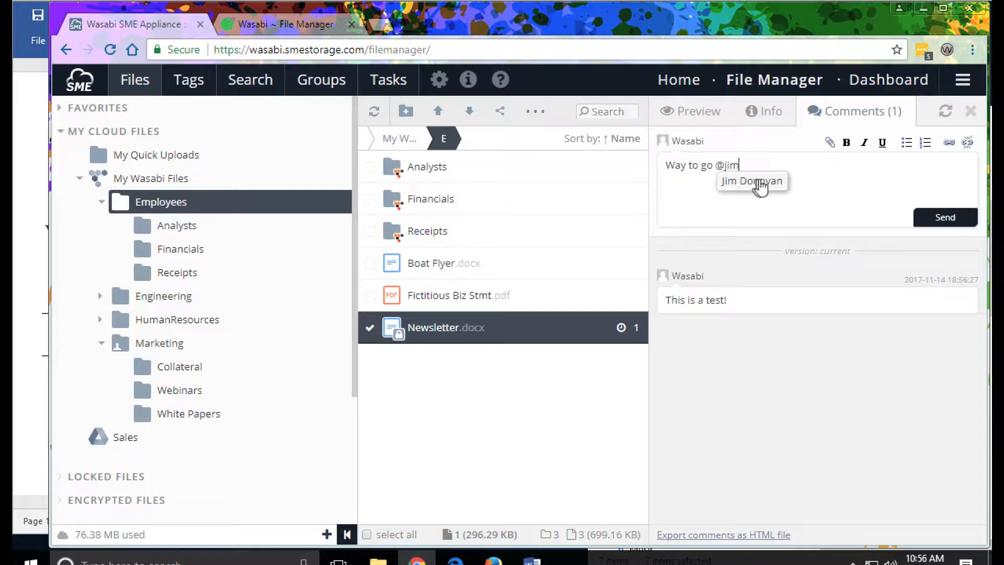
pyautogui.click(752, 180)
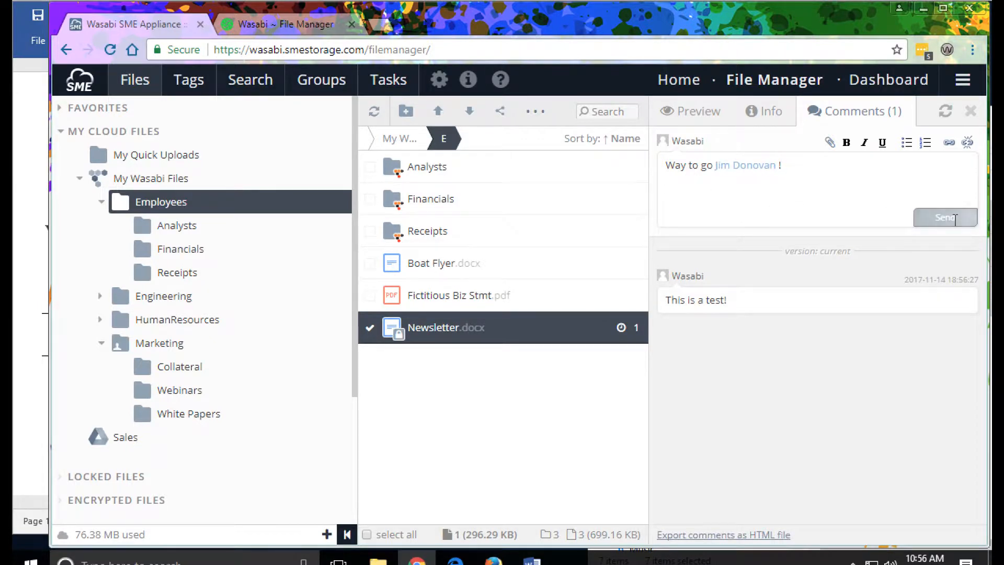
pyautogui.click(944, 217)
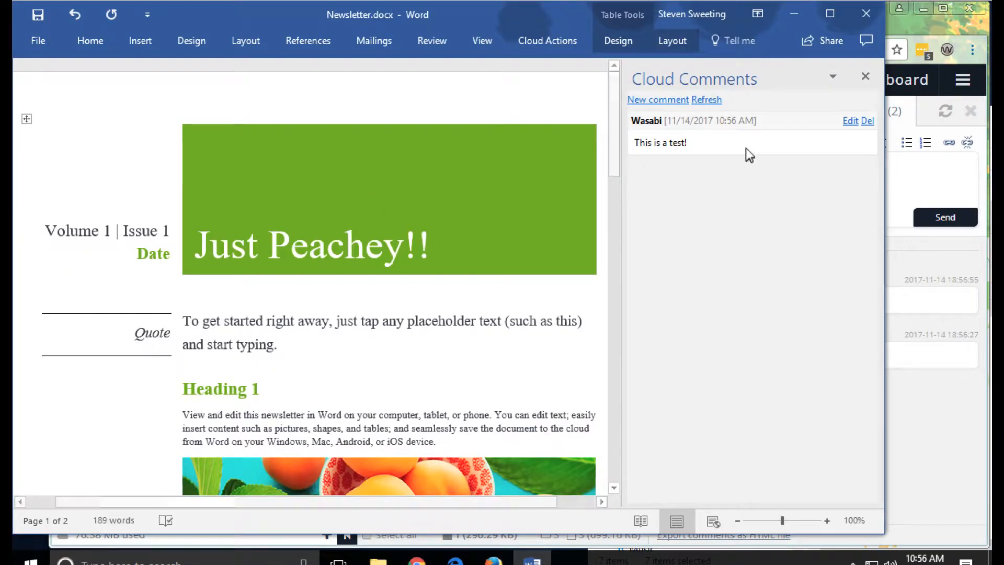
# Step: Refresh Cloud Comments to list both comments, then close the newsletter, saving changes
pyautogui.click(657, 99)
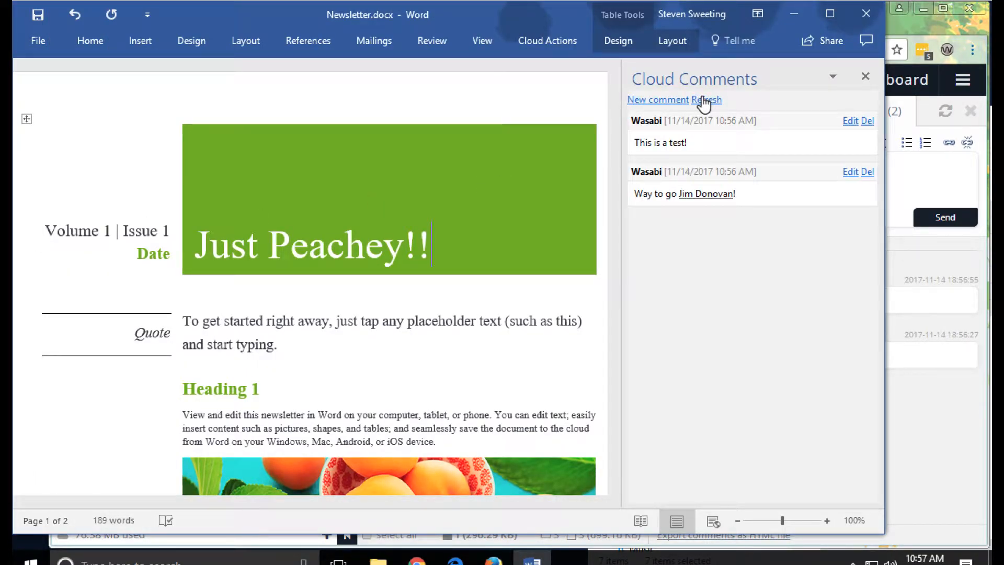
pyautogui.click(865, 77)
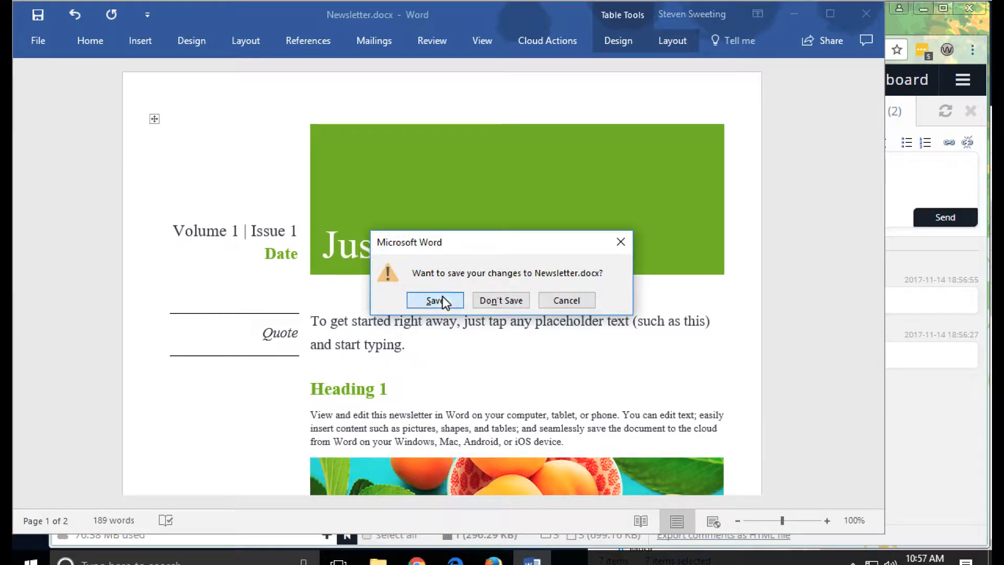
pyautogui.click(435, 300)
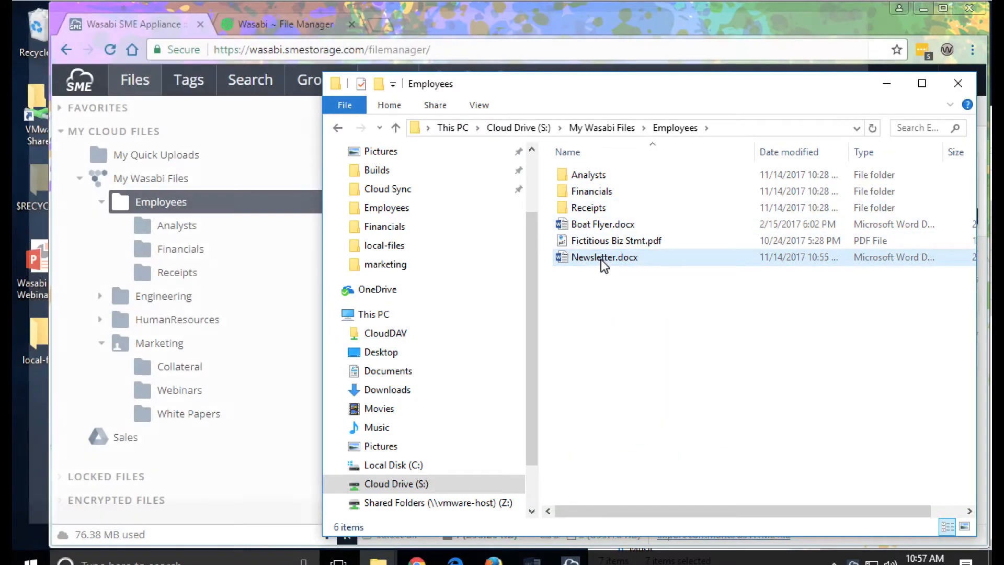
# Step: Unlock Newsletter.docx on Cloud Drive (S:) through Cloud Actions > Lock/unlock
pyautogui.rightClick(605, 257)
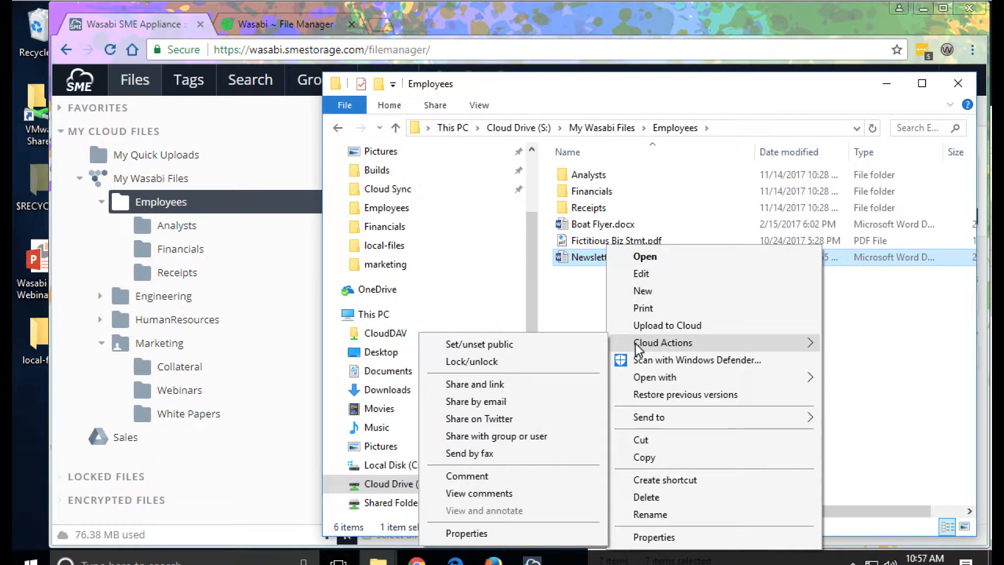
pyautogui.moveTo(570, 402)
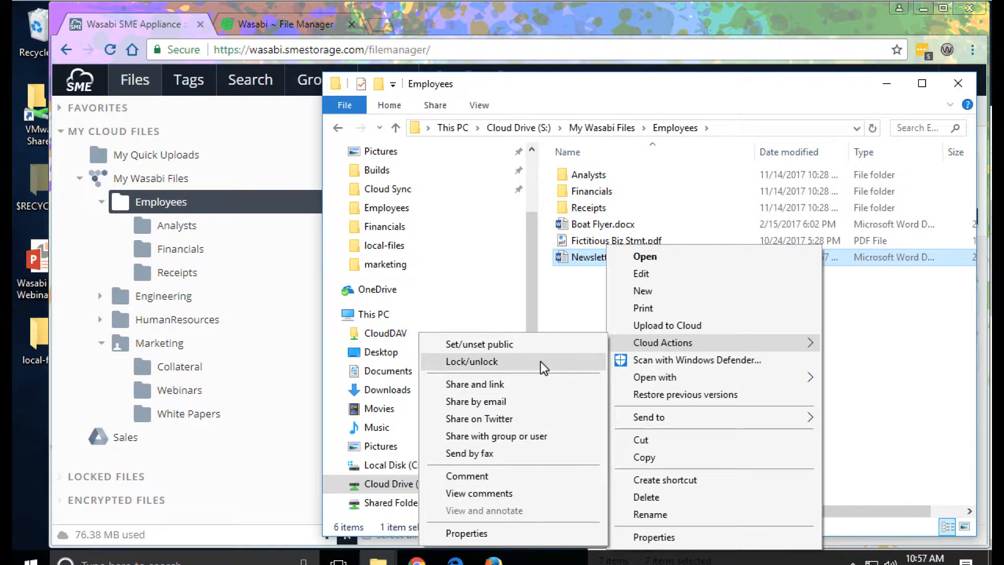
pyautogui.click(565, 316)
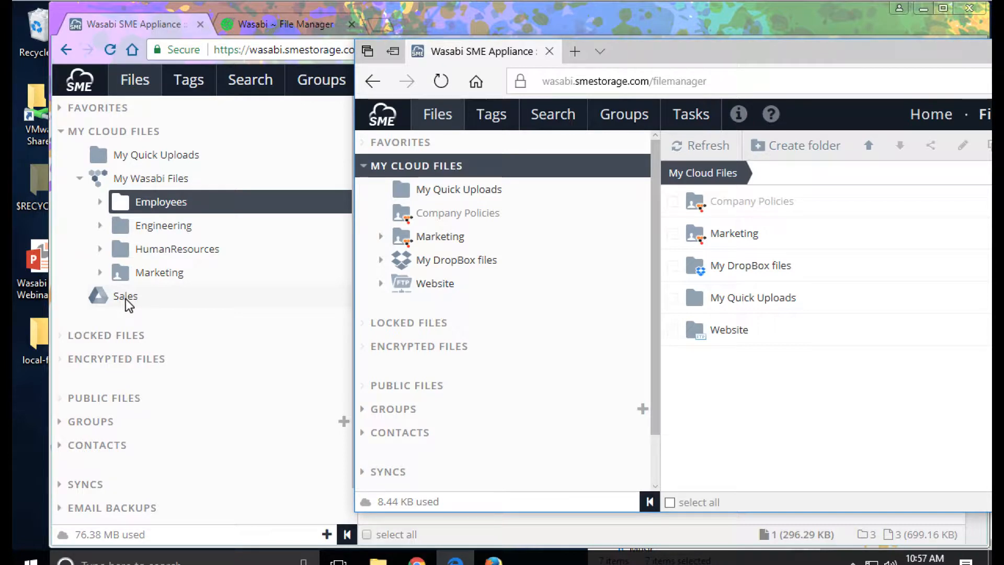
# Step: Convert Sales to a Shared Team Folder and open its Permissions dialog
pyautogui.rightClick(125, 296)
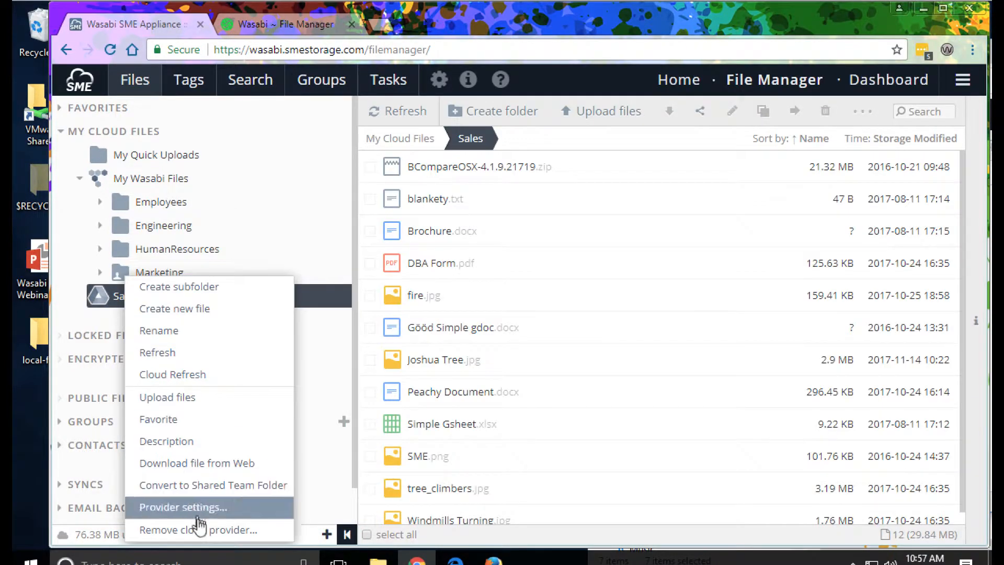
pyautogui.click(211, 489)
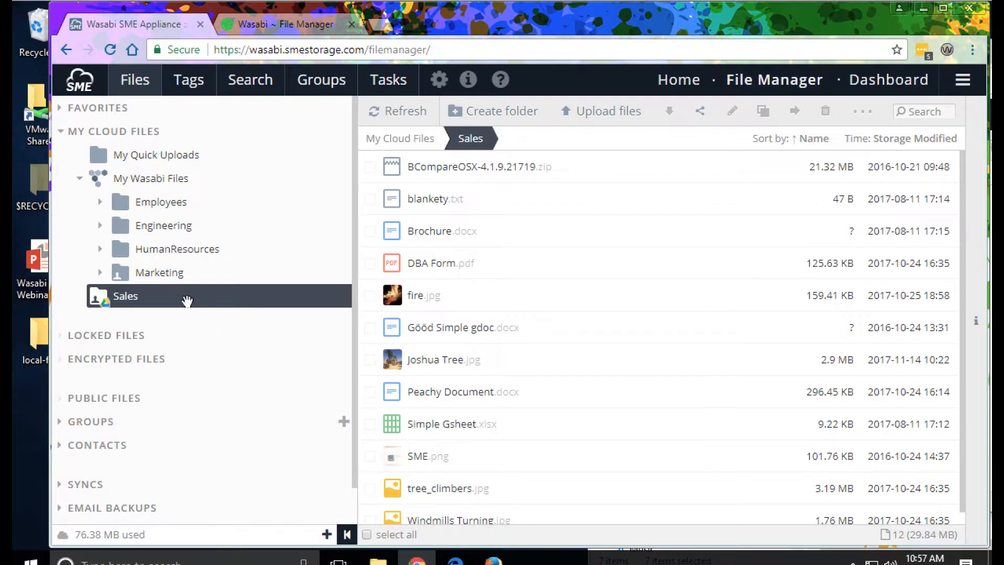
pyautogui.rightClick(125, 296)
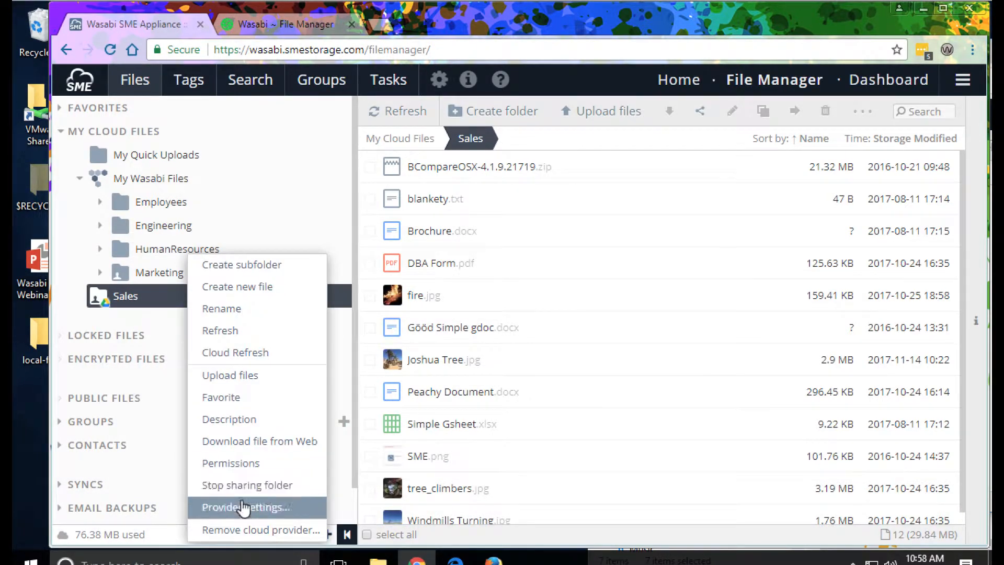
pyautogui.click(231, 463)
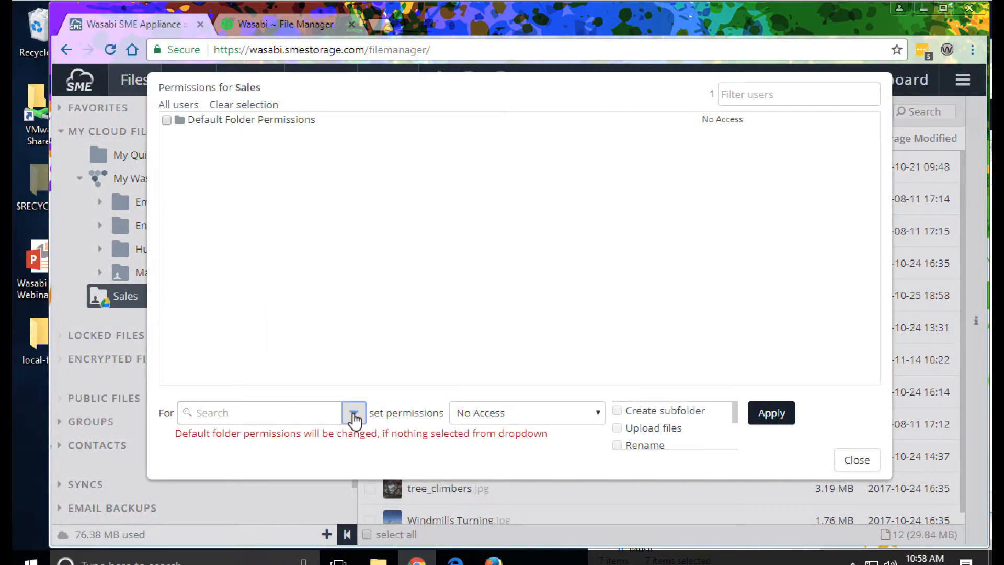
# Step: Grant the Marketing group Read/Download permission on Sales, apply, and close the dialog
pyautogui.click(353, 413)
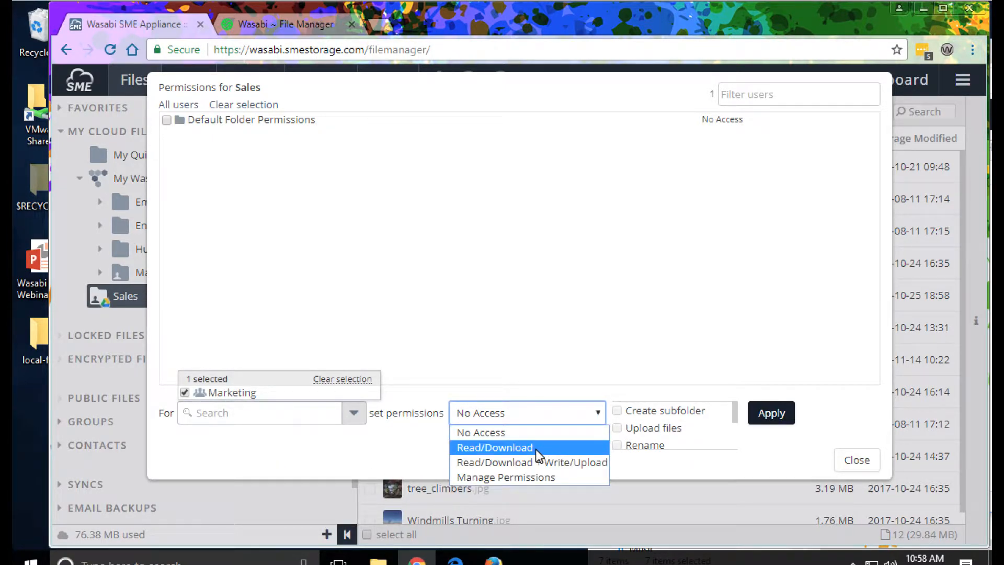
pyautogui.click(494, 447)
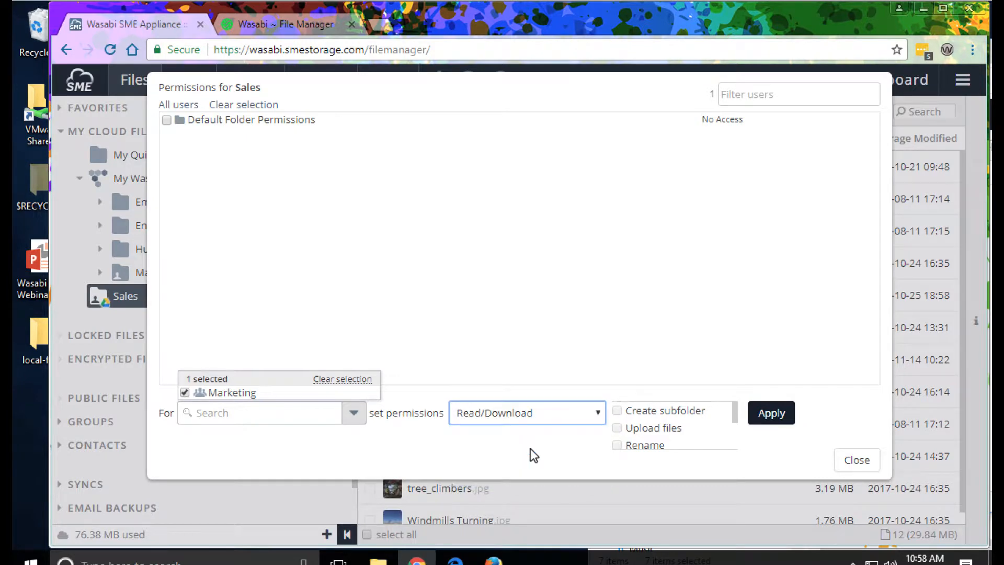
pyautogui.moveTo(724, 425)
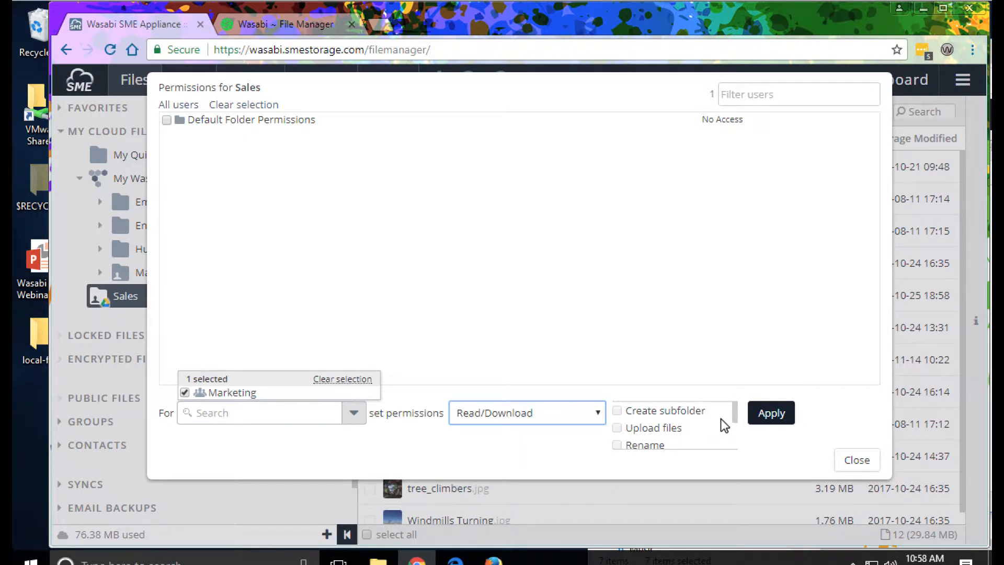
pyautogui.moveTo(730, 422)
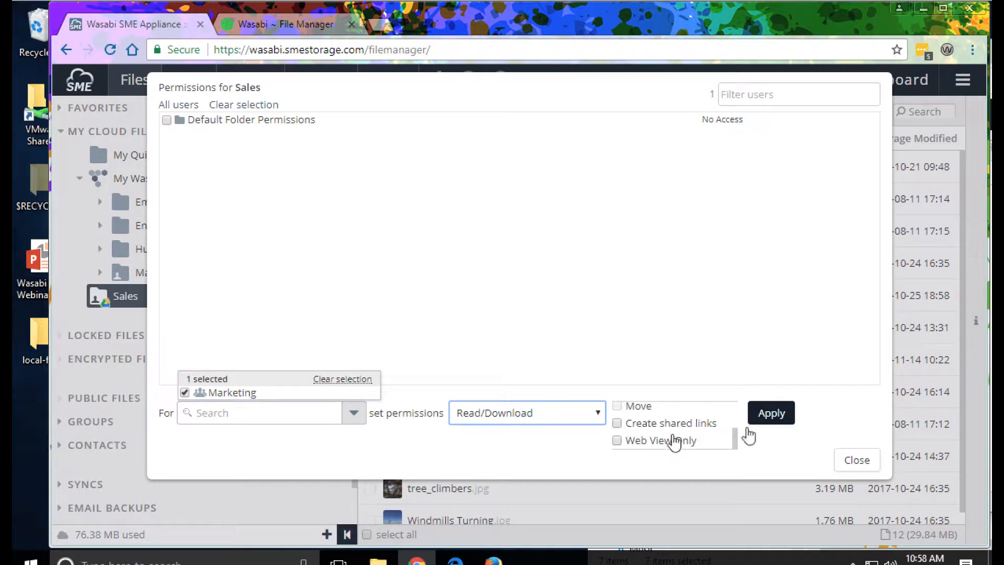
pyautogui.click(771, 413)
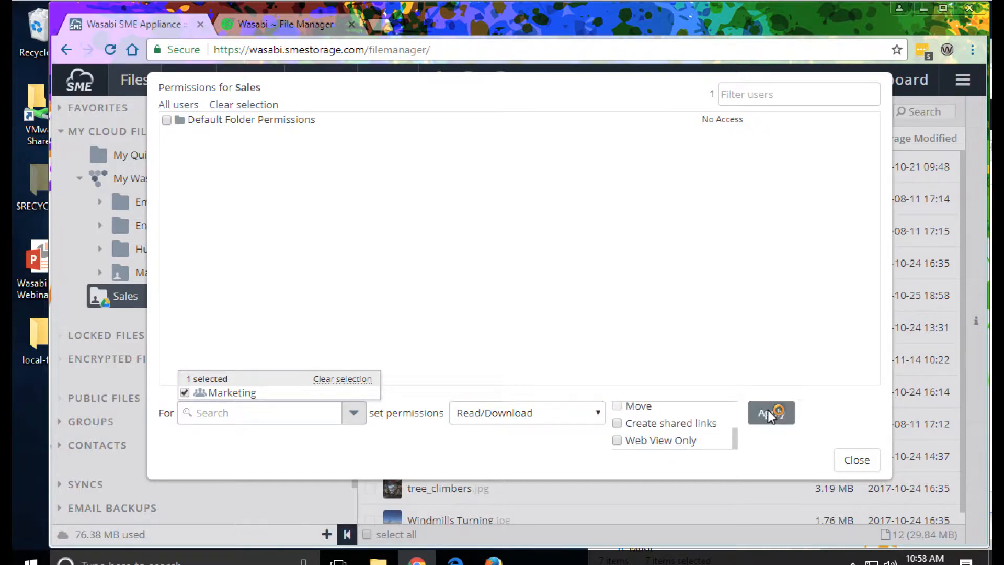
pyautogui.click(771, 412)
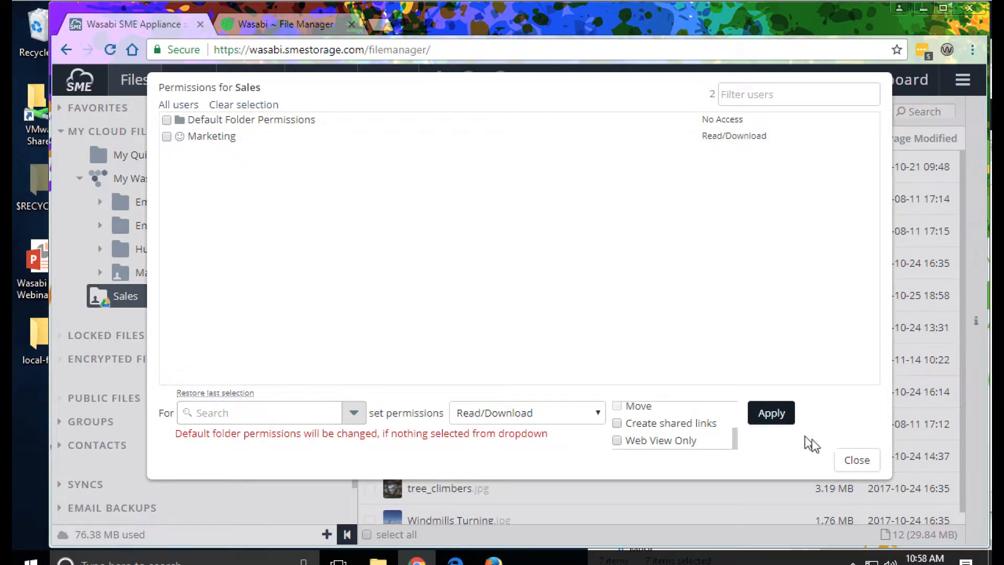
pyautogui.click(856, 459)
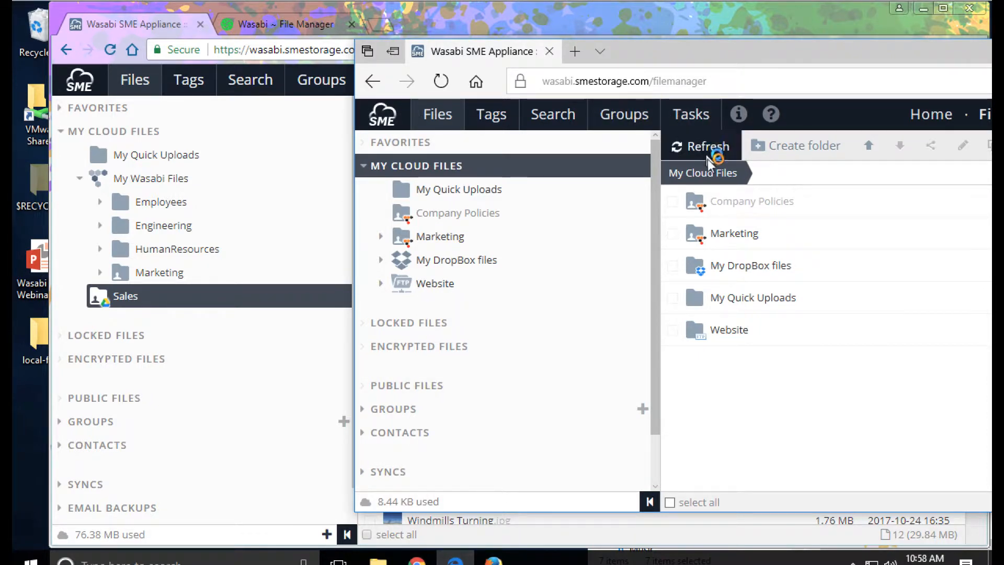
# Step: Refresh the Marketing account's window and open the shared Sales folder
pyautogui.click(699, 145)
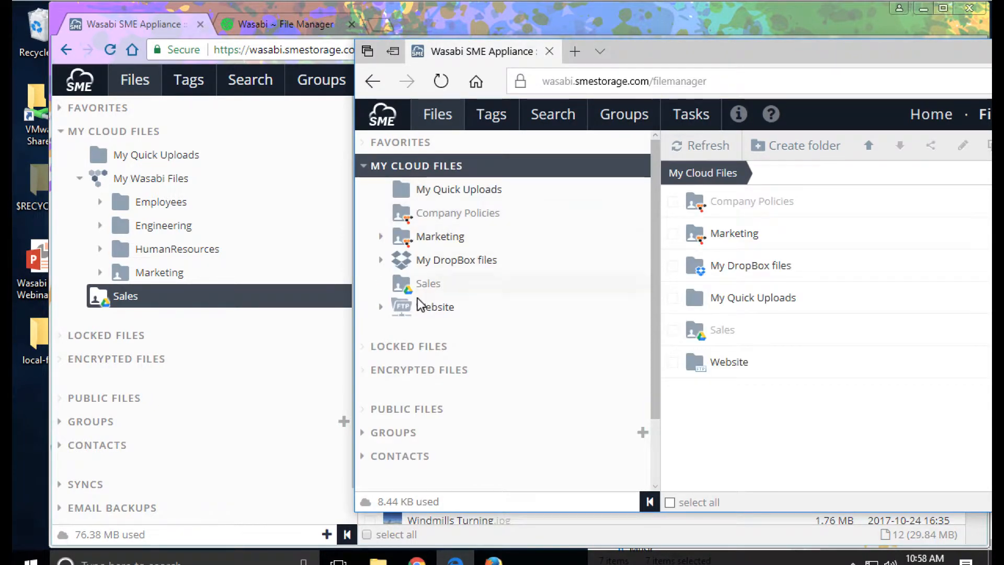
pyautogui.click(428, 283)
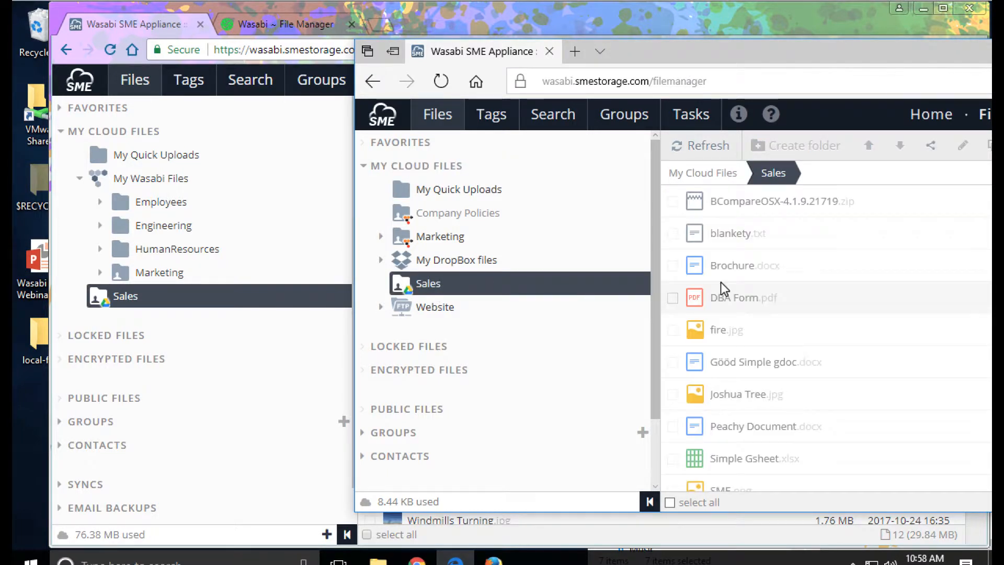
pyautogui.moveTo(768, 239)
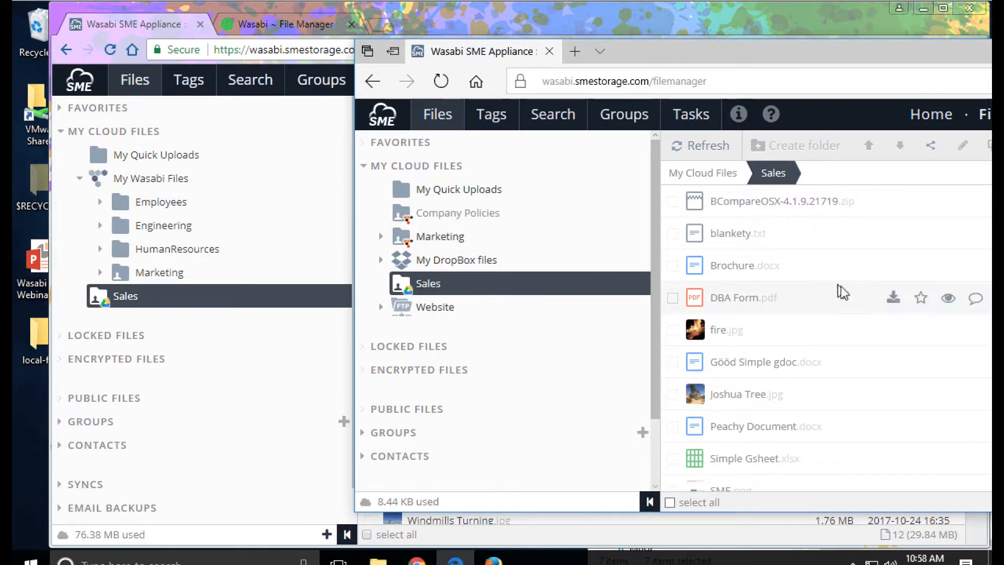
pyautogui.moveTo(846, 293)
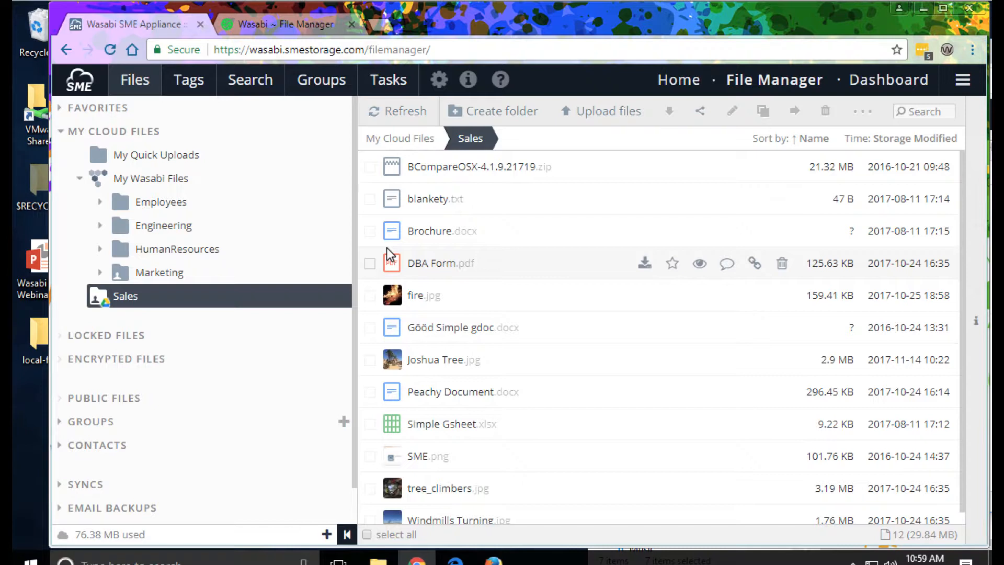
pyautogui.moveTo(403, 260)
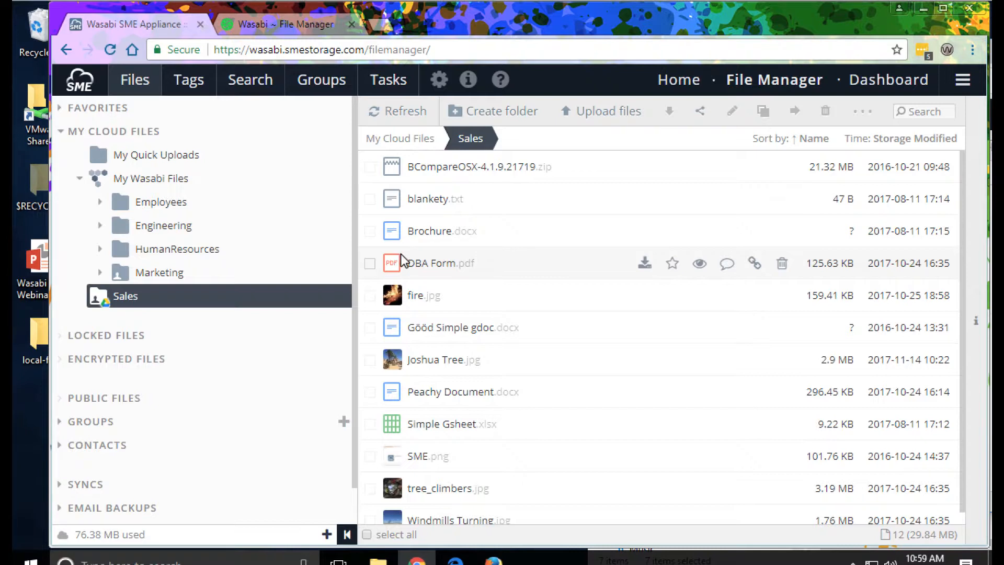
pyautogui.moveTo(131, 285)
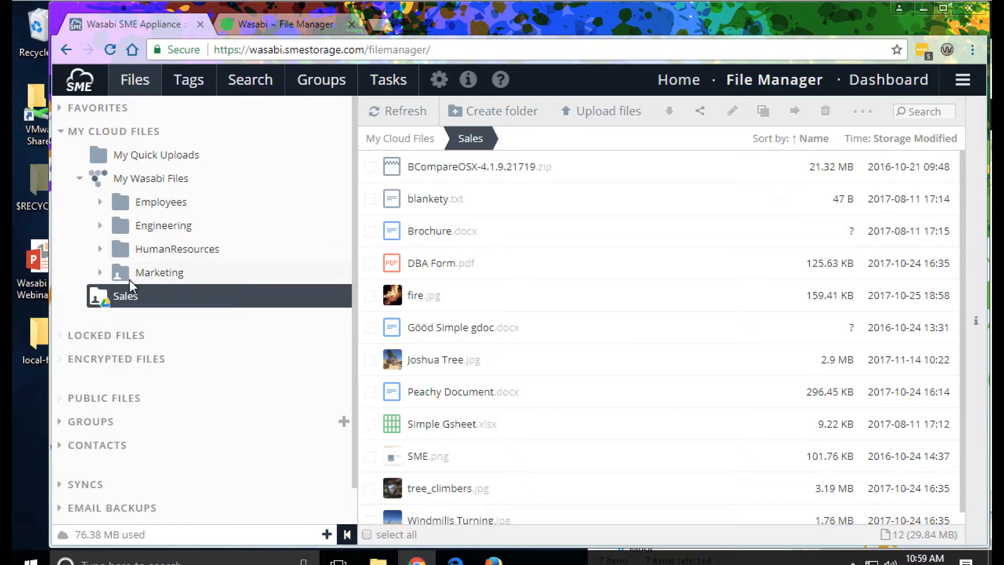
# Step: Select WP SME for Wasabi.pdf in Marketing > White Papers and bring up its sharing options
pyautogui.click(159, 272)
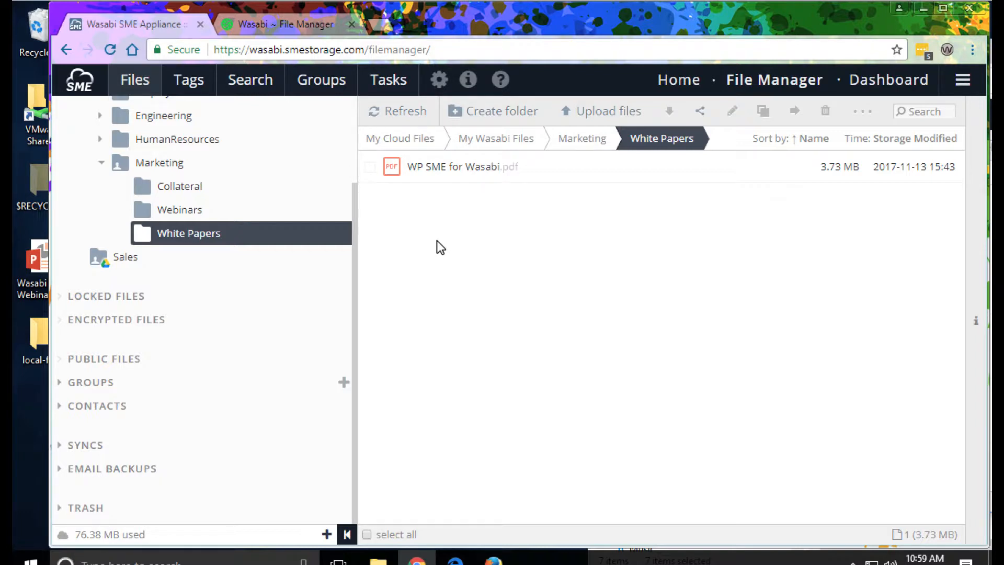
pyautogui.click(369, 166)
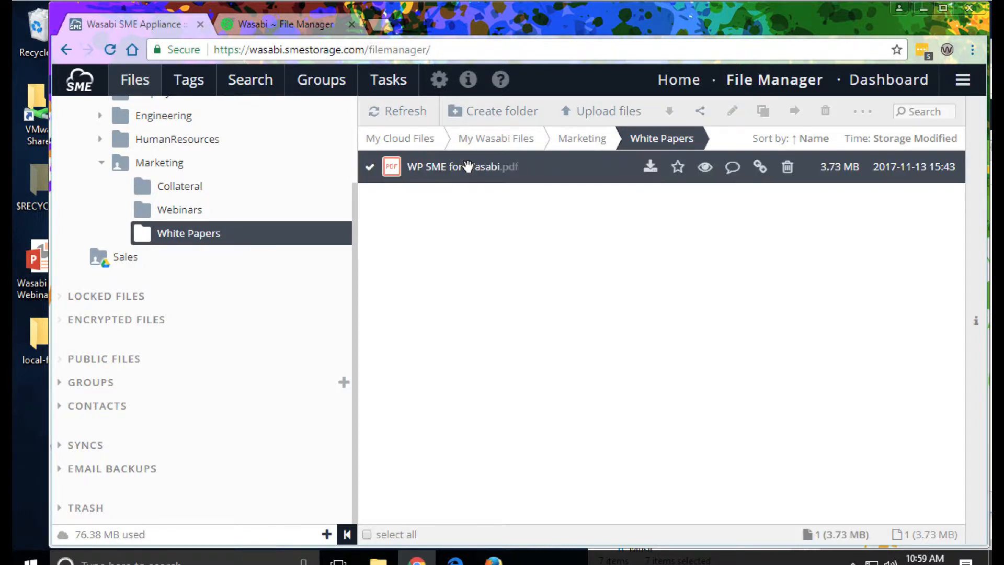
pyautogui.click(699, 111)
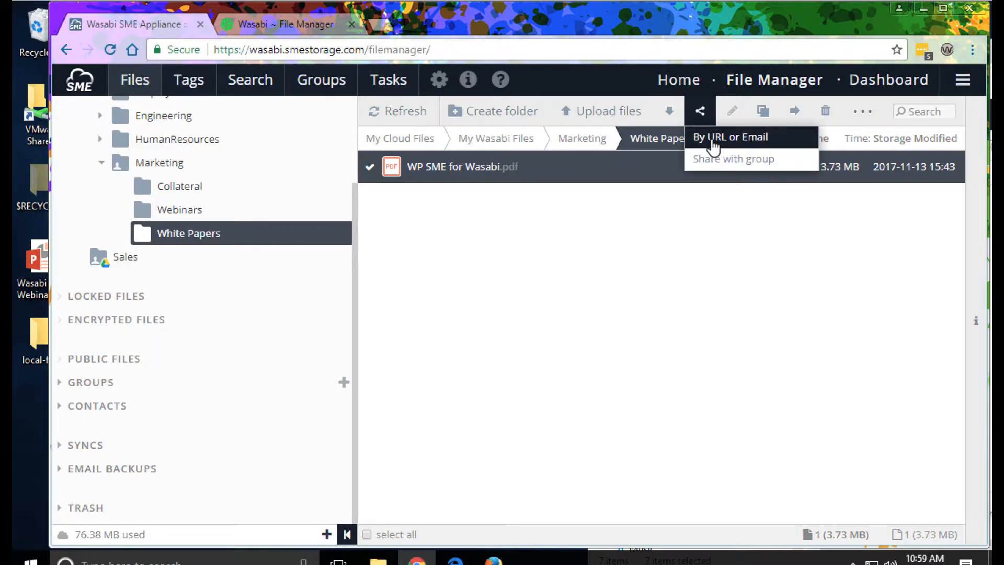
# Step: Generate a password-protected link expiring after 7 days with 2 downloads, then open it to test
pyautogui.click(730, 136)
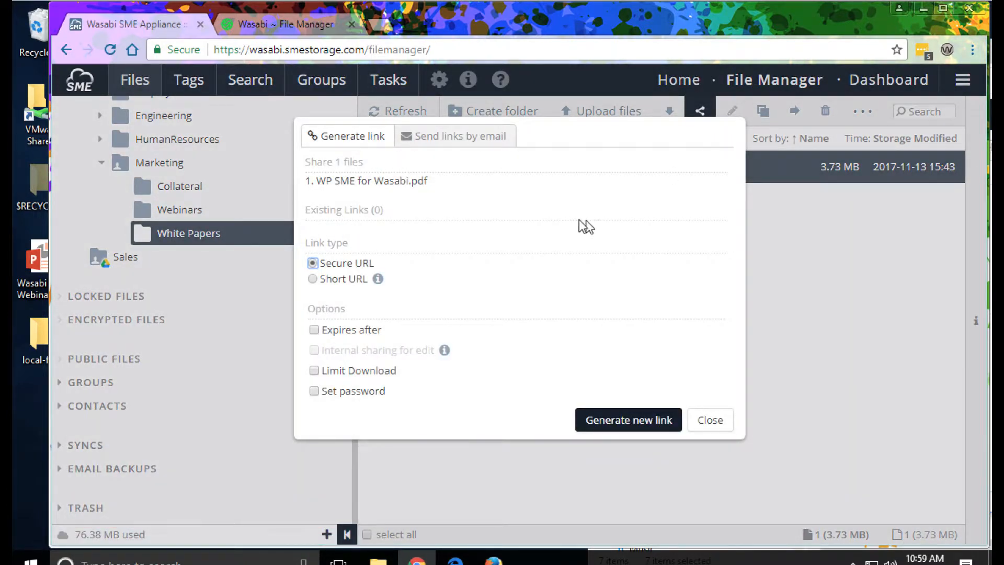
pyautogui.moveTo(451, 247)
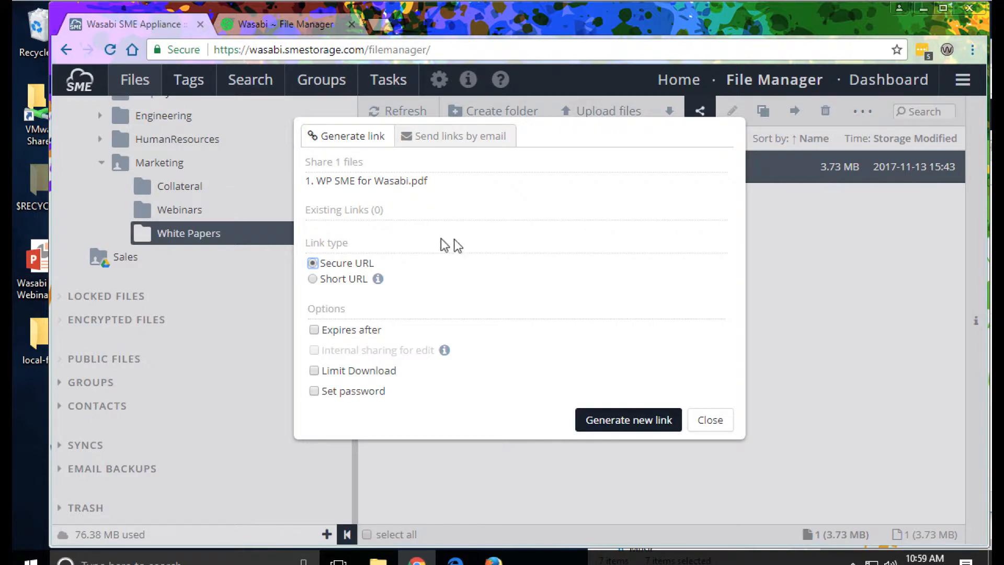
pyautogui.moveTo(363, 323)
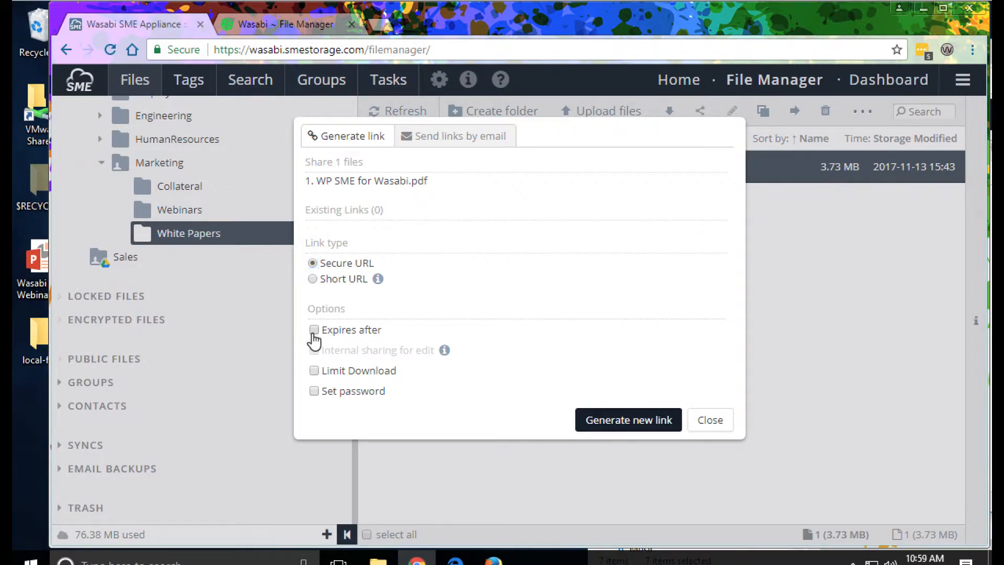
pyautogui.click(314, 331)
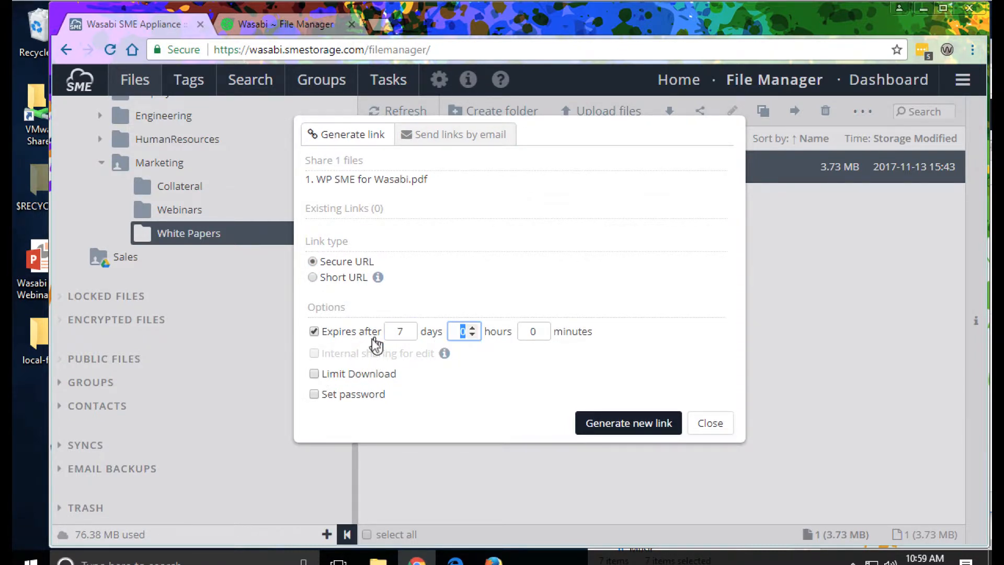
pyautogui.click(314, 374)
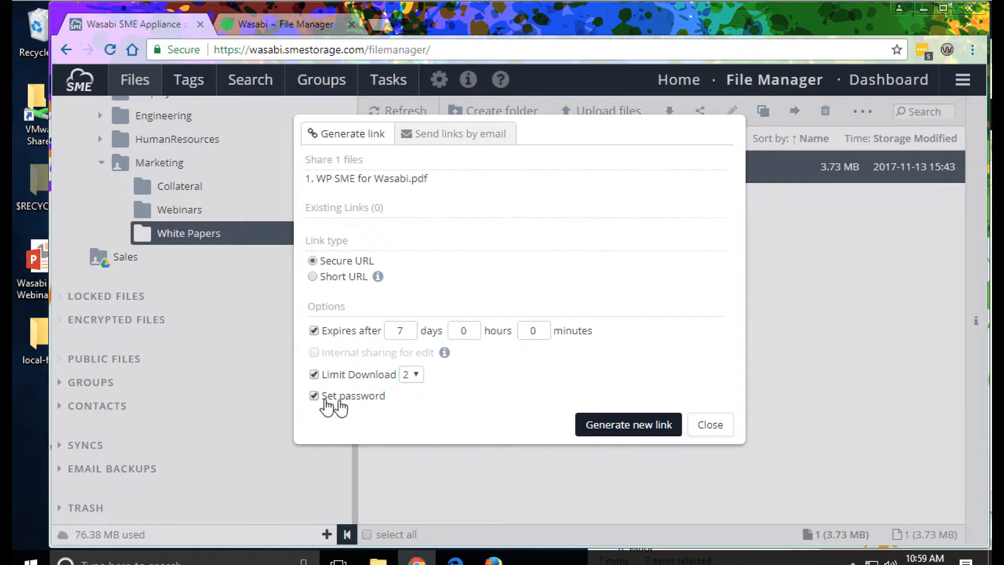
pyautogui.click(315, 396)
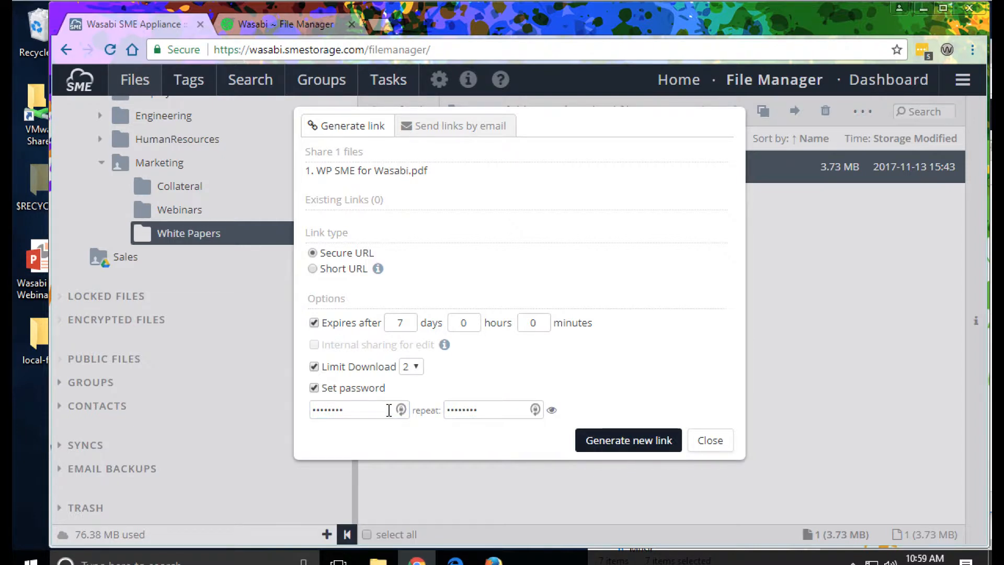
pyautogui.click(628, 440)
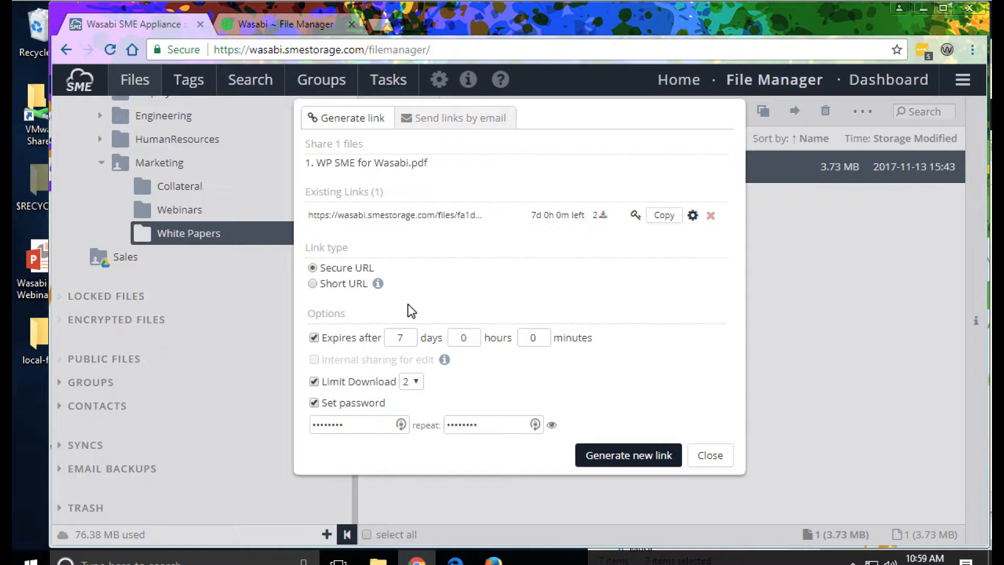
pyautogui.moveTo(408, 307)
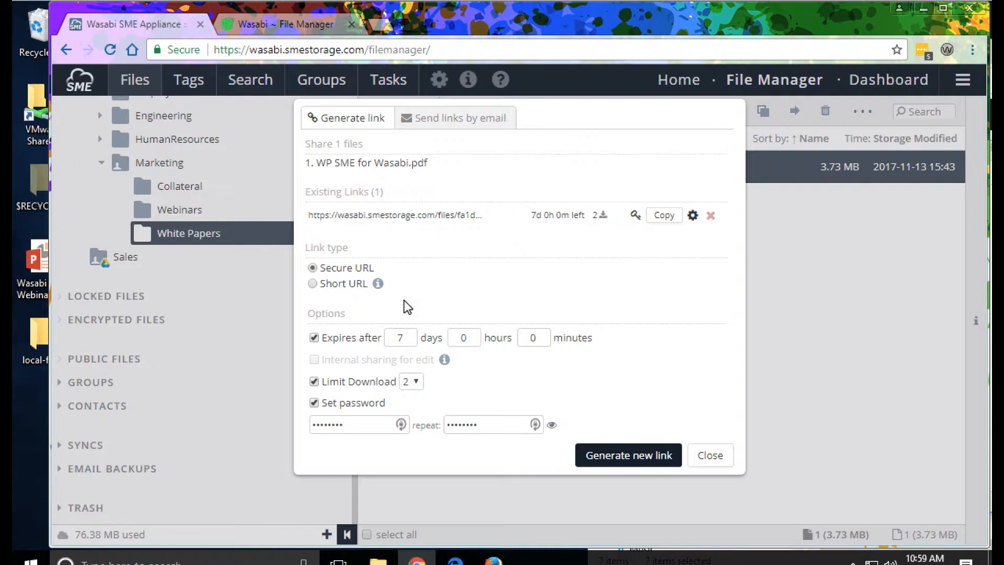
pyautogui.moveTo(409, 296)
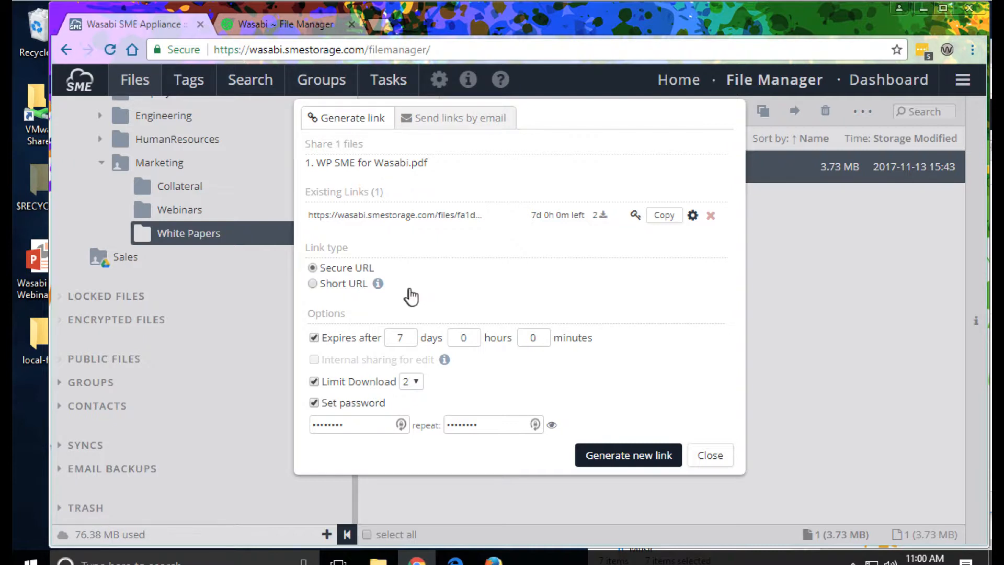
pyautogui.moveTo(412, 297)
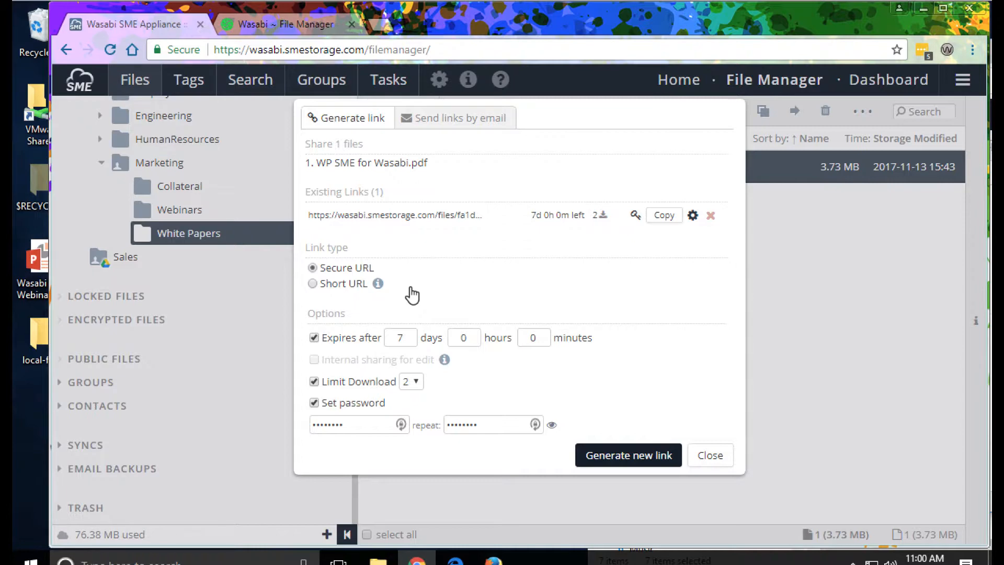
pyautogui.moveTo(371, 445)
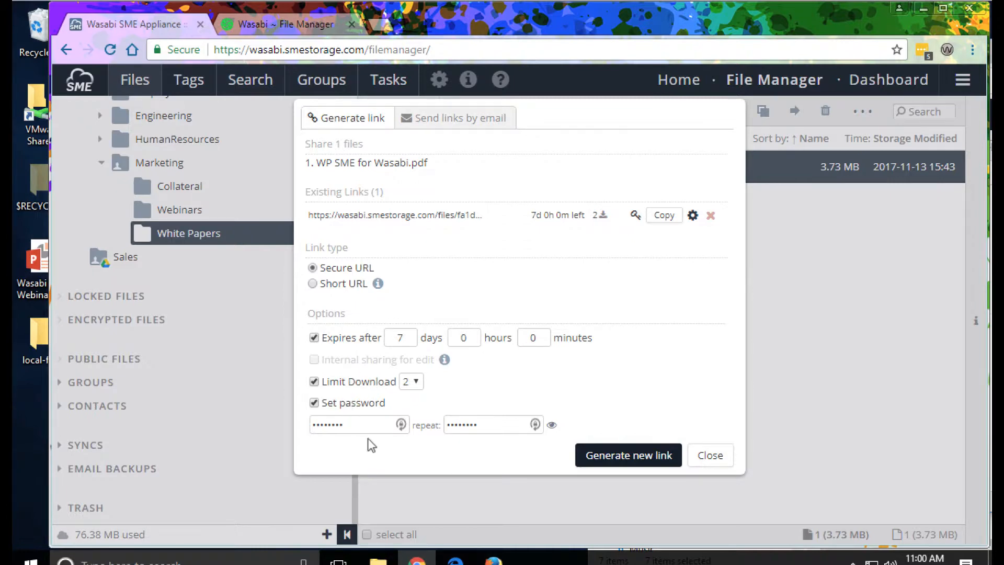
pyautogui.rightClick(417, 562)
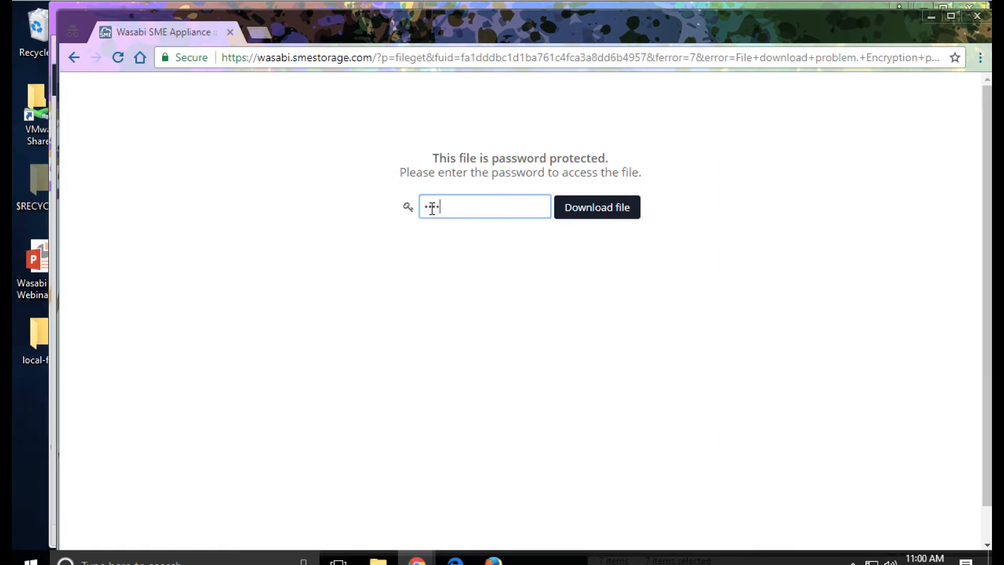
# Step: Enter the link password and save WP SME for Wasabi.pdf into Downloads
pyautogui.click(596, 207)
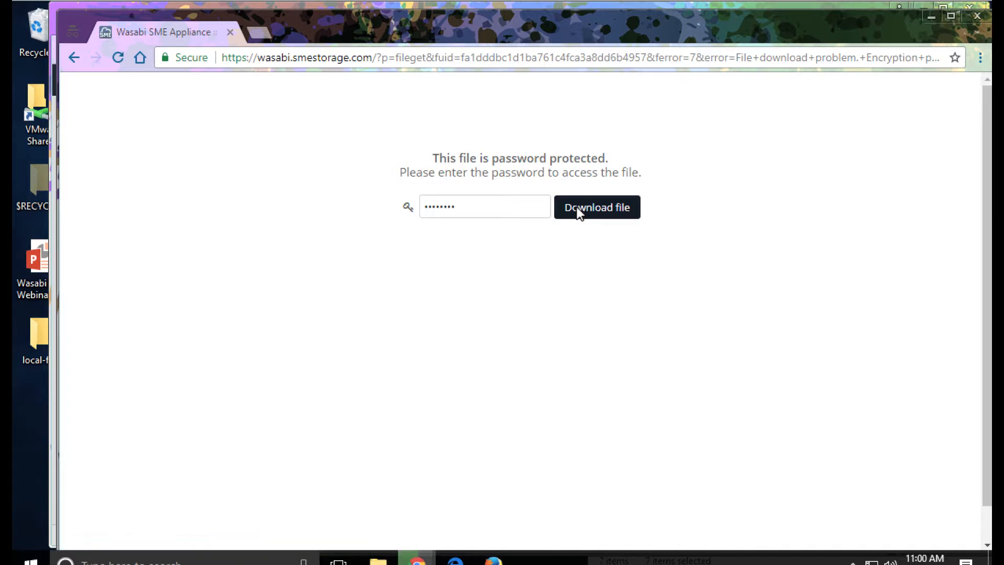
pyautogui.click(595, 207)
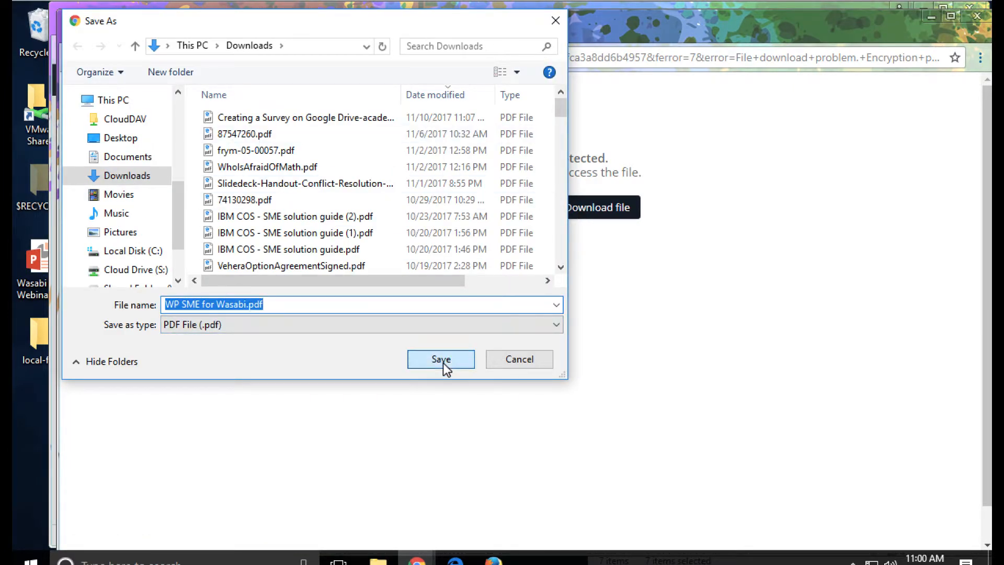
pyautogui.click(440, 359)
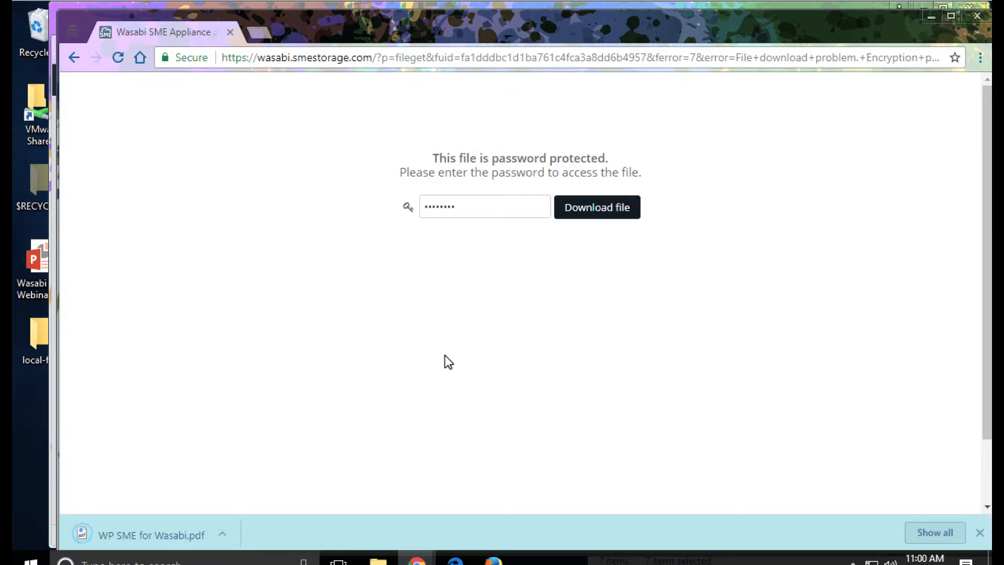
pyautogui.moveTo(399, 450)
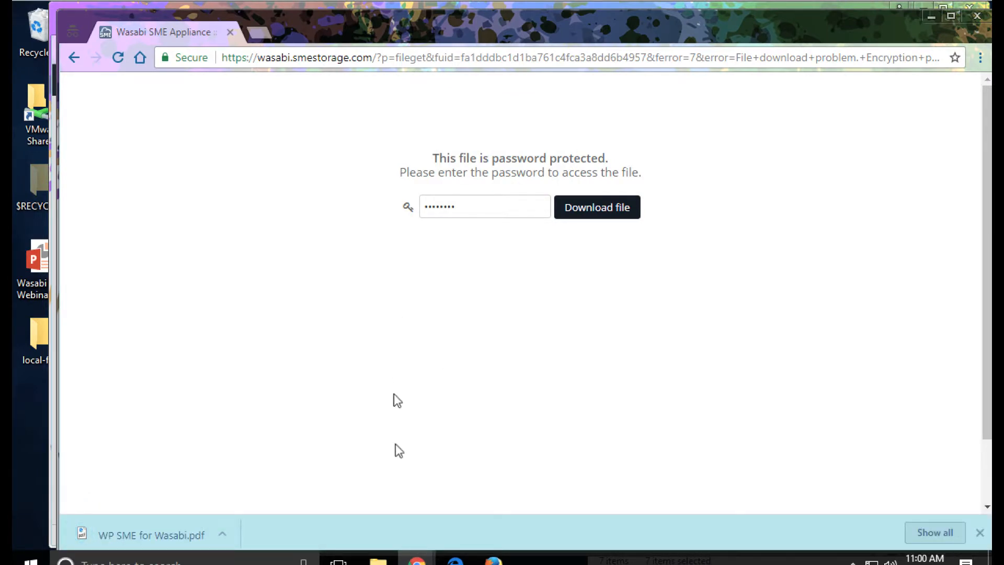
pyautogui.moveTo(416, 562)
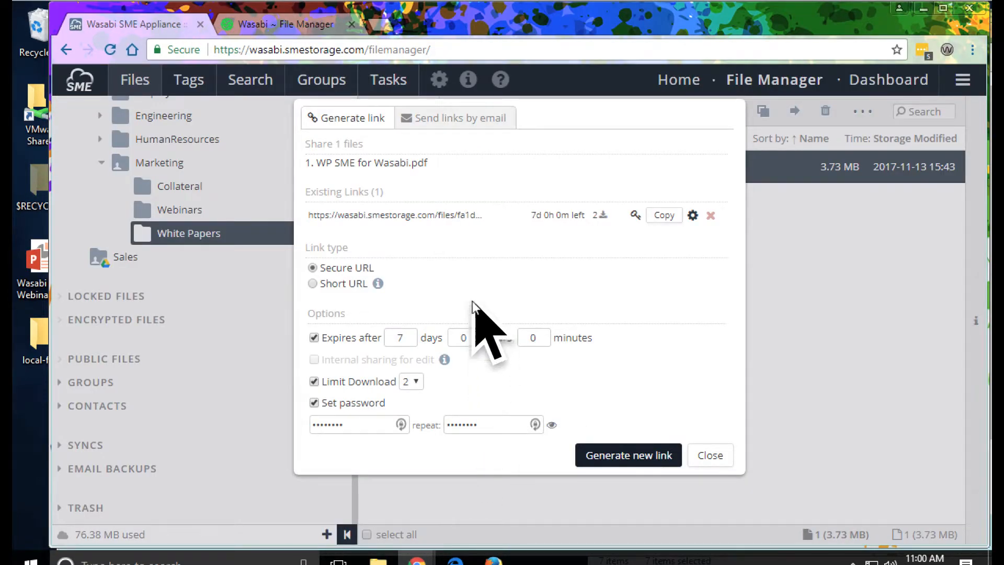
# Step: Switch the sharing dialog to the Send links by email option
pyautogui.click(454, 118)
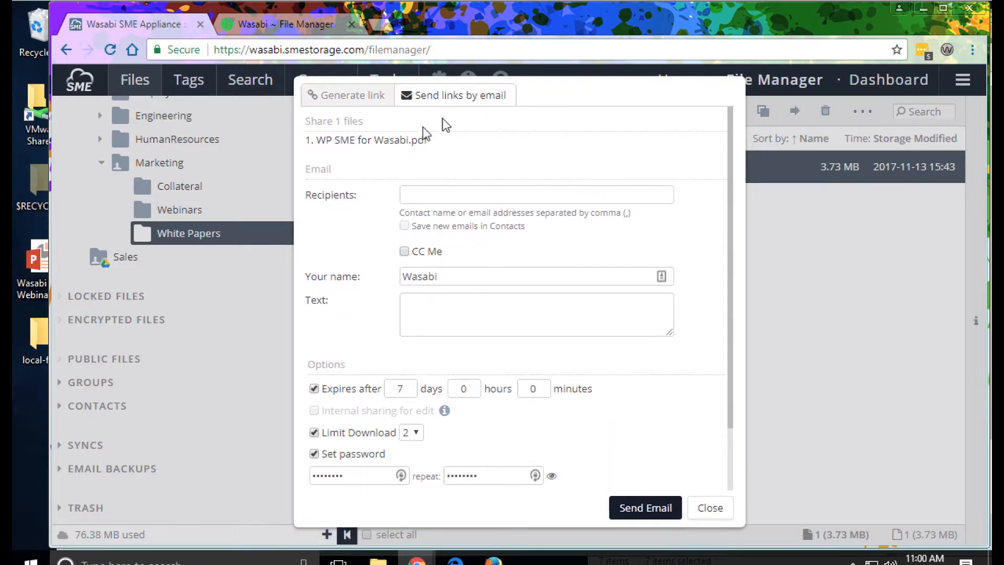
pyautogui.moveTo(371, 215)
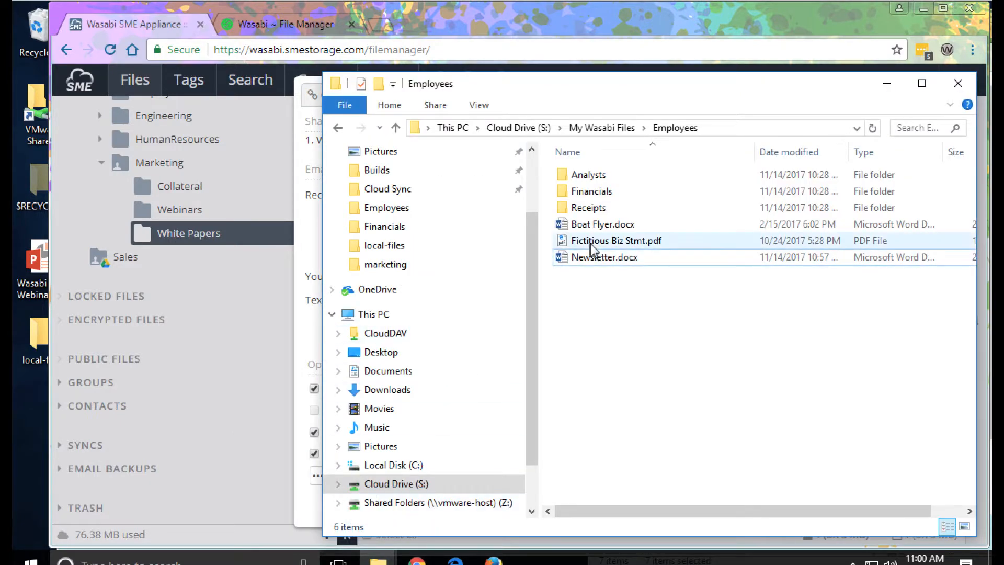
pyautogui.click(604, 257)
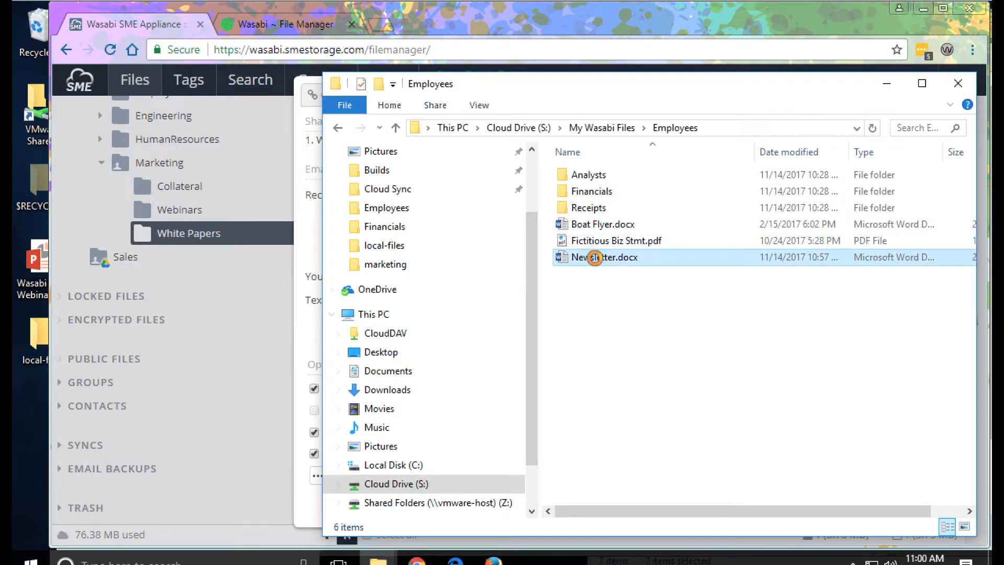
pyautogui.rightClick(602, 257)
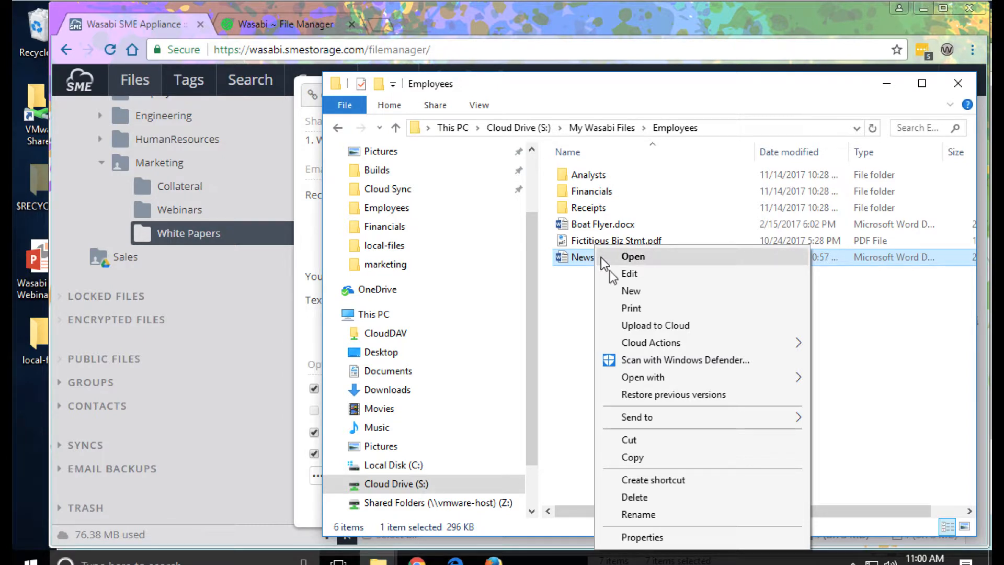
pyautogui.moveTo(651, 343)
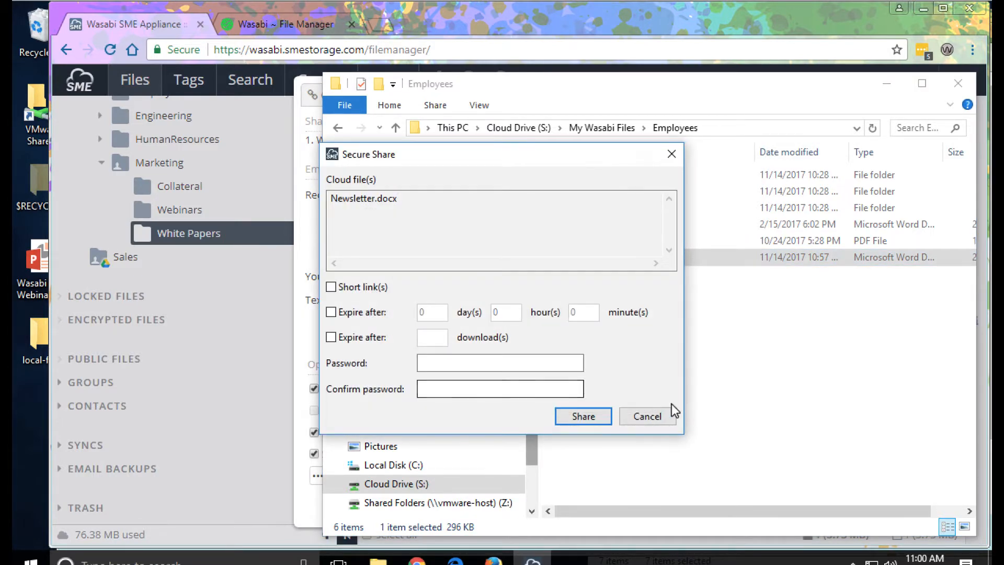
pyautogui.click(647, 416)
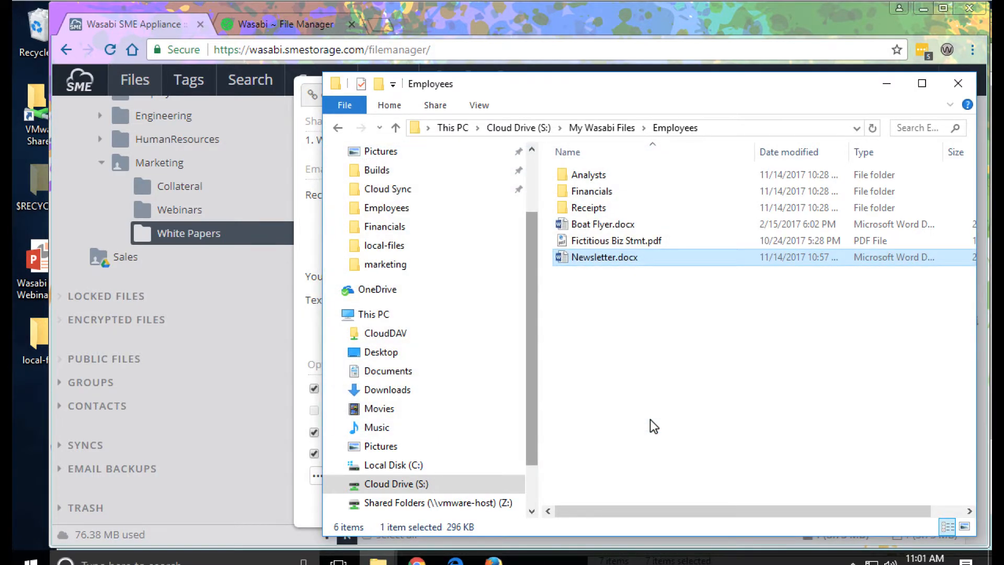
pyautogui.moveTo(676, 242)
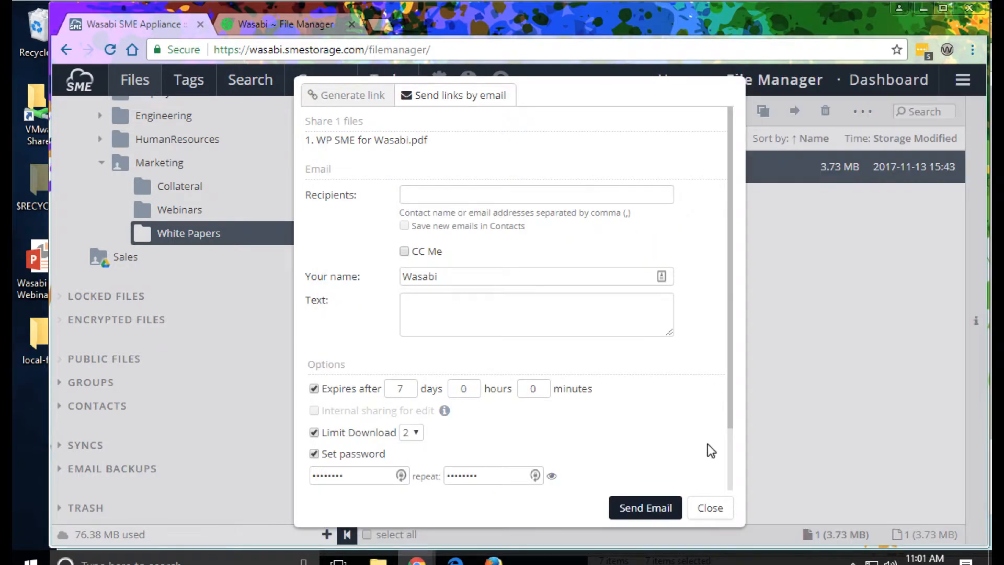
# Step: Close the Send links by email dialog and open the main menu
pyautogui.click(709, 507)
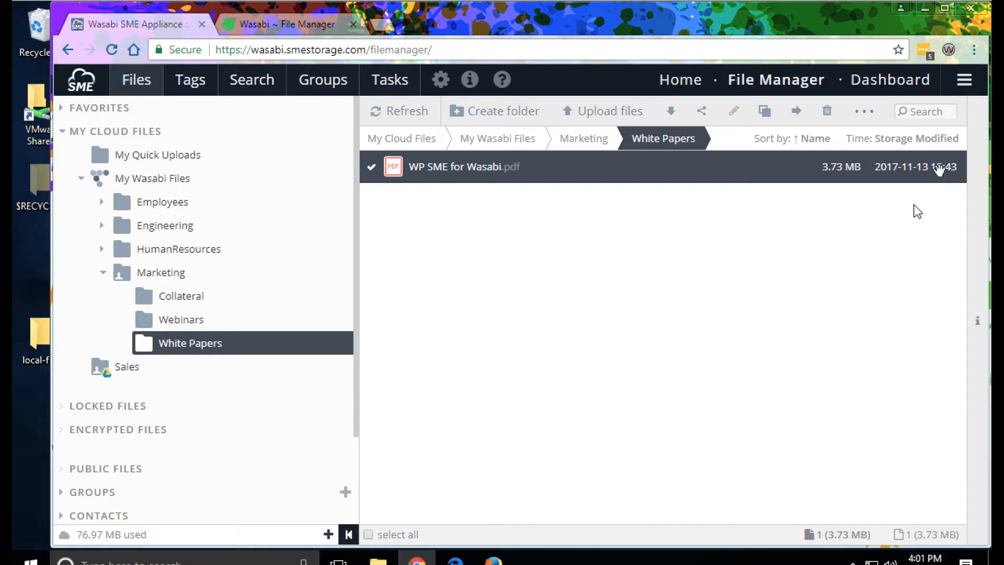
pyautogui.click(963, 80)
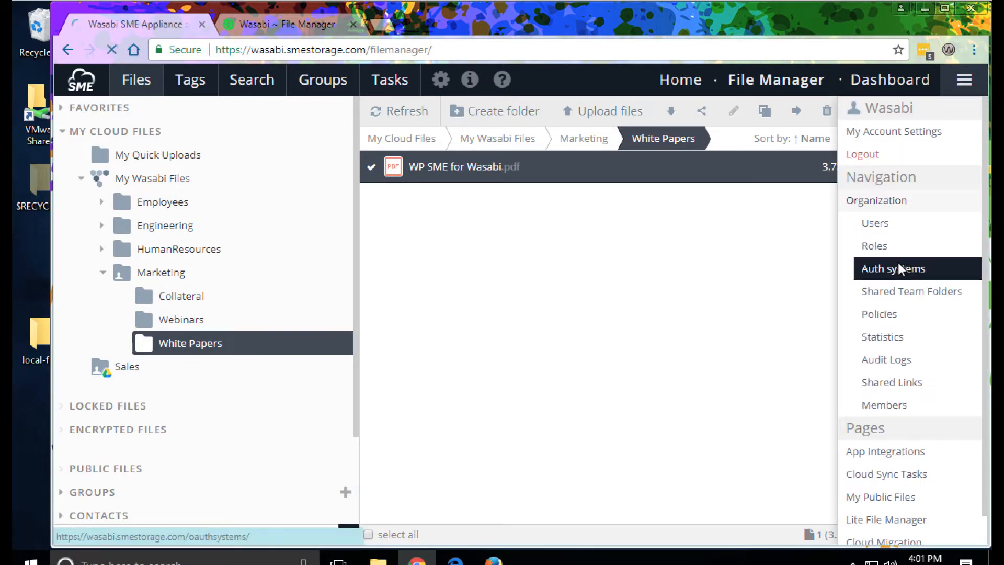
# Step: Visit Auth Systems, then view the Organization Users page listing three users with roles
pyautogui.click(893, 268)
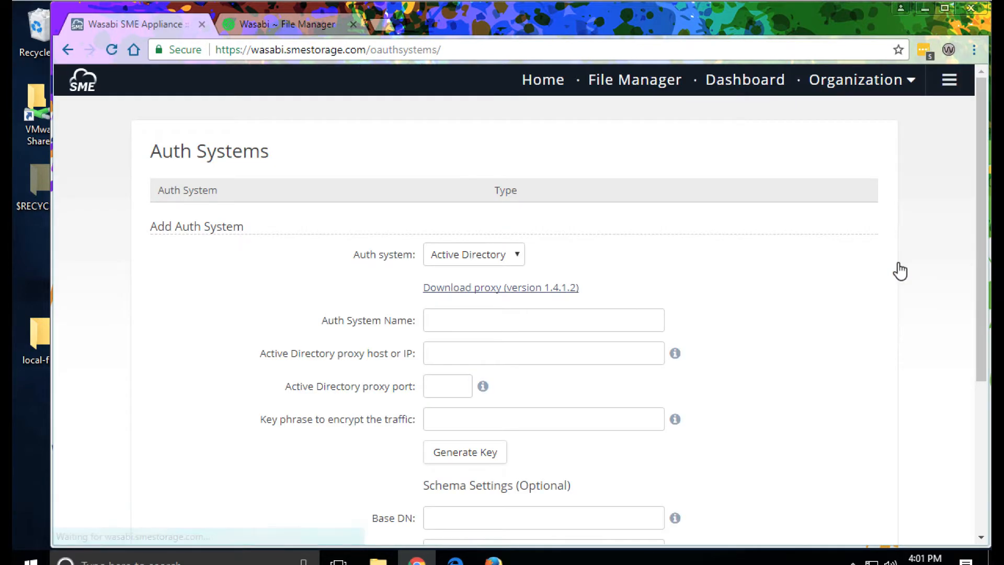
pyautogui.click(542, 320)
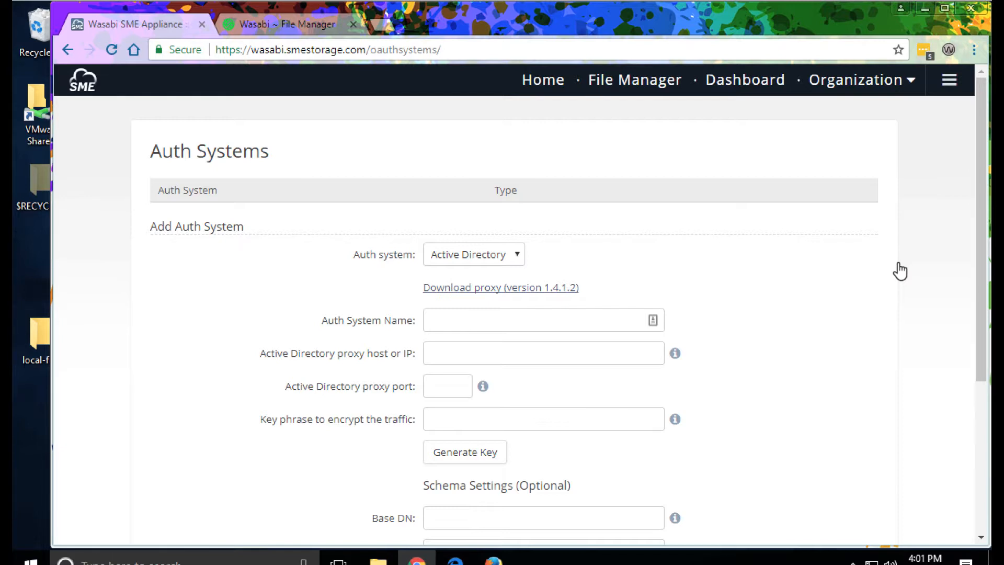
pyautogui.click(859, 80)
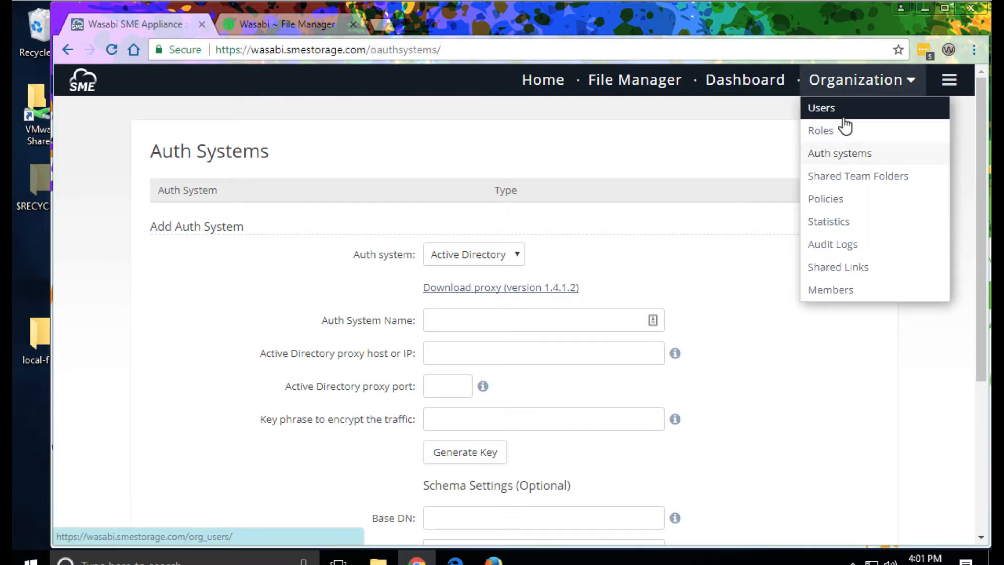
pyautogui.click(820, 108)
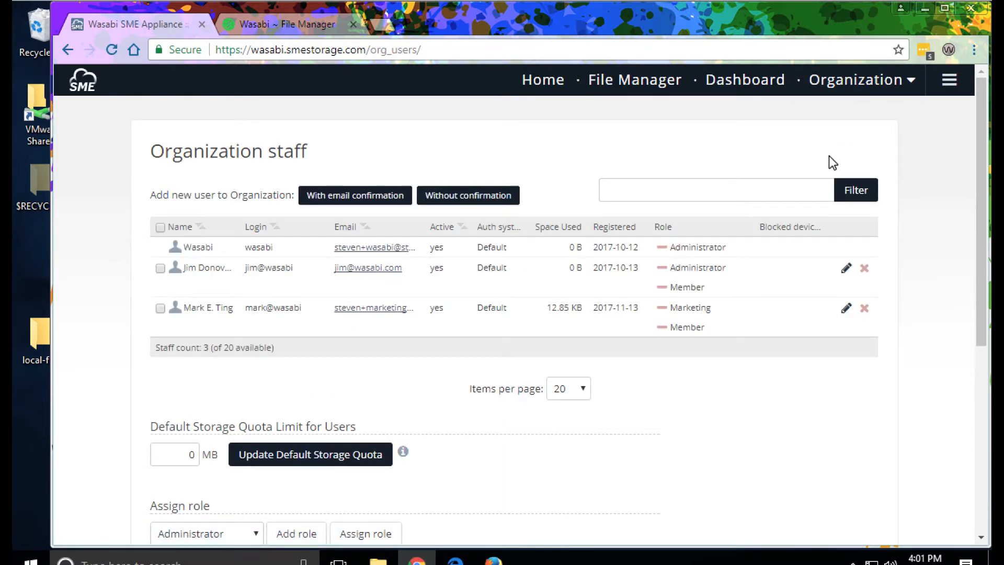
# Step: Open the Marketing user's record for editing and scroll through it
pyautogui.click(844, 308)
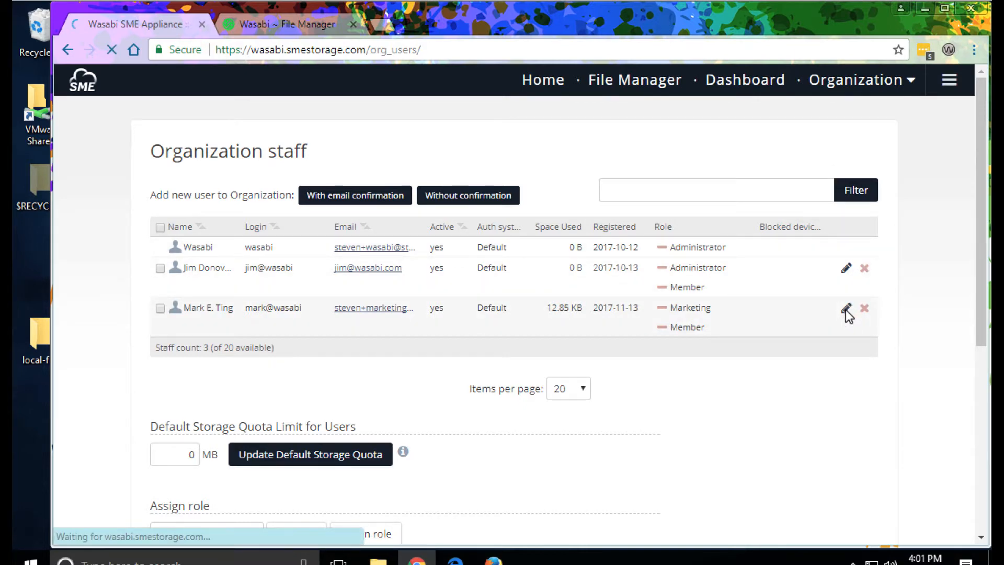
pyautogui.click(846, 313)
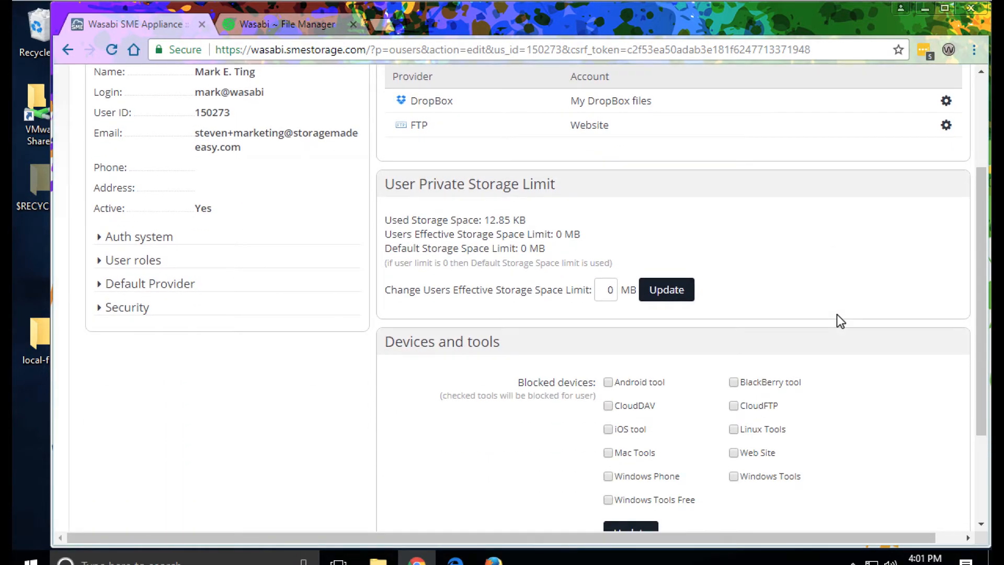
pyautogui.scroll(-3)
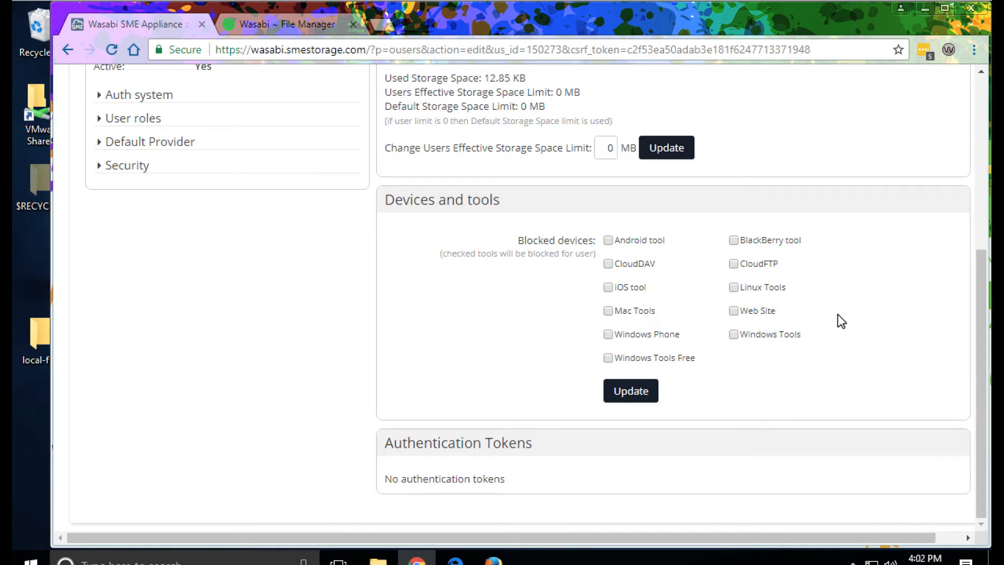
pyautogui.scroll(3)
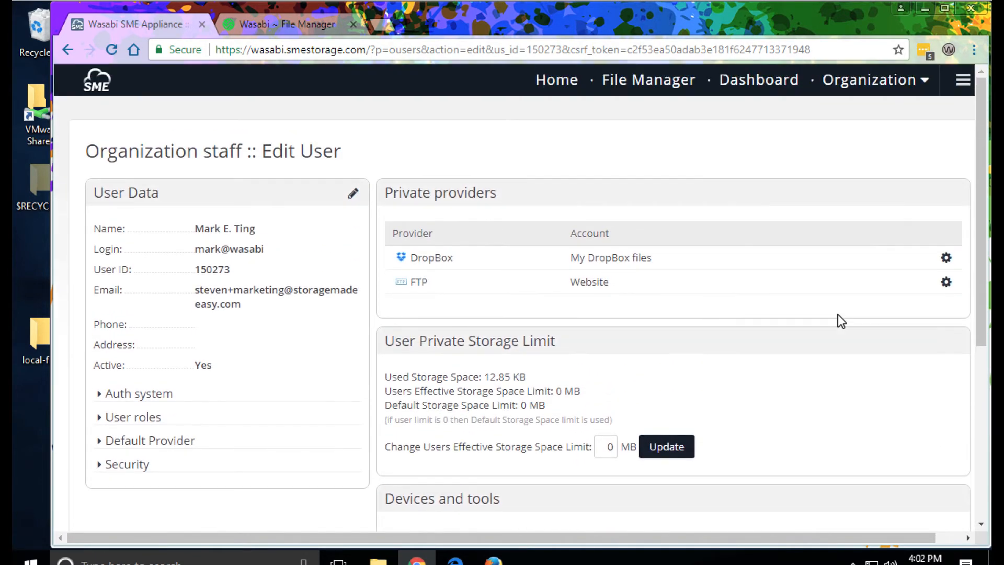
pyautogui.moveTo(961, 79)
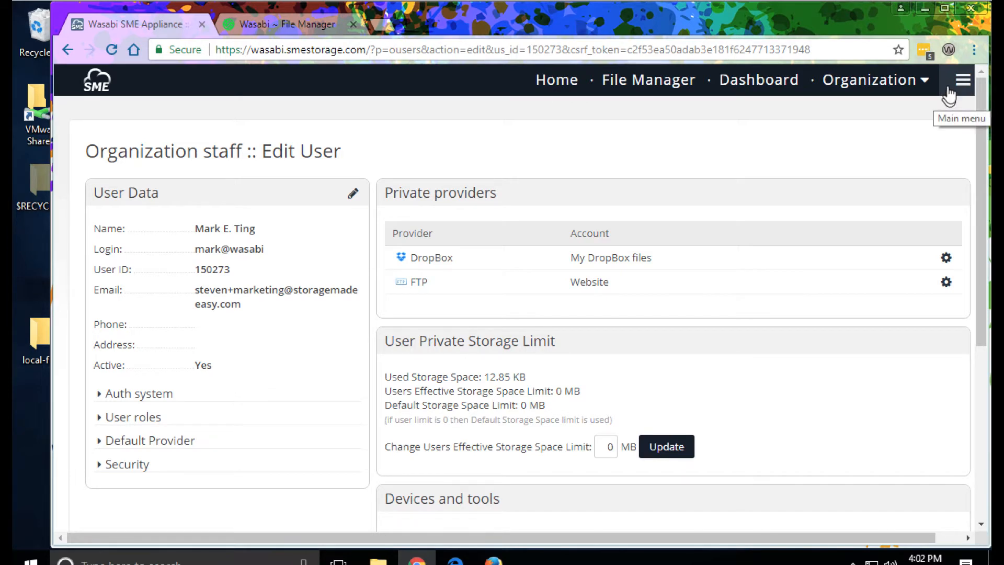
# Step: Review the Marketing role's permissions, then open the Shared Links governance list
pyautogui.click(868, 80)
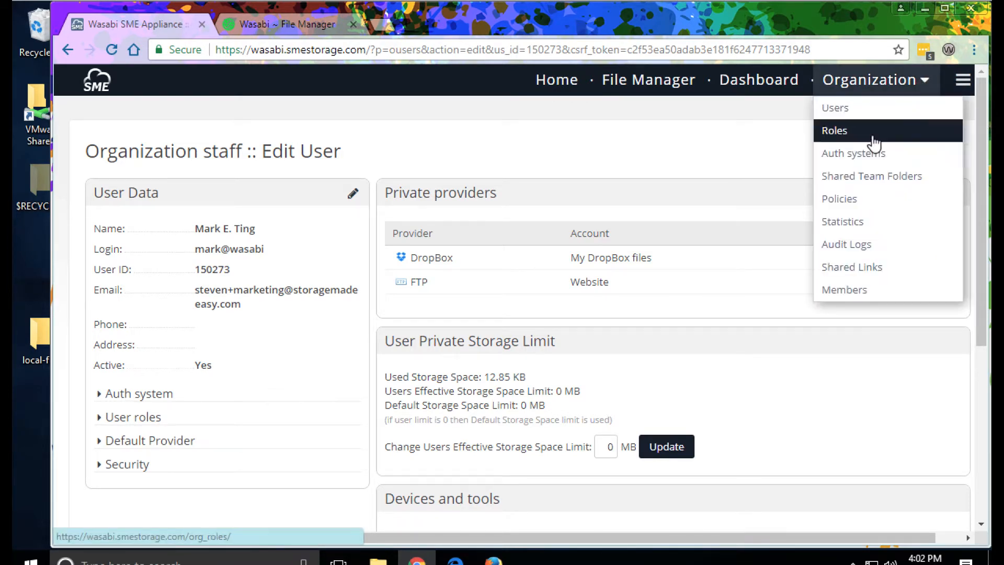
pyautogui.click(833, 130)
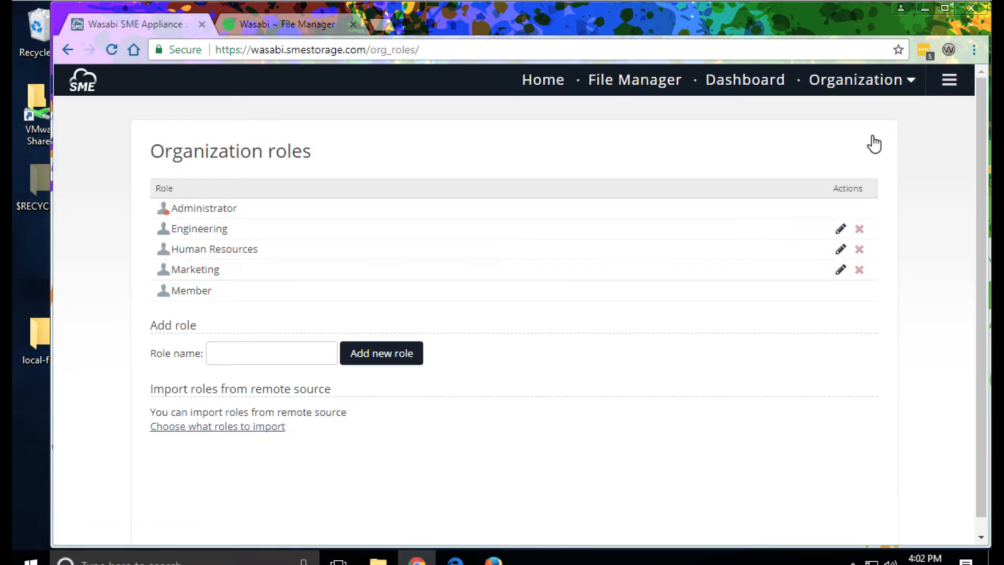
pyautogui.moveTo(824, 166)
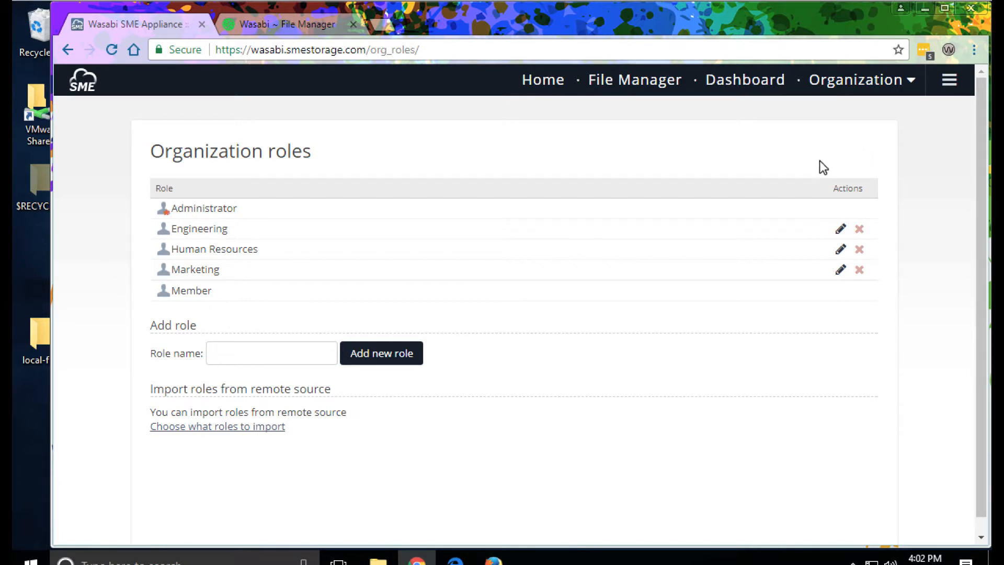
pyautogui.click(840, 269)
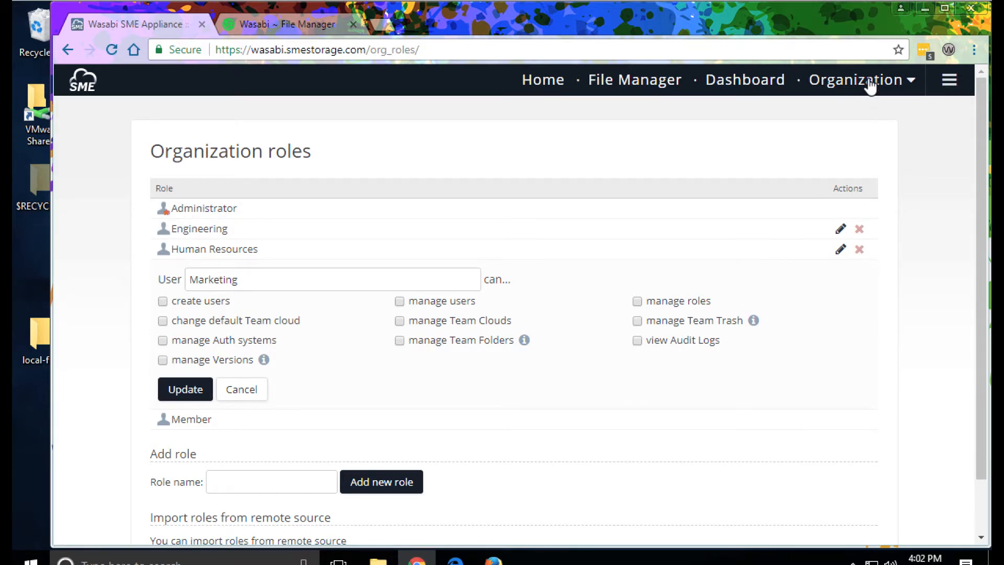
pyautogui.click(860, 79)
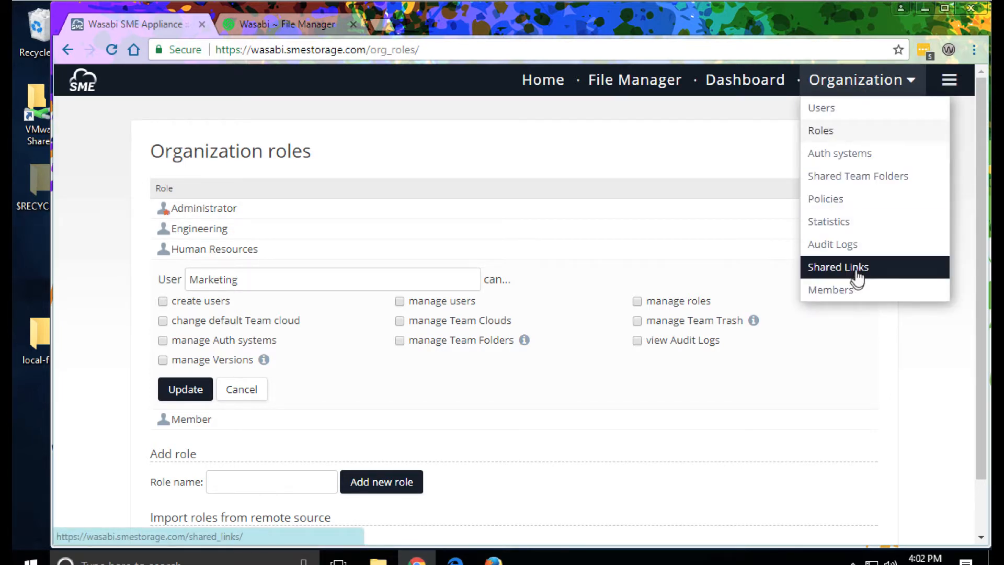
pyautogui.click(838, 267)
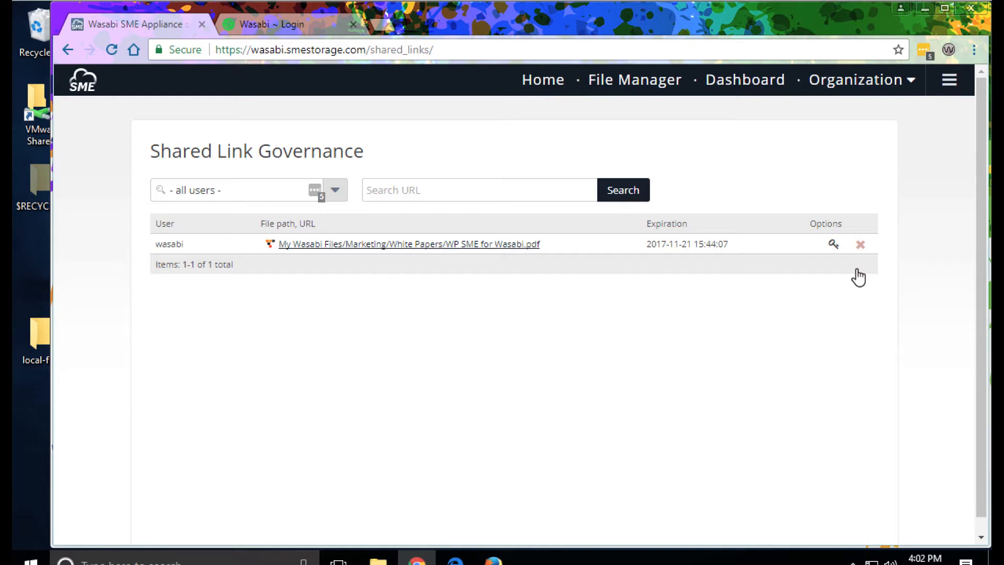
# Step: Filter the organization Audit Logs to Downloads, showing the WP SME for Wasabi.pdf downloads
pyautogui.click(861, 79)
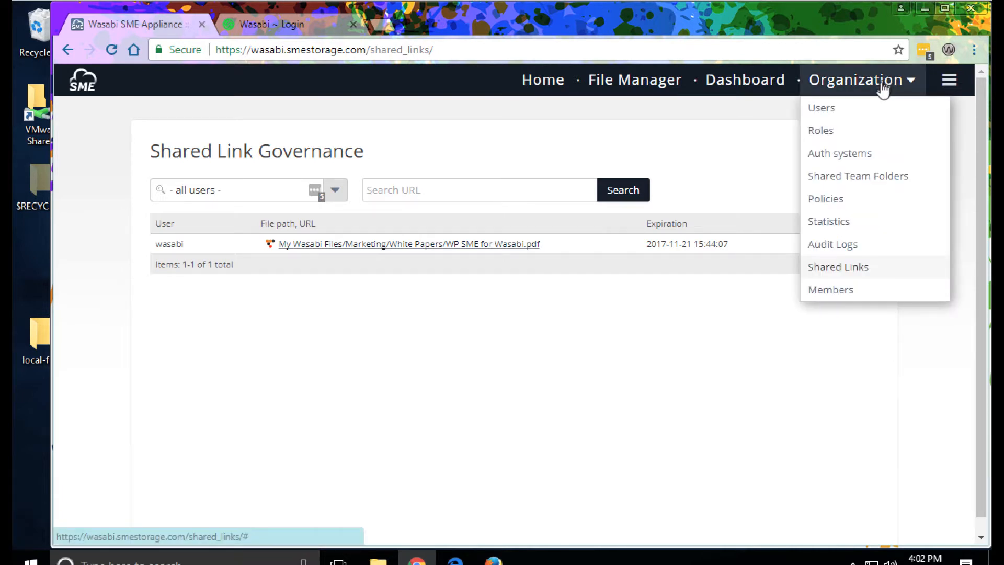
pyautogui.click(832, 244)
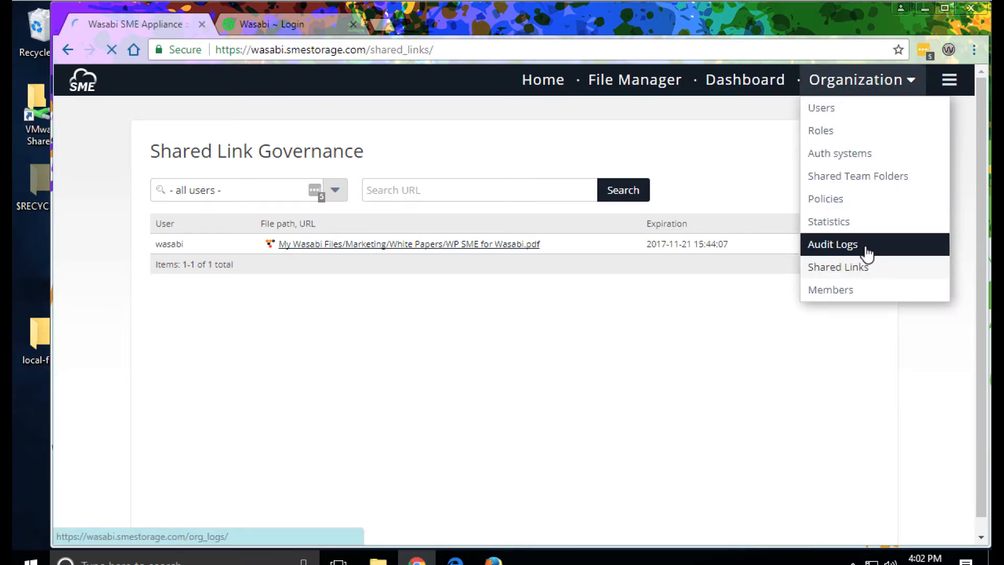
pyautogui.click(832, 244)
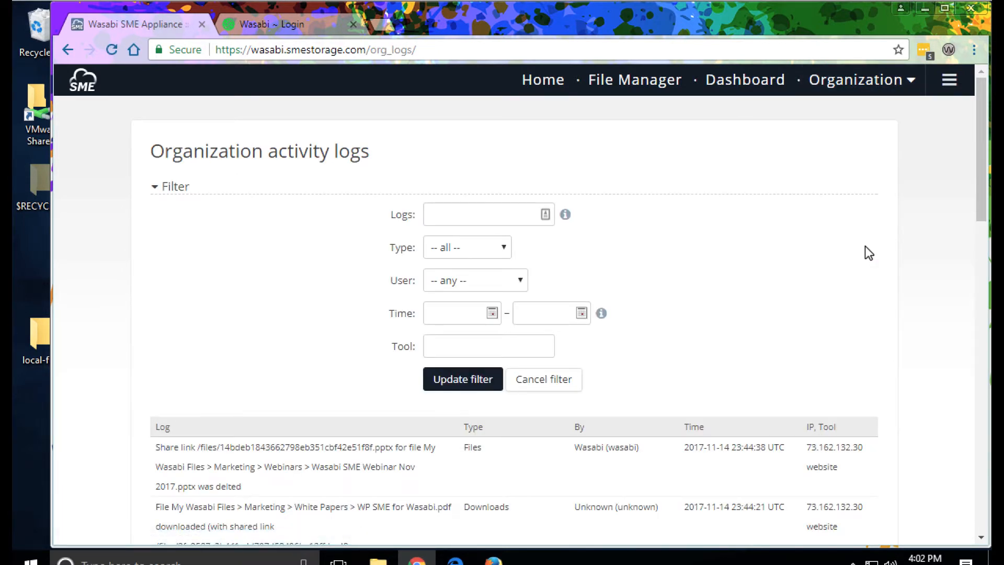
pyautogui.moveTo(852, 250)
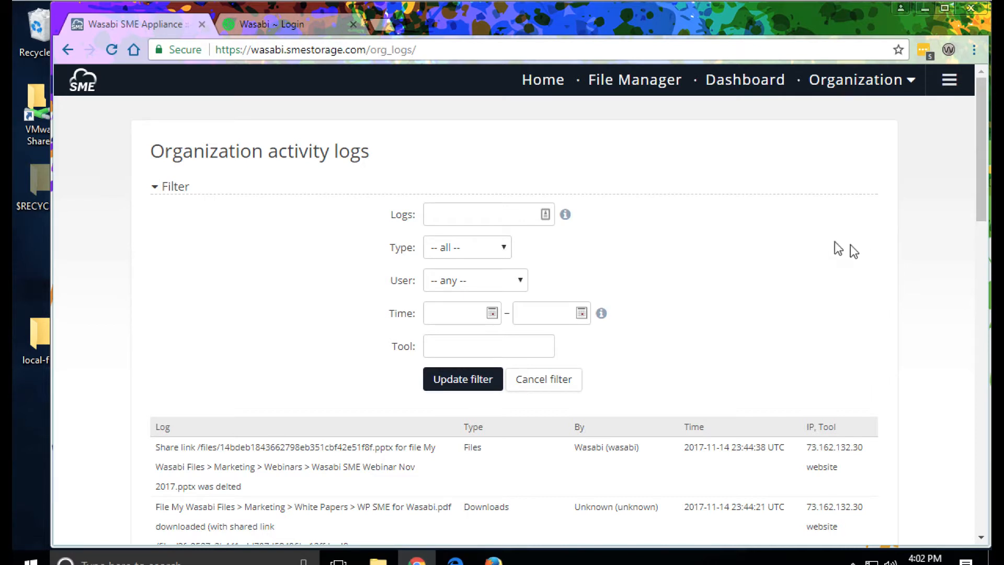
pyautogui.click(466, 247)
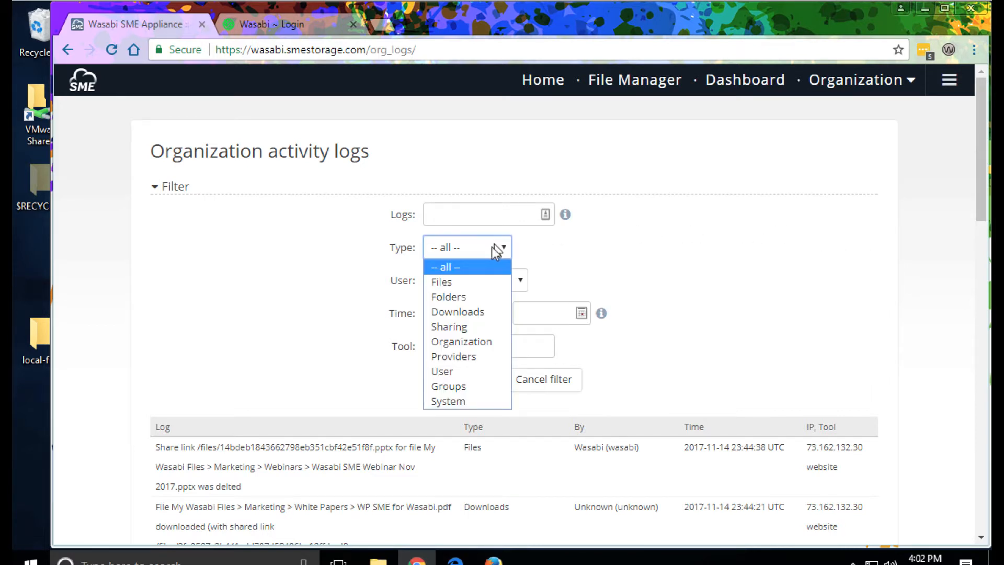
pyautogui.click(457, 312)
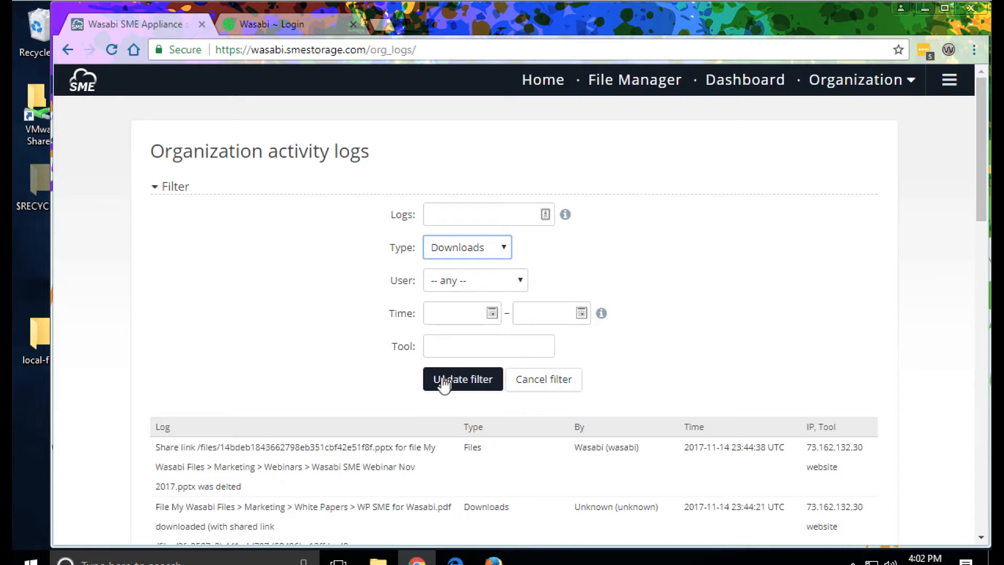
pyautogui.click(462, 379)
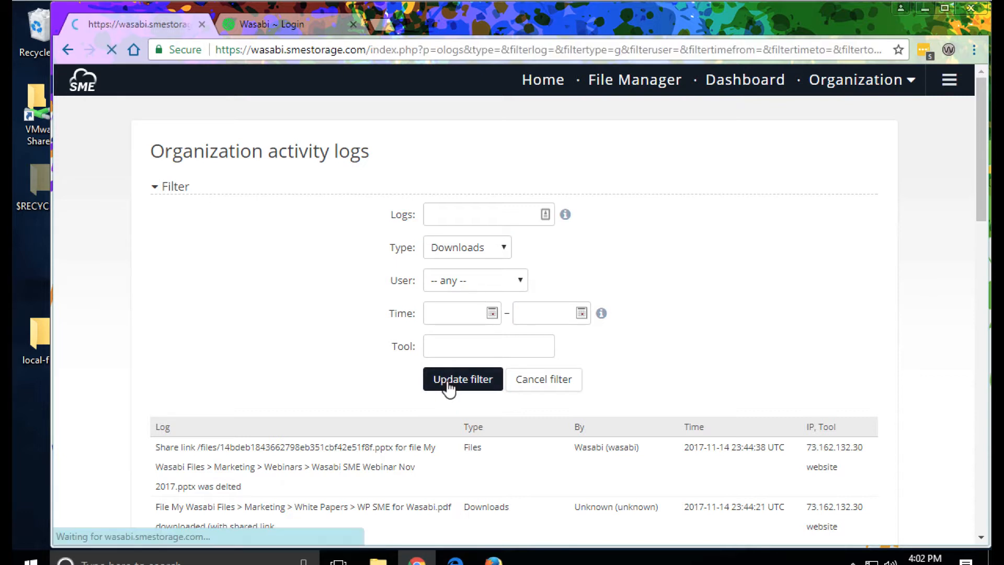
pyautogui.click(462, 379)
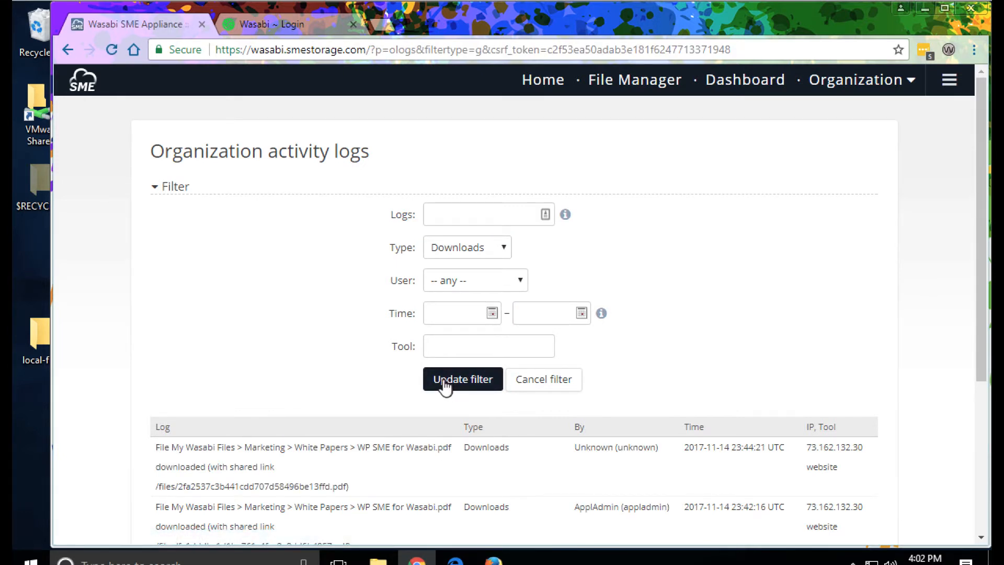
pyautogui.moveTo(351, 350)
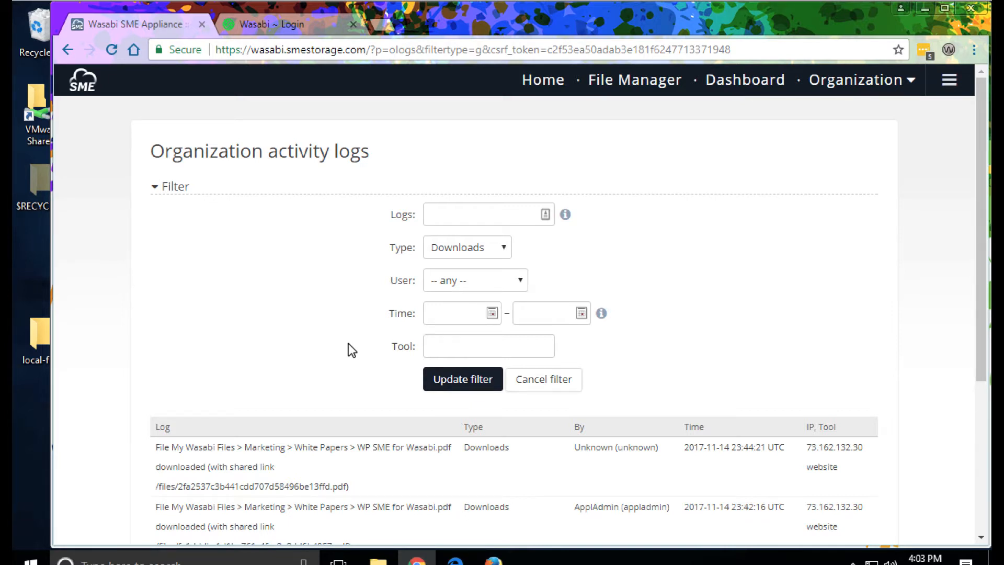
pyautogui.click(858, 79)
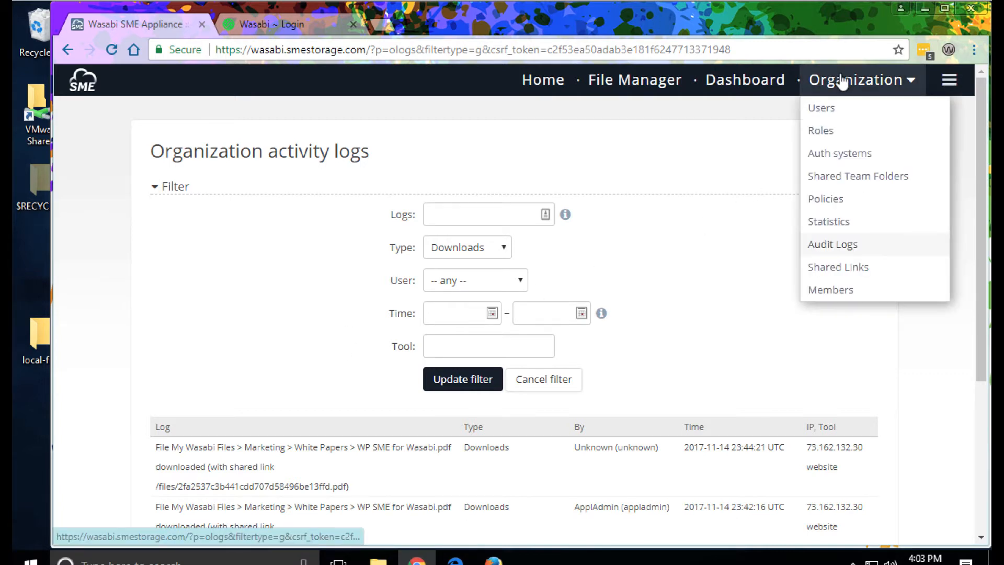
pyautogui.moveTo(857, 176)
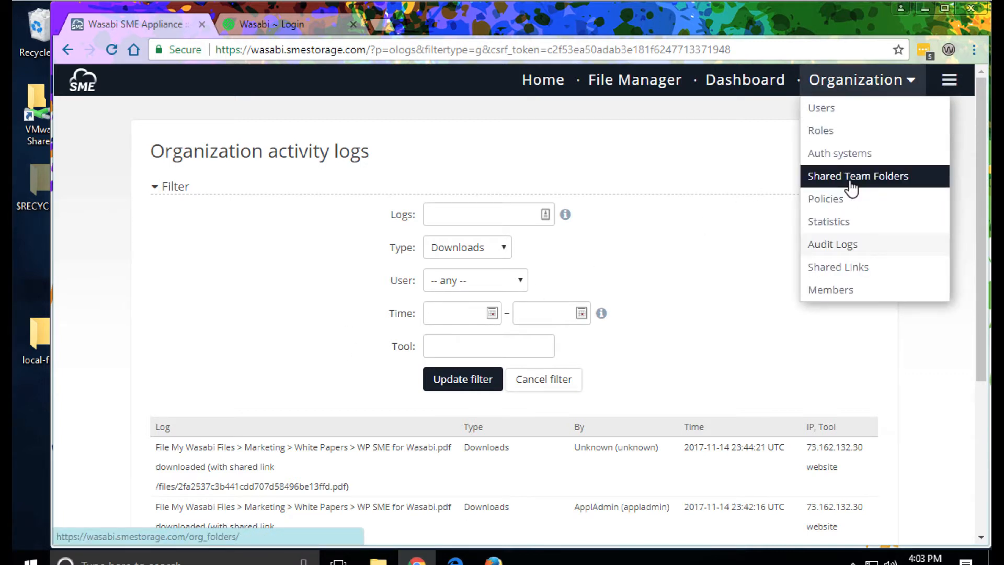
# Step: On Shared Team Folders, open Audit Watch and expand Marketing to its subfolders
pyautogui.click(858, 176)
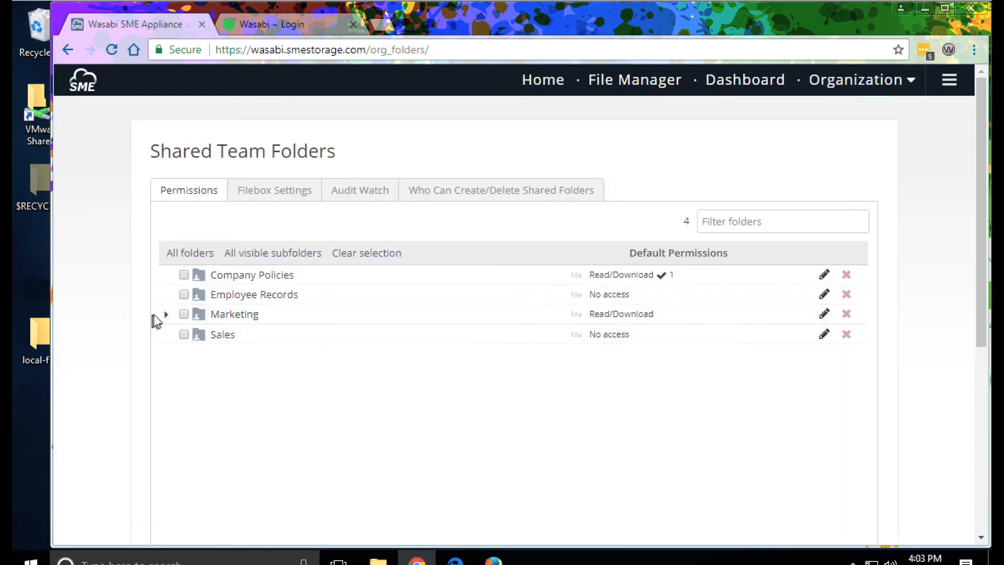
pyautogui.click(166, 314)
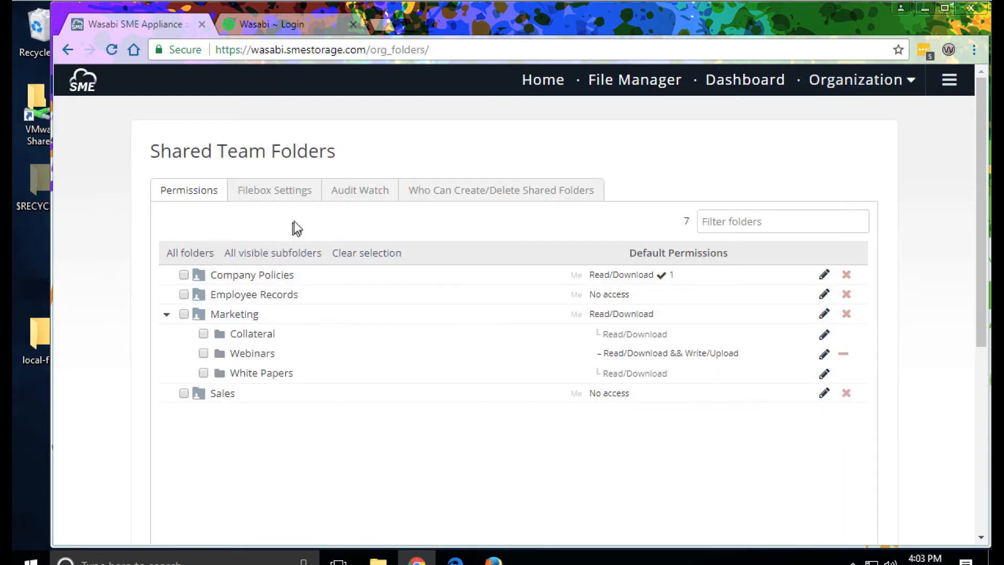
pyautogui.click(359, 190)
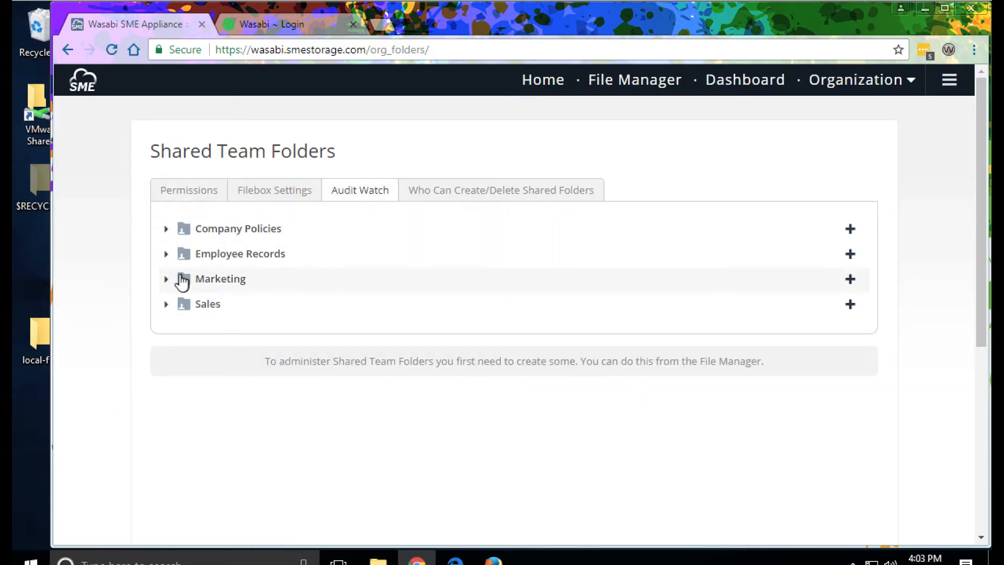
pyautogui.click(166, 279)
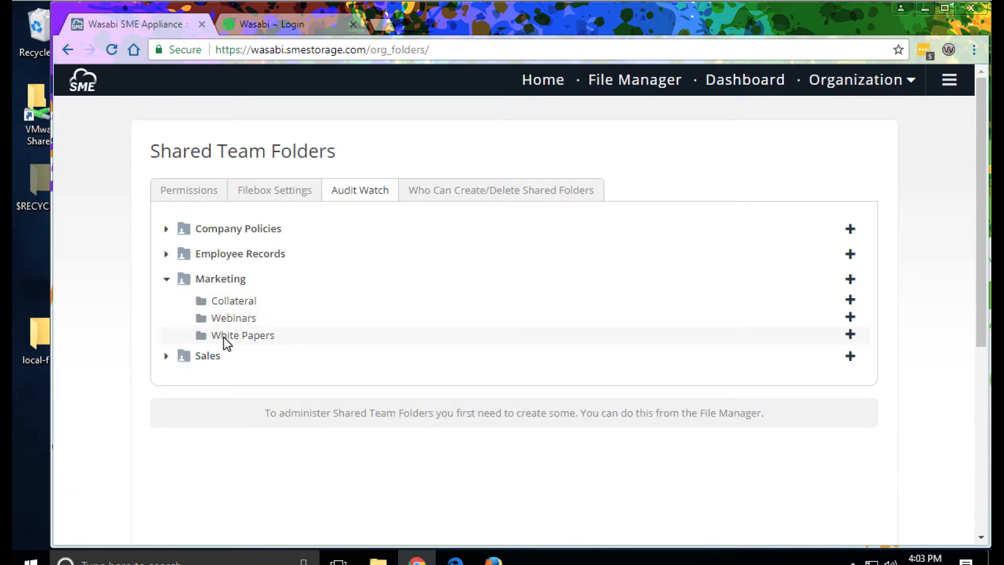
pyautogui.moveTo(439, 346)
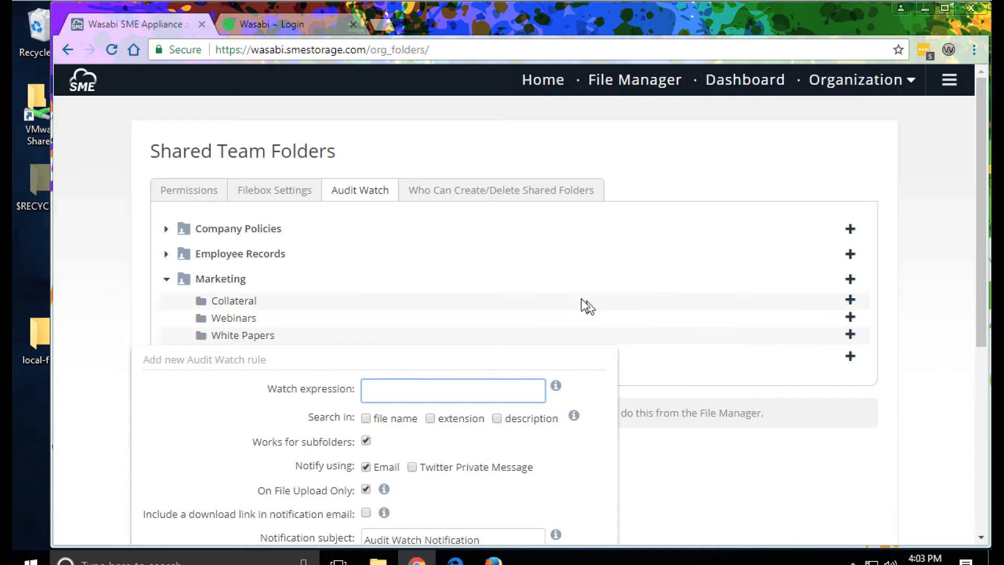
# Step: Add a *.pdf audit watch rule on Marketing that notifies only Mark E. Ting
pyautogui.scroll(-3)
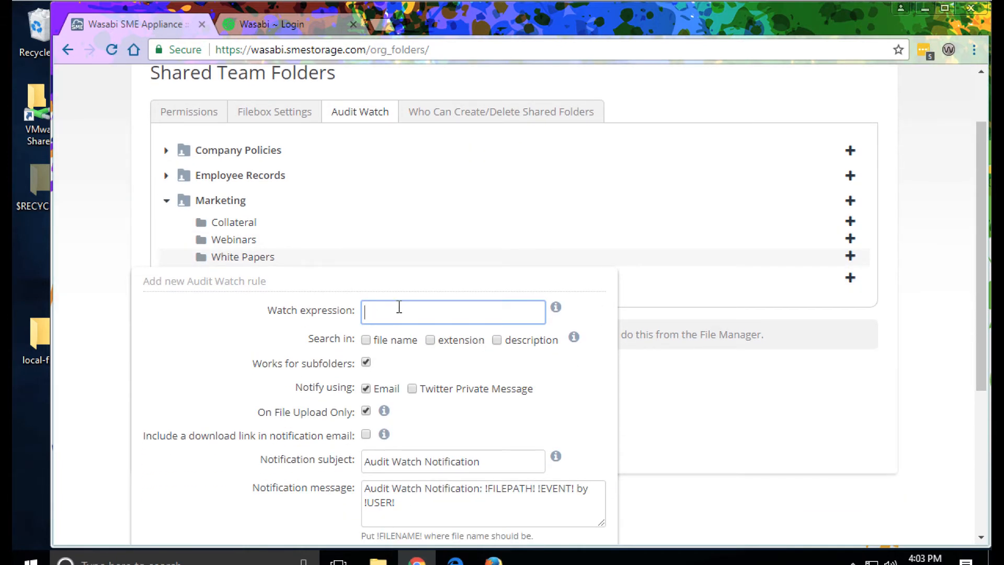
pyautogui.write('*')
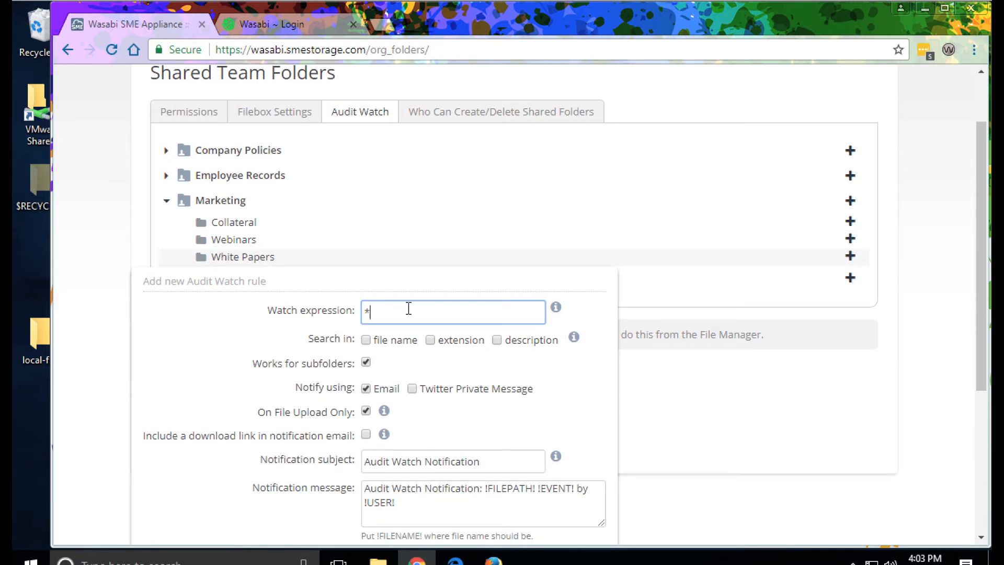
pyautogui.write('.pdf')
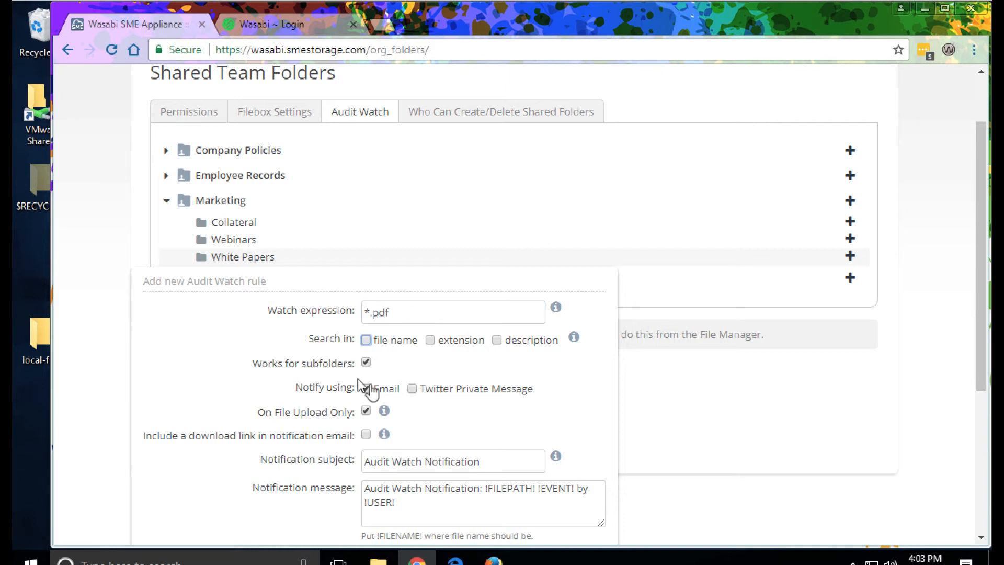
pyautogui.click(365, 388)
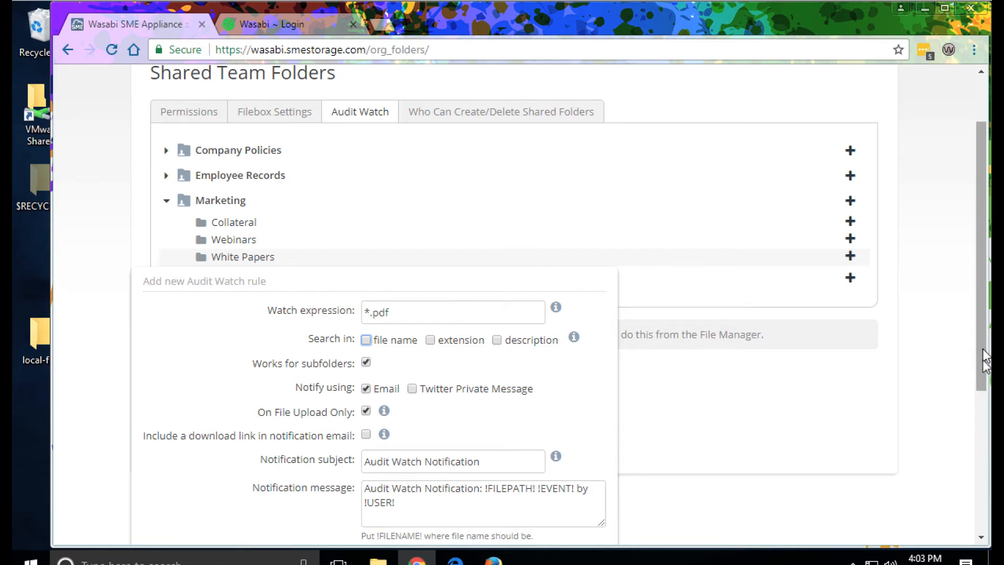
pyautogui.scroll(-3)
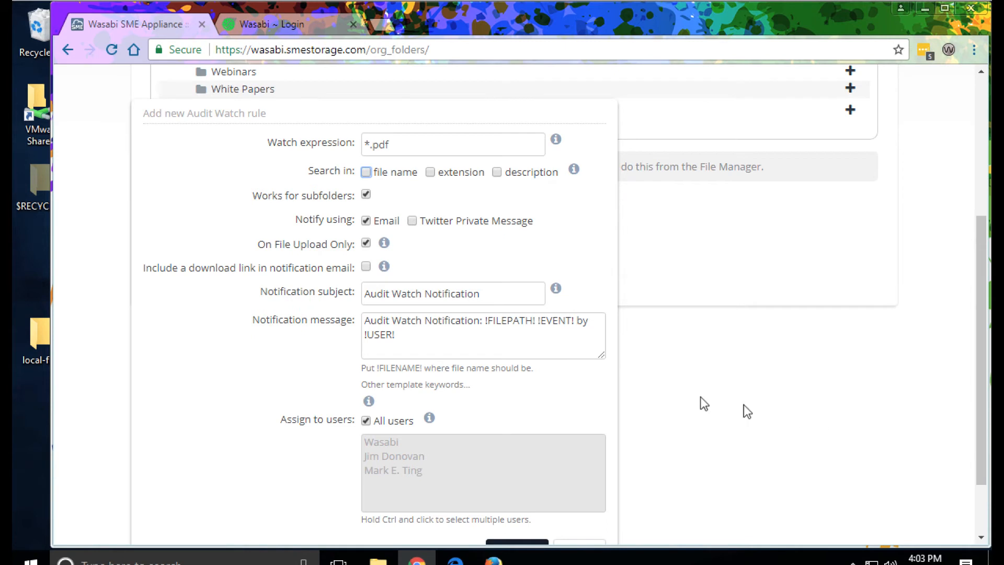
pyautogui.click(367, 419)
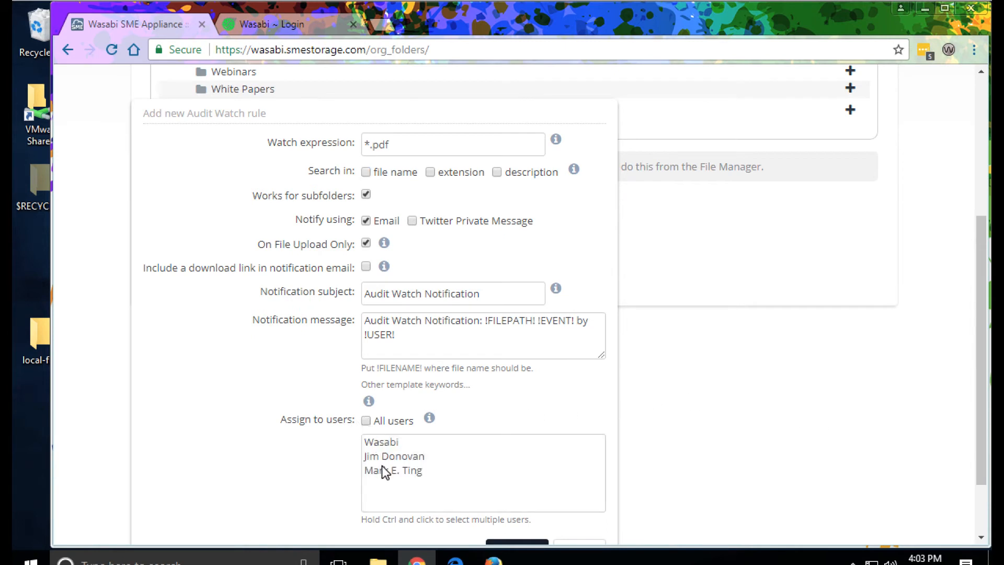
pyautogui.click(394, 470)
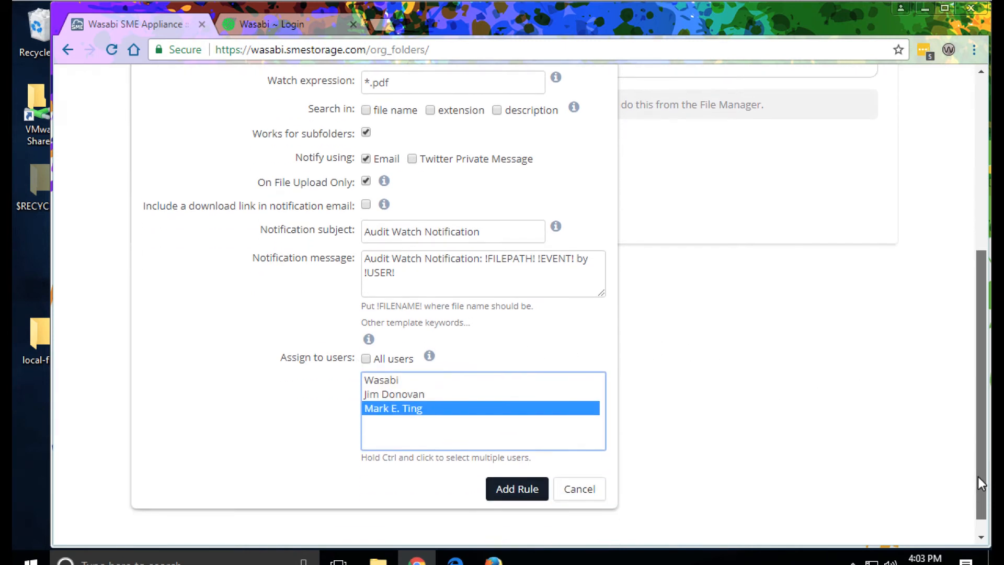
pyautogui.click(516, 483)
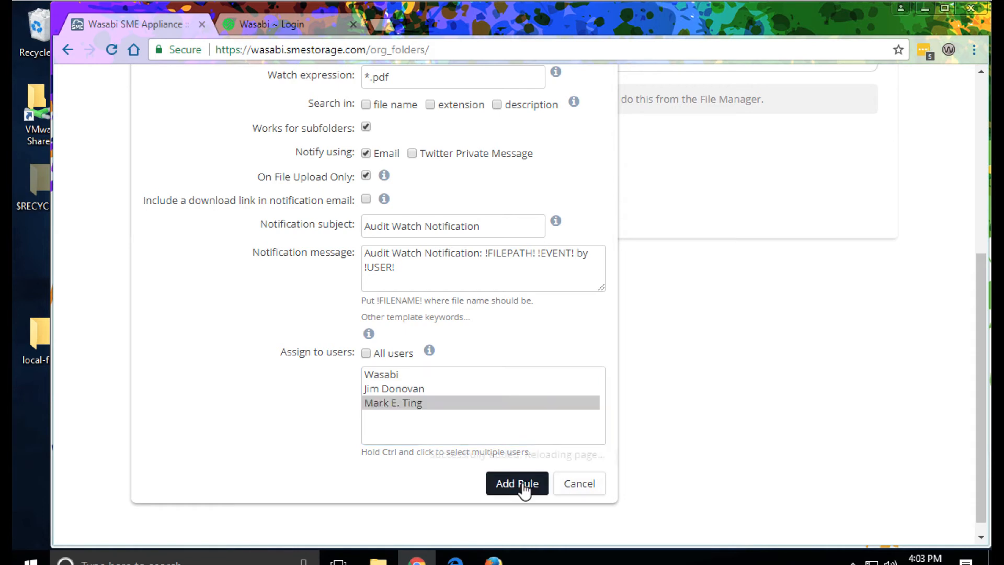
pyautogui.click(516, 484)
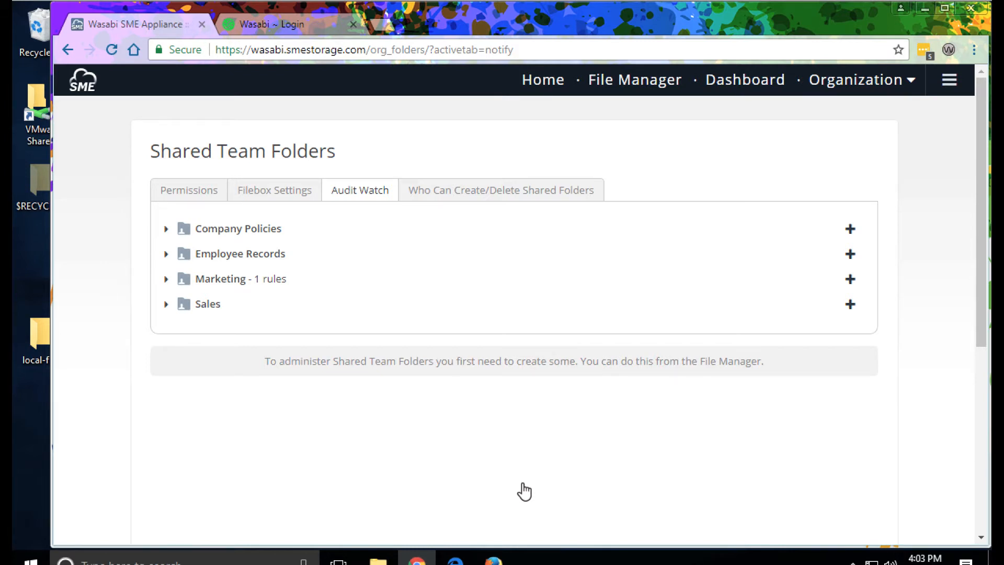
pyautogui.moveTo(924, 101)
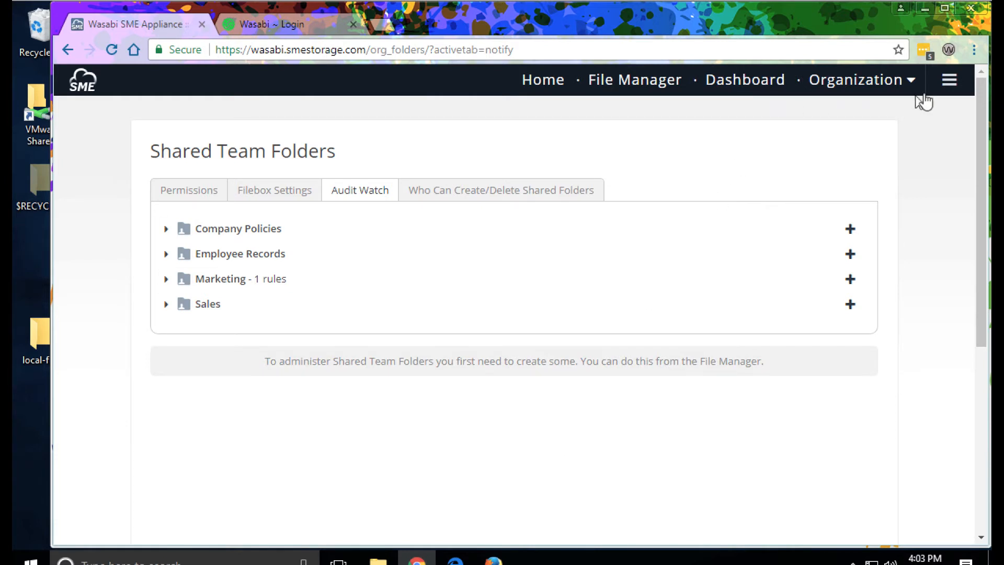
# Step: Open the organization's File Sharing Policy page under Policies
pyautogui.click(859, 79)
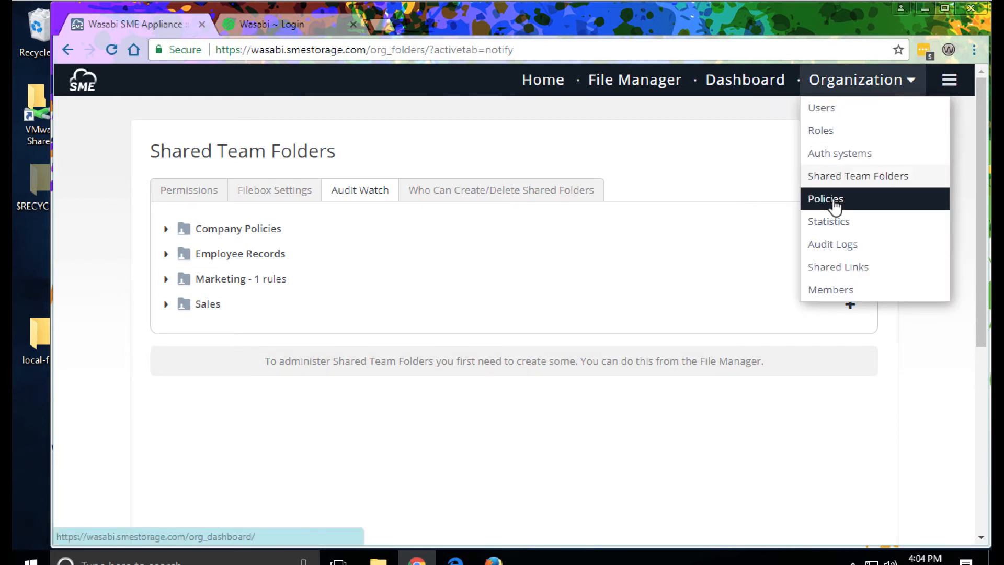
pyautogui.click(824, 199)
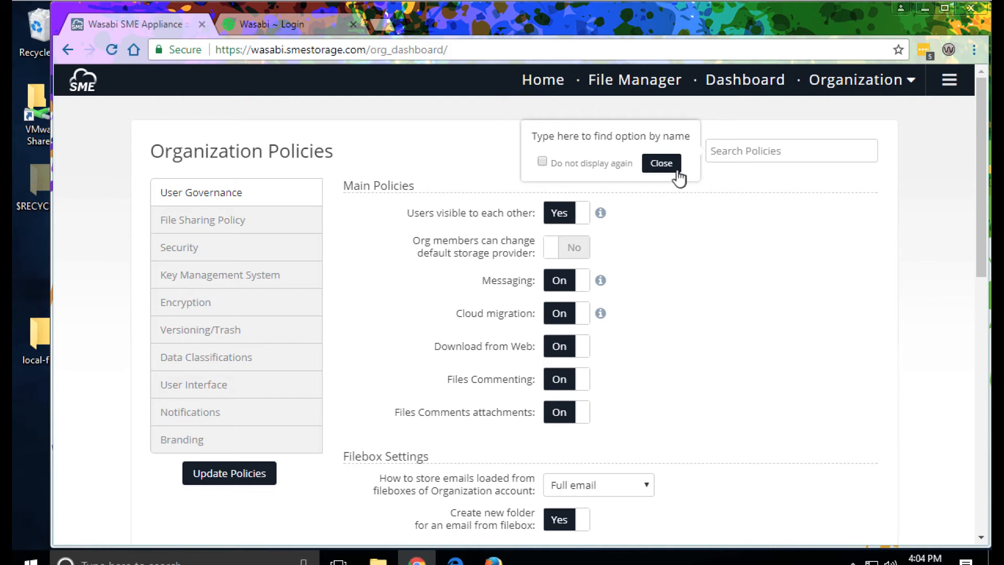
pyautogui.click(662, 163)
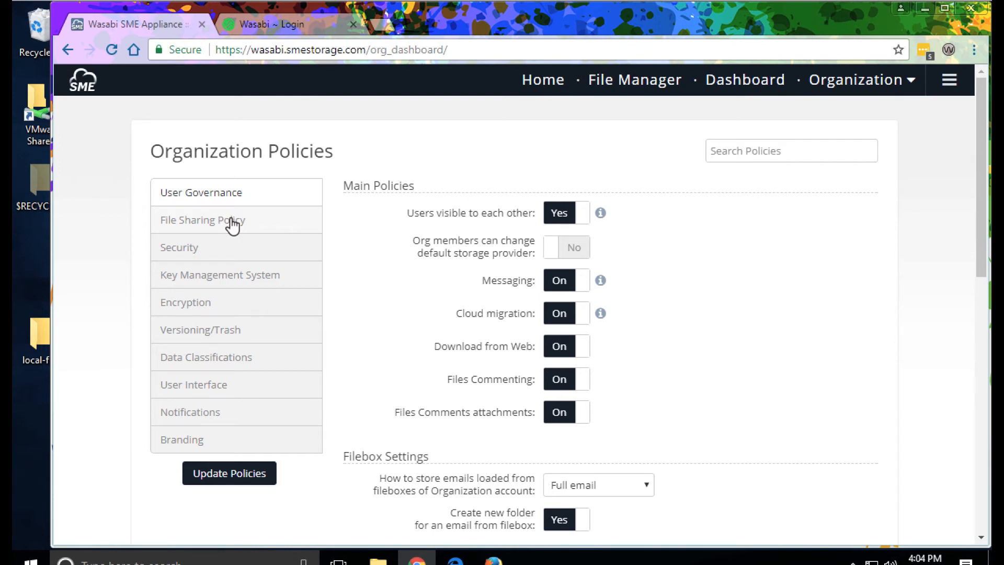
pyautogui.click(202, 219)
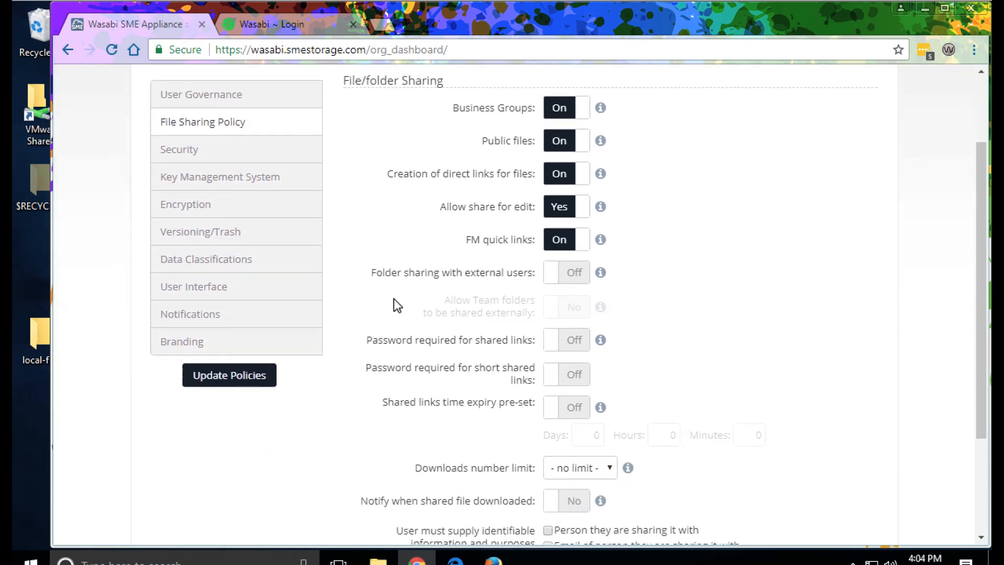
# Step: Set link expiry to 5 days, limit downloads to 3, require the recipient's name, and update
pyautogui.scroll(-3)
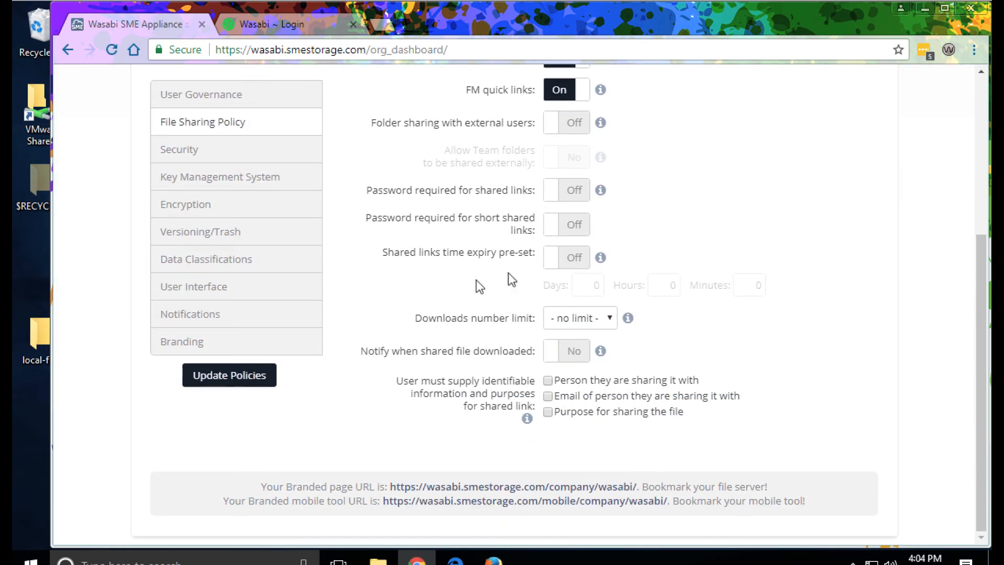
pyautogui.click(565, 256)
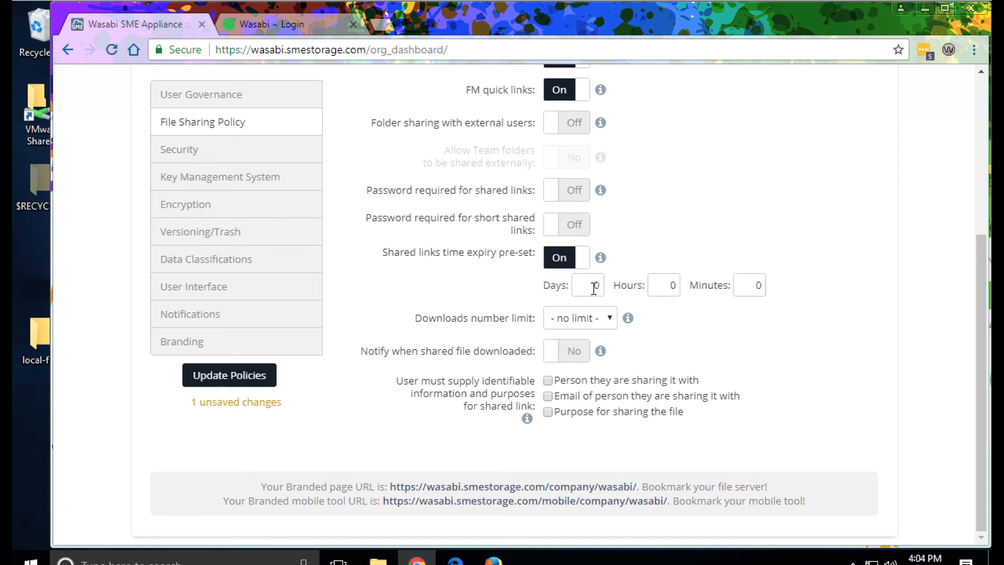
pyautogui.click(587, 284)
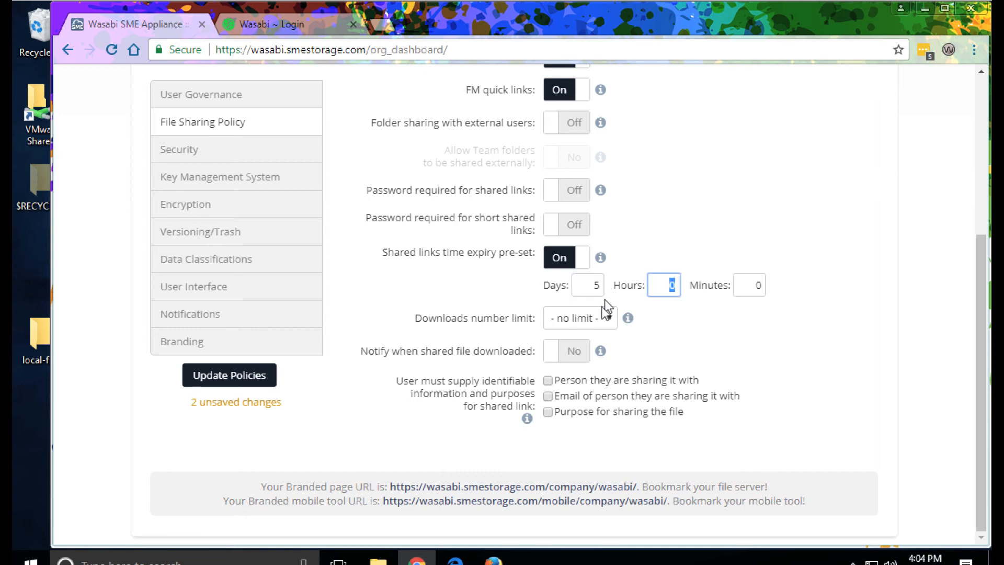
pyautogui.click(579, 317)
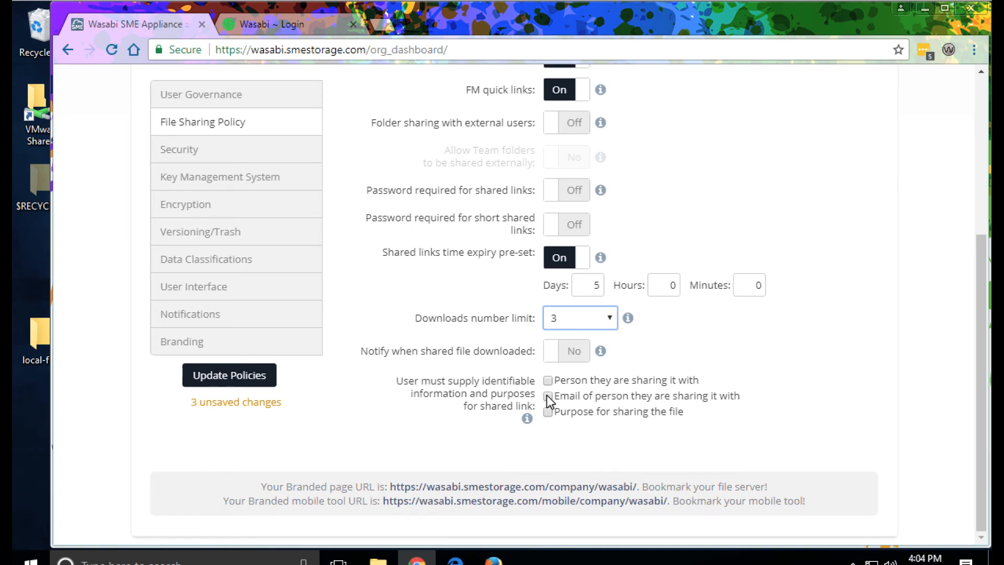
pyautogui.click(547, 380)
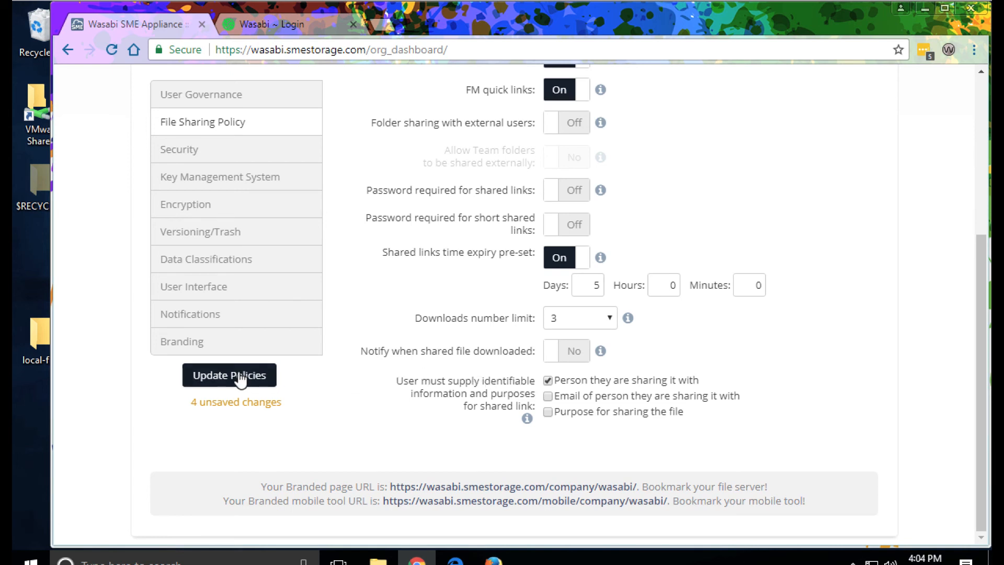
pyautogui.click(228, 375)
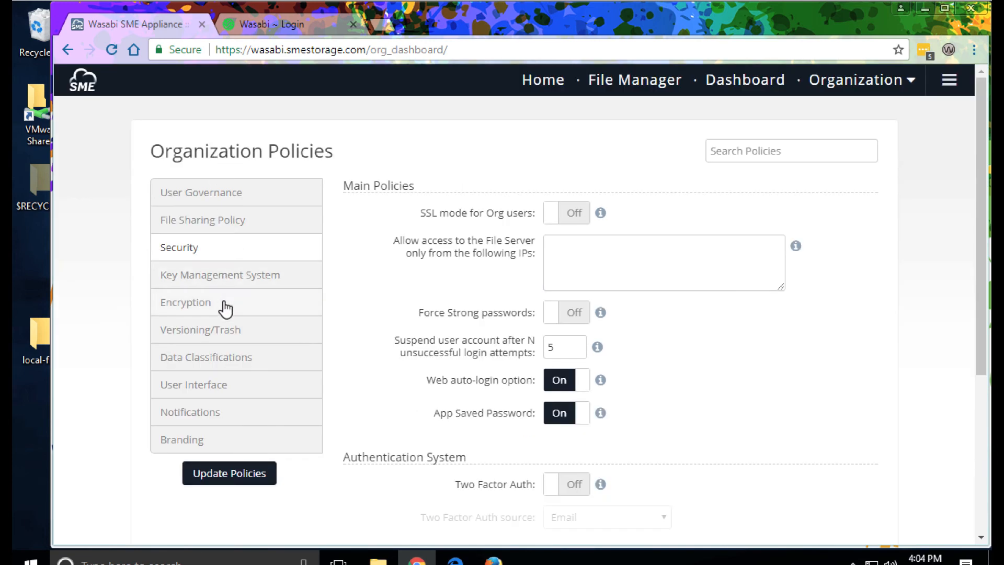
# Step: Step through the Encryption and Versioning/Trash policy sections to reach Branding
pyautogui.click(185, 302)
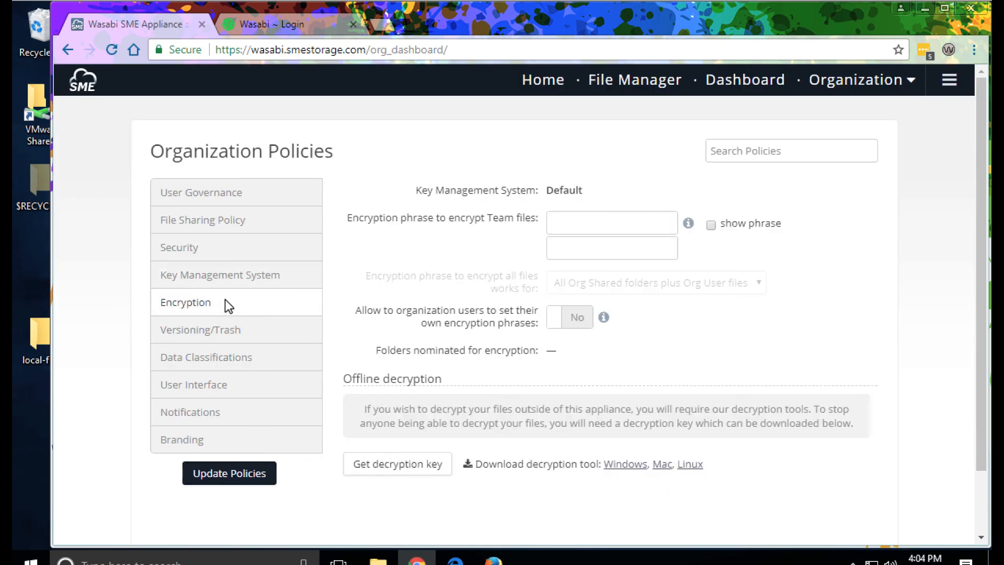
pyautogui.click(200, 329)
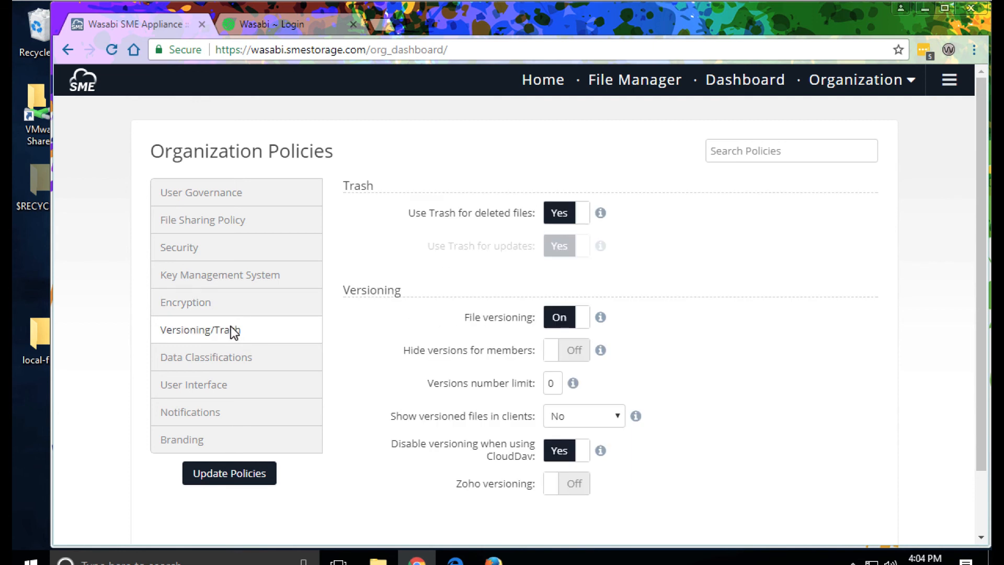
pyautogui.moveTo(258, 330)
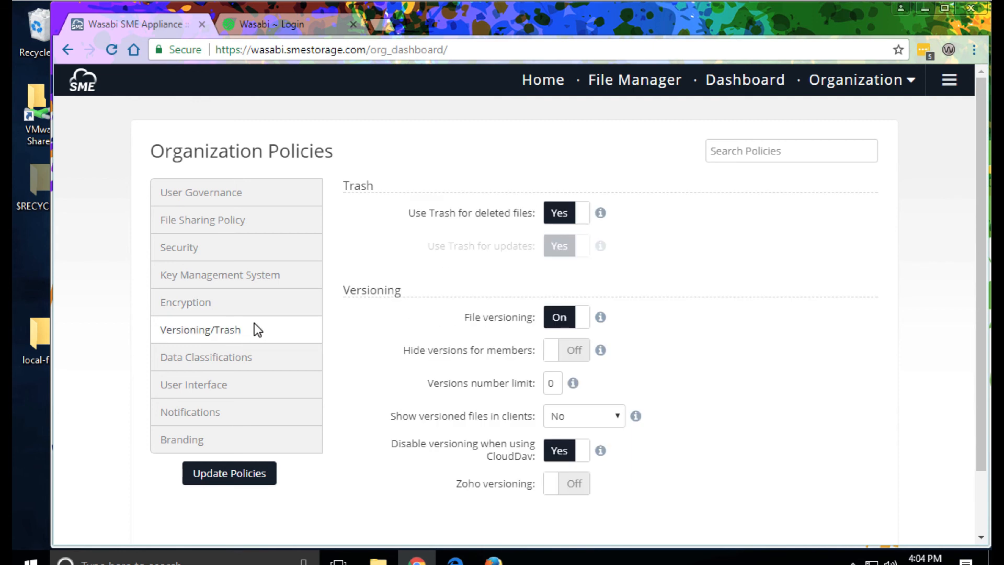
pyautogui.click(182, 439)
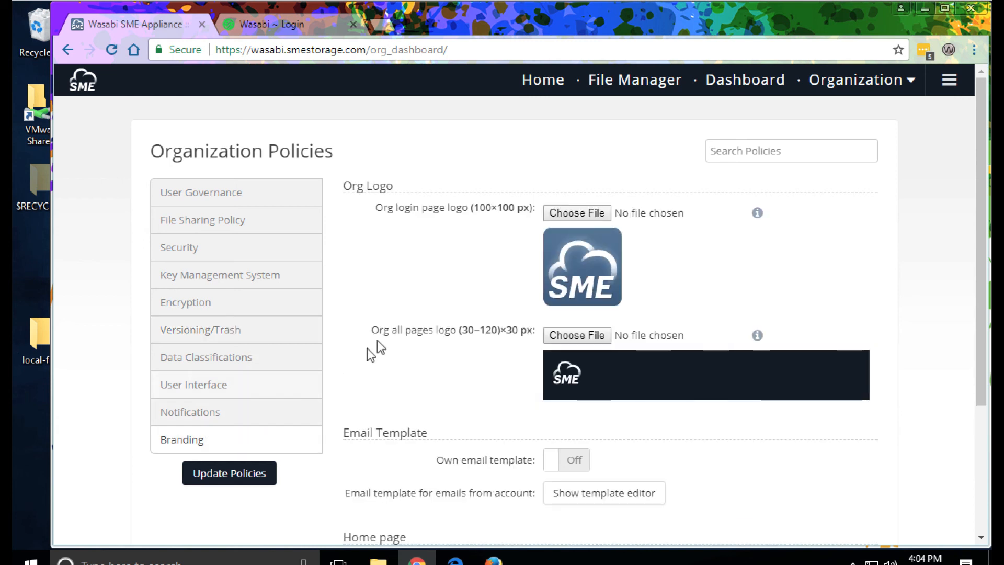